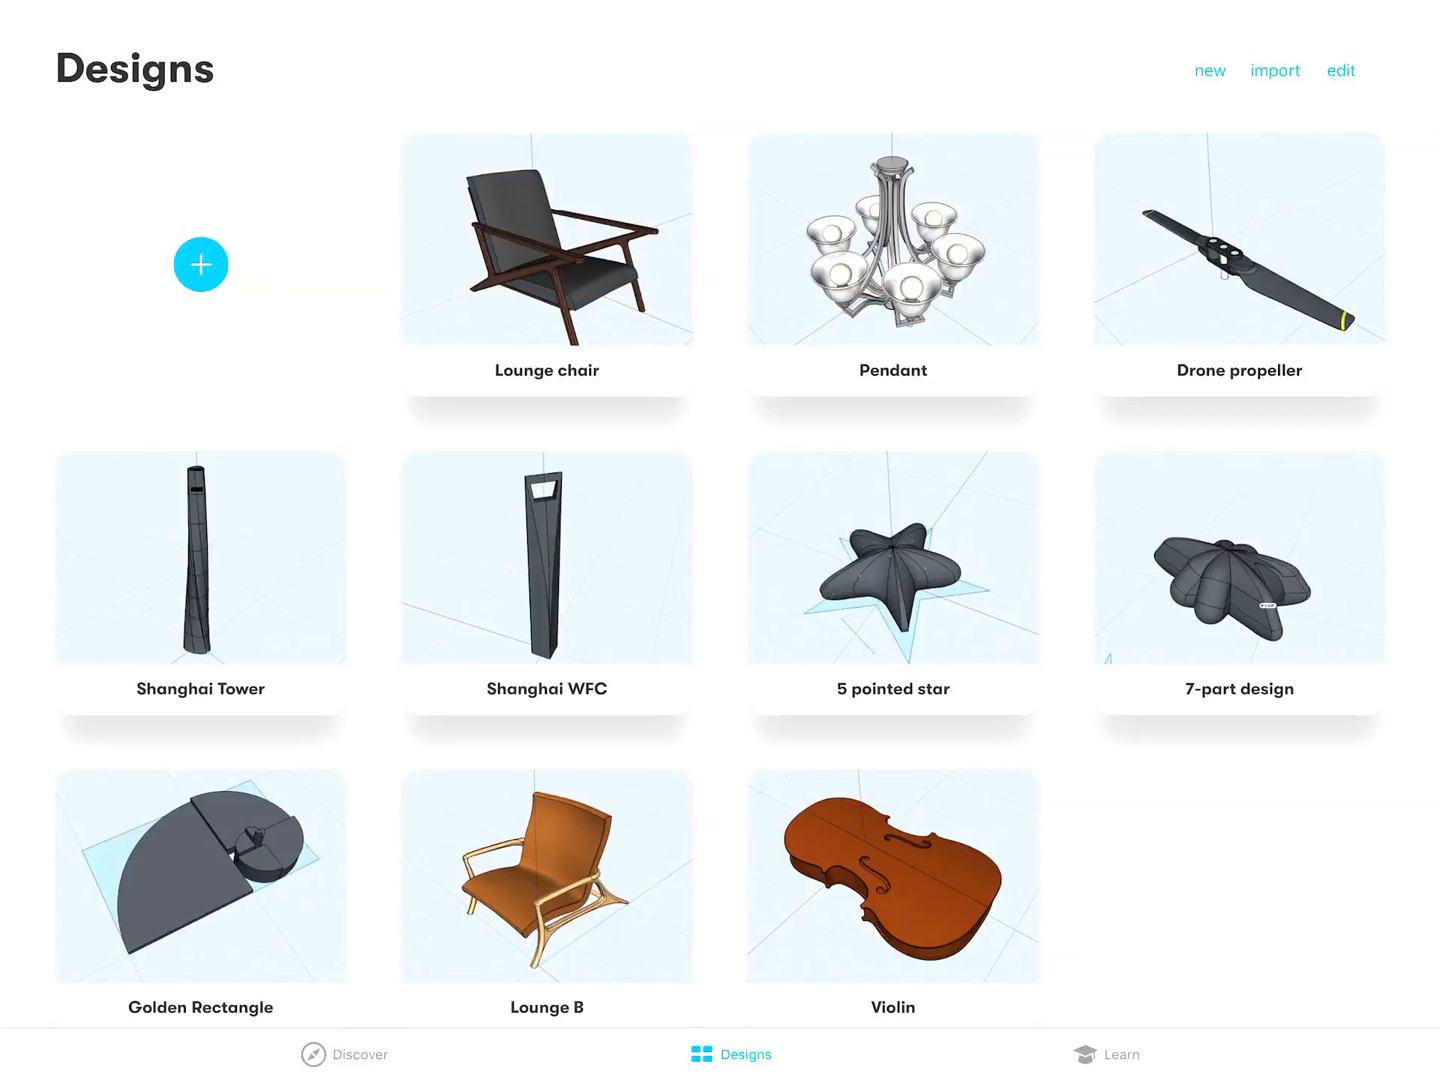
Step: Start a new empty design and view it from the right side
{"action": "left_click", "coordinate": [546, 240]}
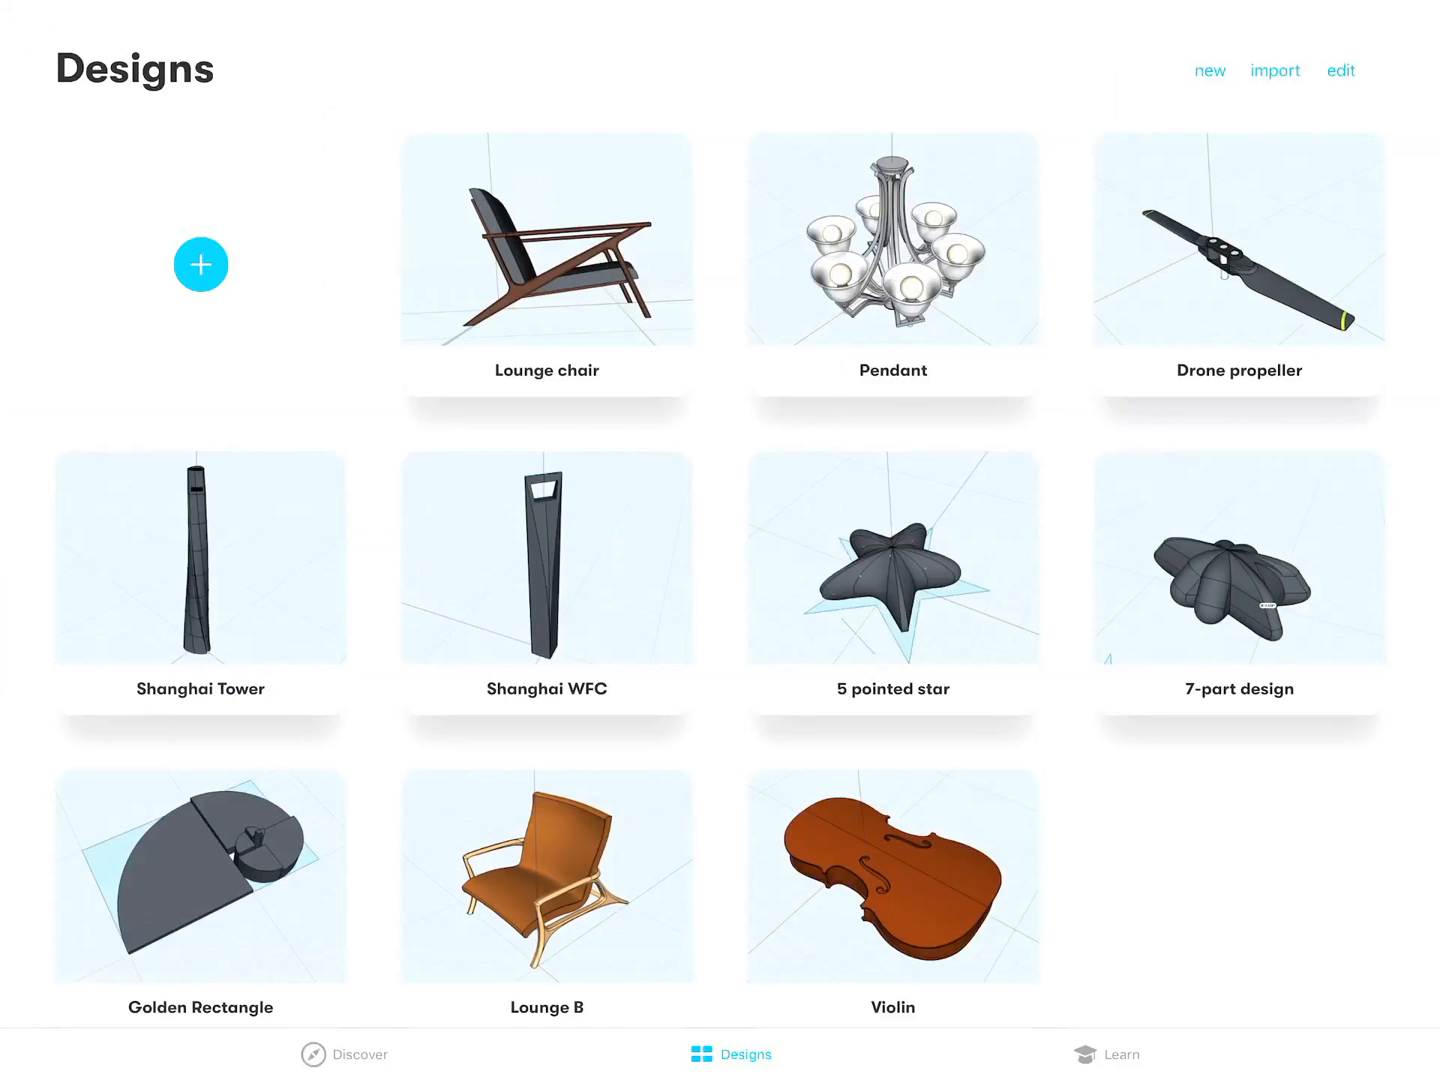
{"action": "left_click", "coordinate": [200, 264]}
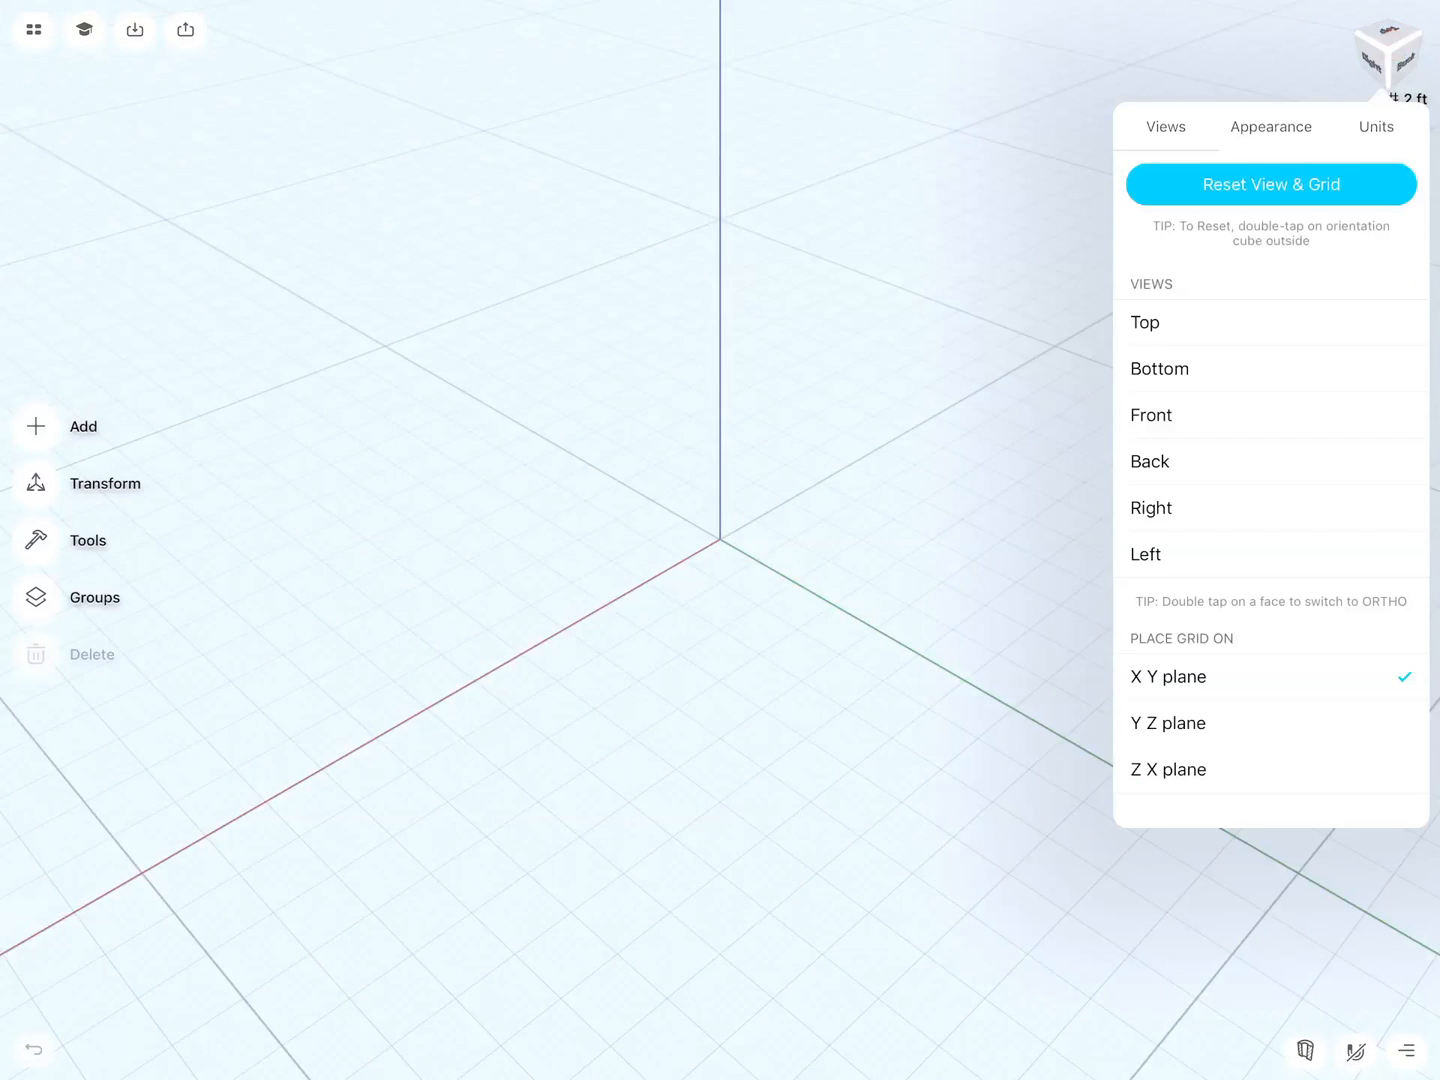
{"action": "left_click", "coordinate": [1152, 508]}
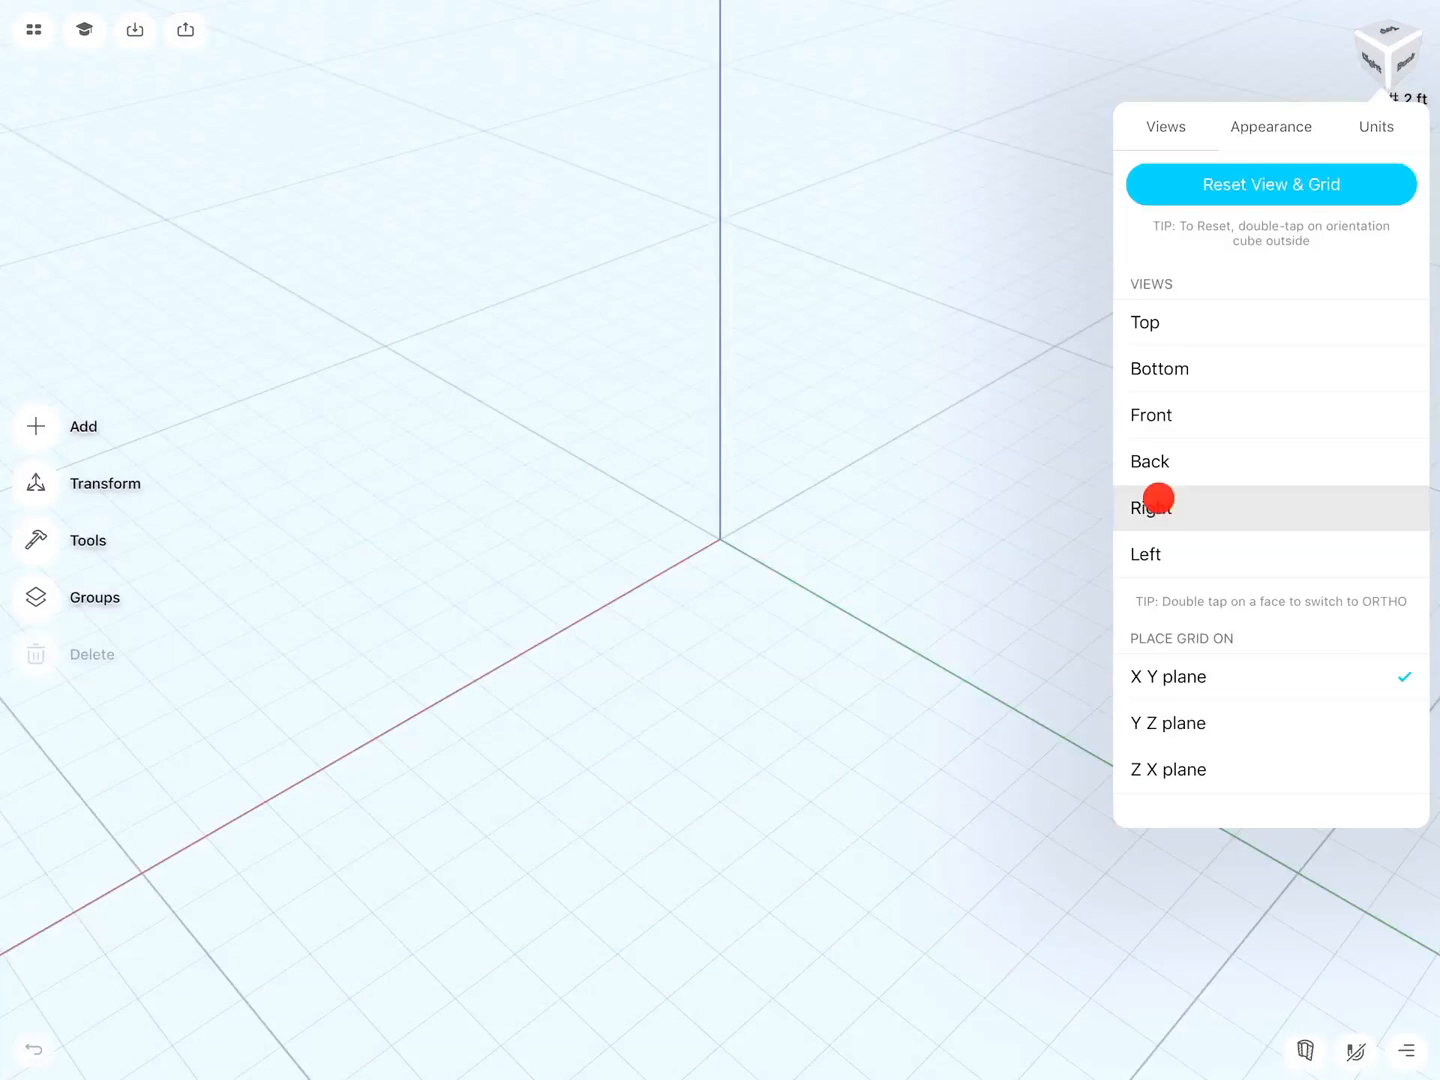
{"action": "left_click", "coordinate": [1150, 508]}
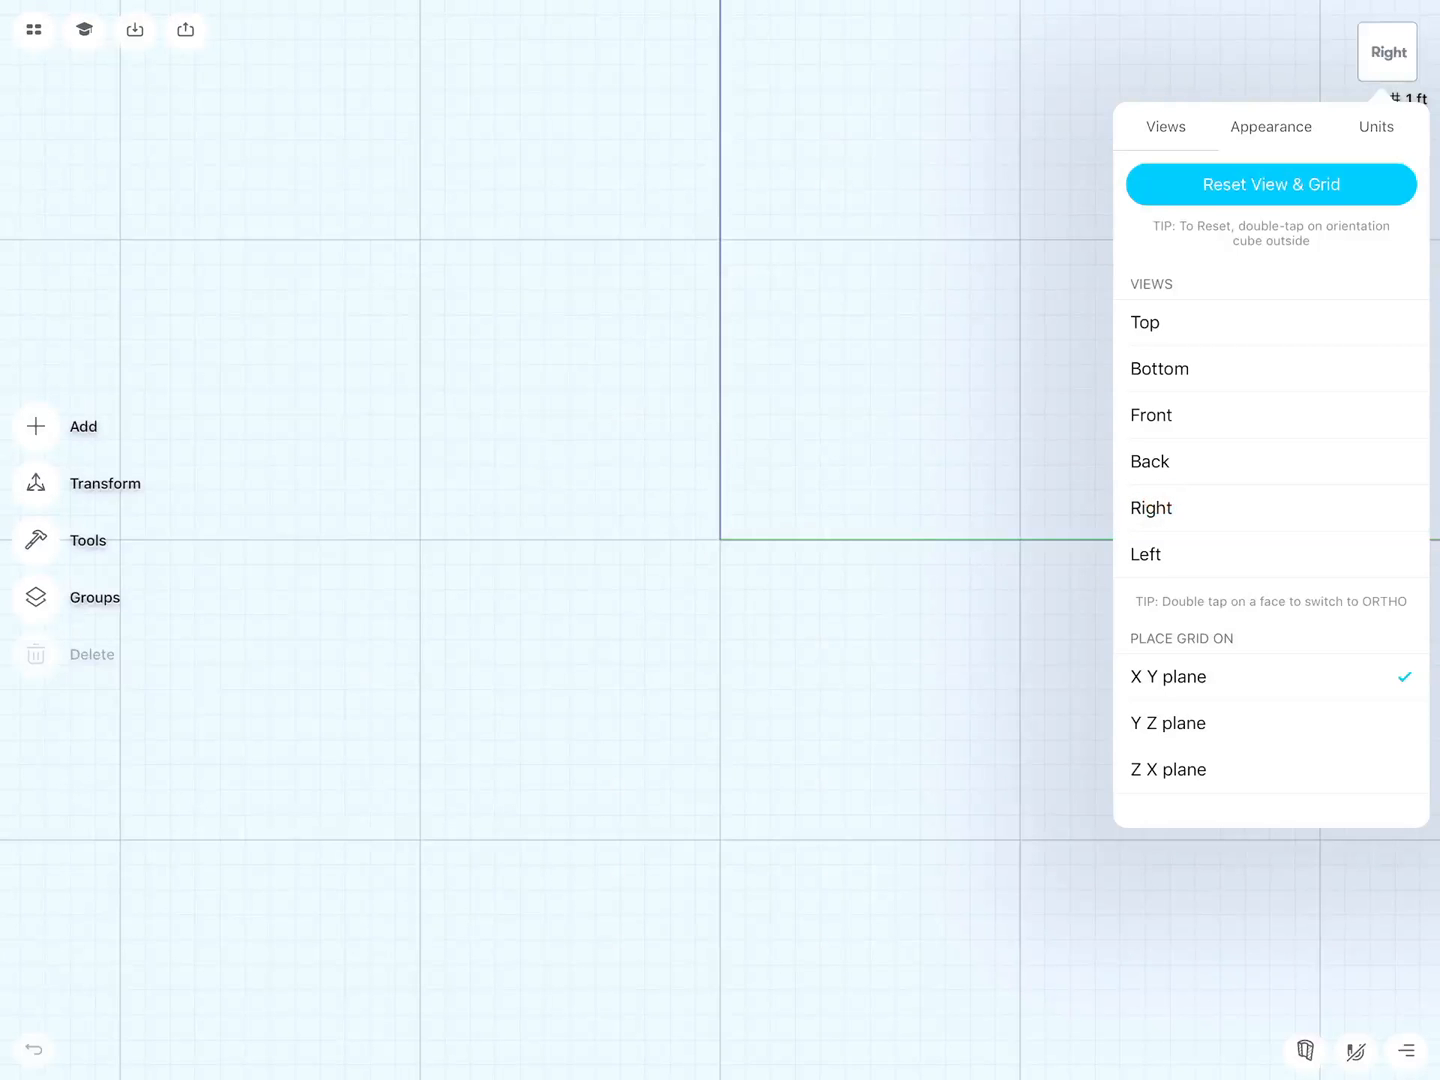
{"action": "left_click", "coordinate": [1168, 724]}
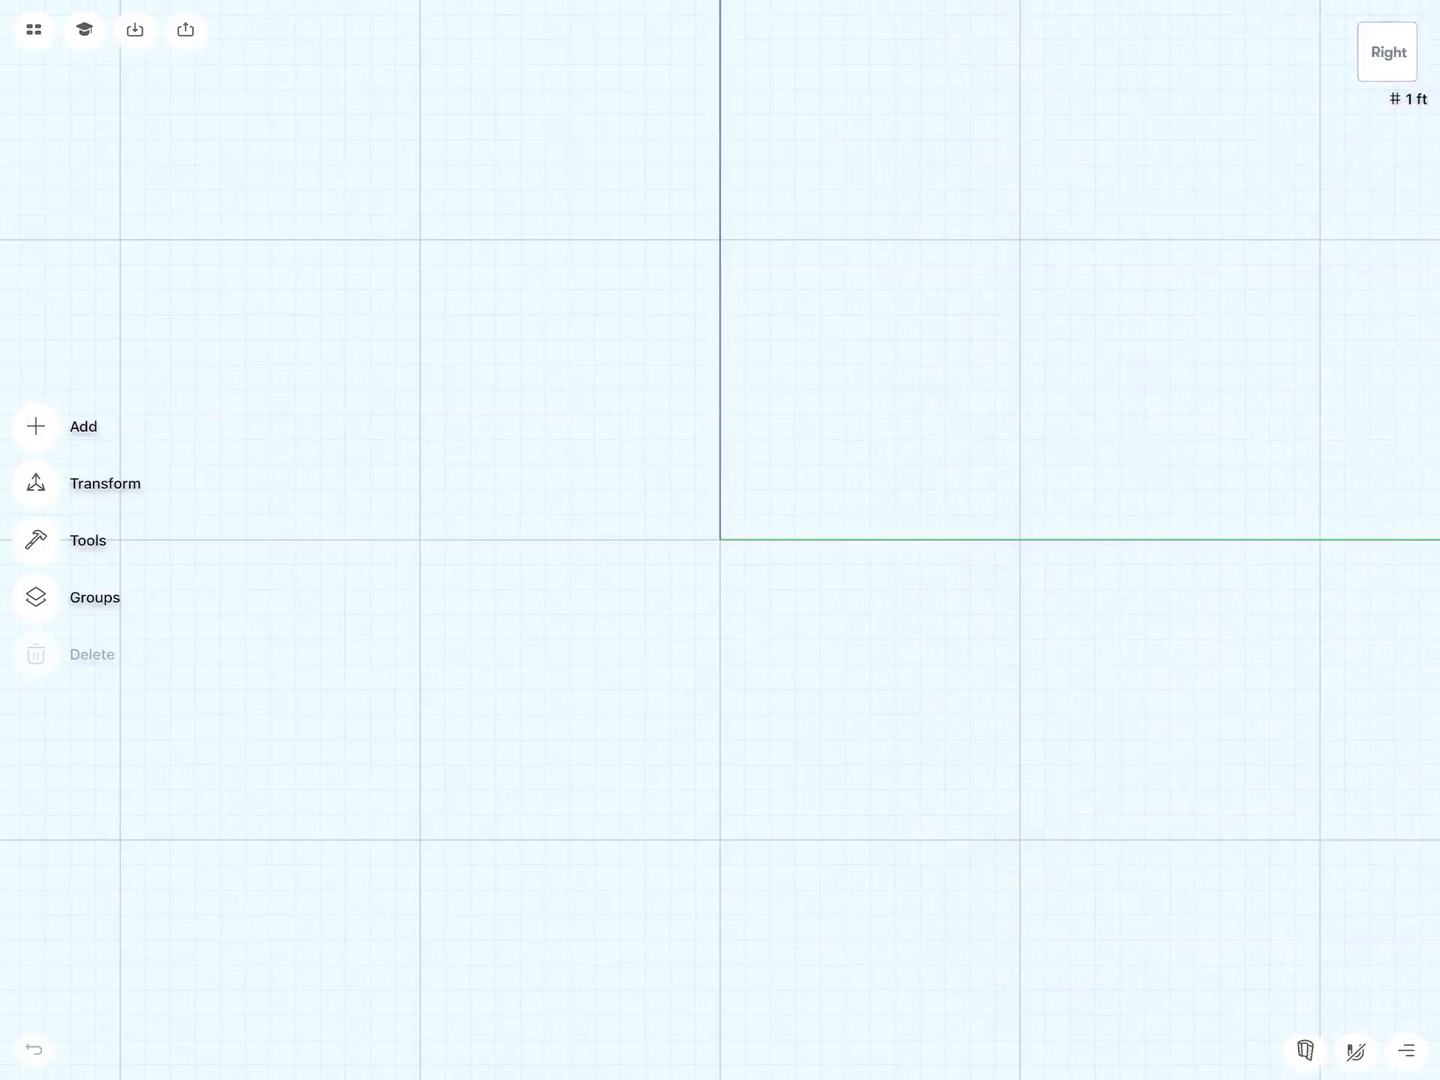
Step: Place the grid on the YZ plane and set the measurement units to centimetres
{"action": "left_click", "coordinate": [1386, 52]}
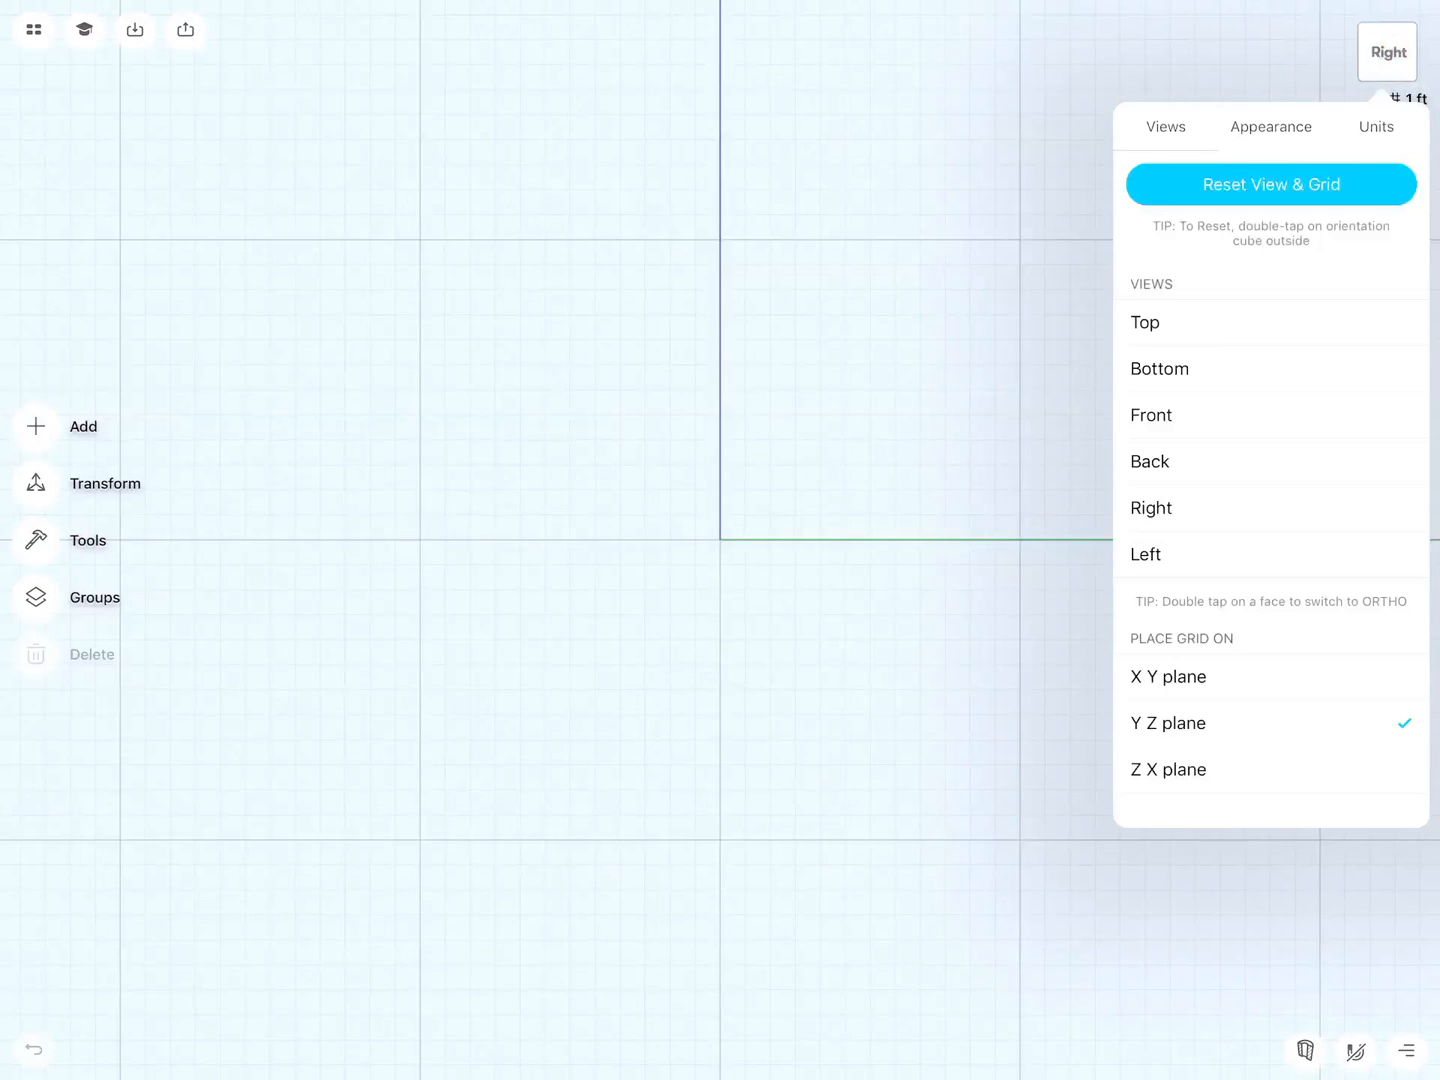
{"action": "left_click", "coordinate": [1376, 126]}
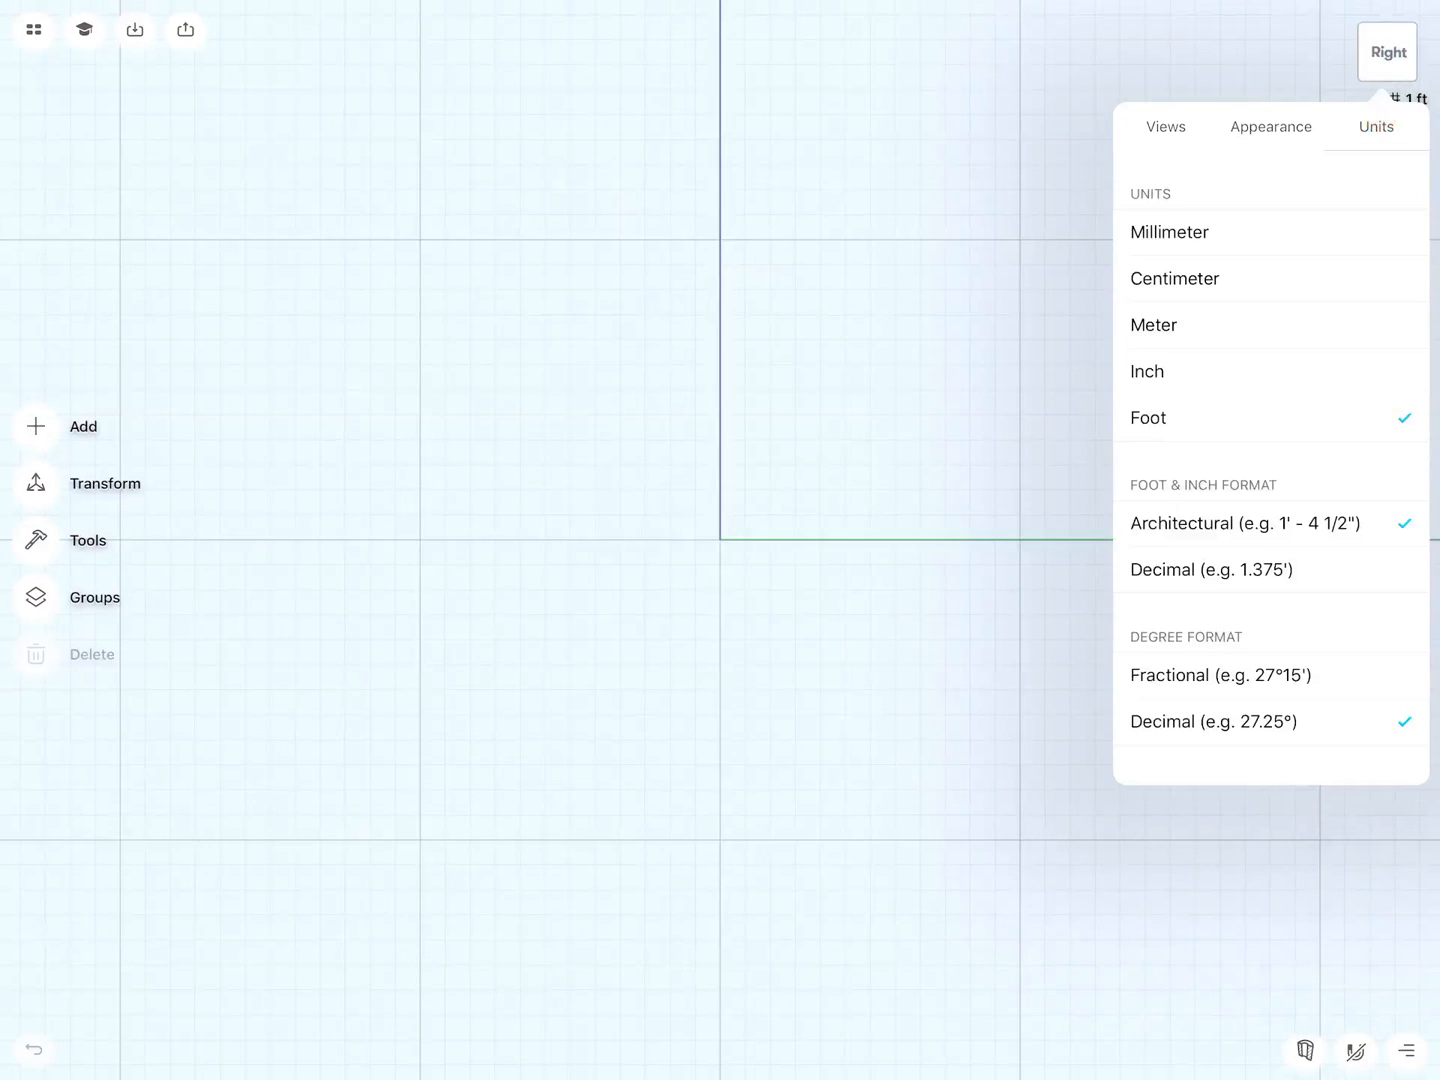
{"action": "left_click", "coordinate": [1174, 278]}
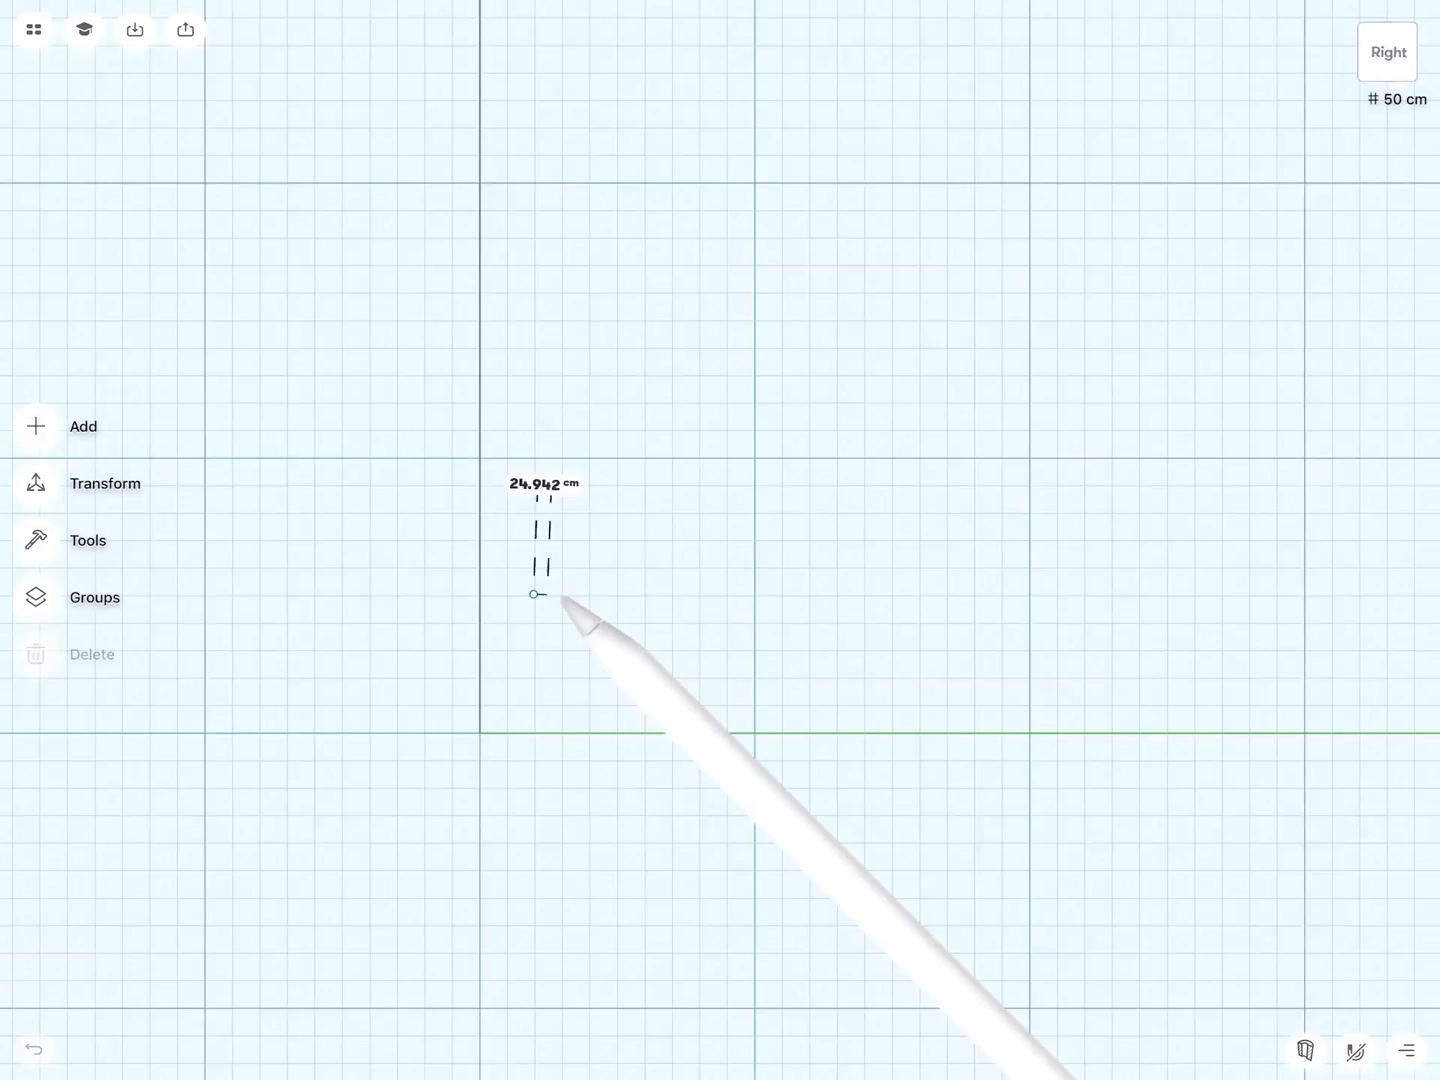
Step: Draw a horizontal line above the ground axis and confirm its entered length
{"action": "left_click_drag", "start_coordinate": [538, 596], "coordinate": [910, 596]}
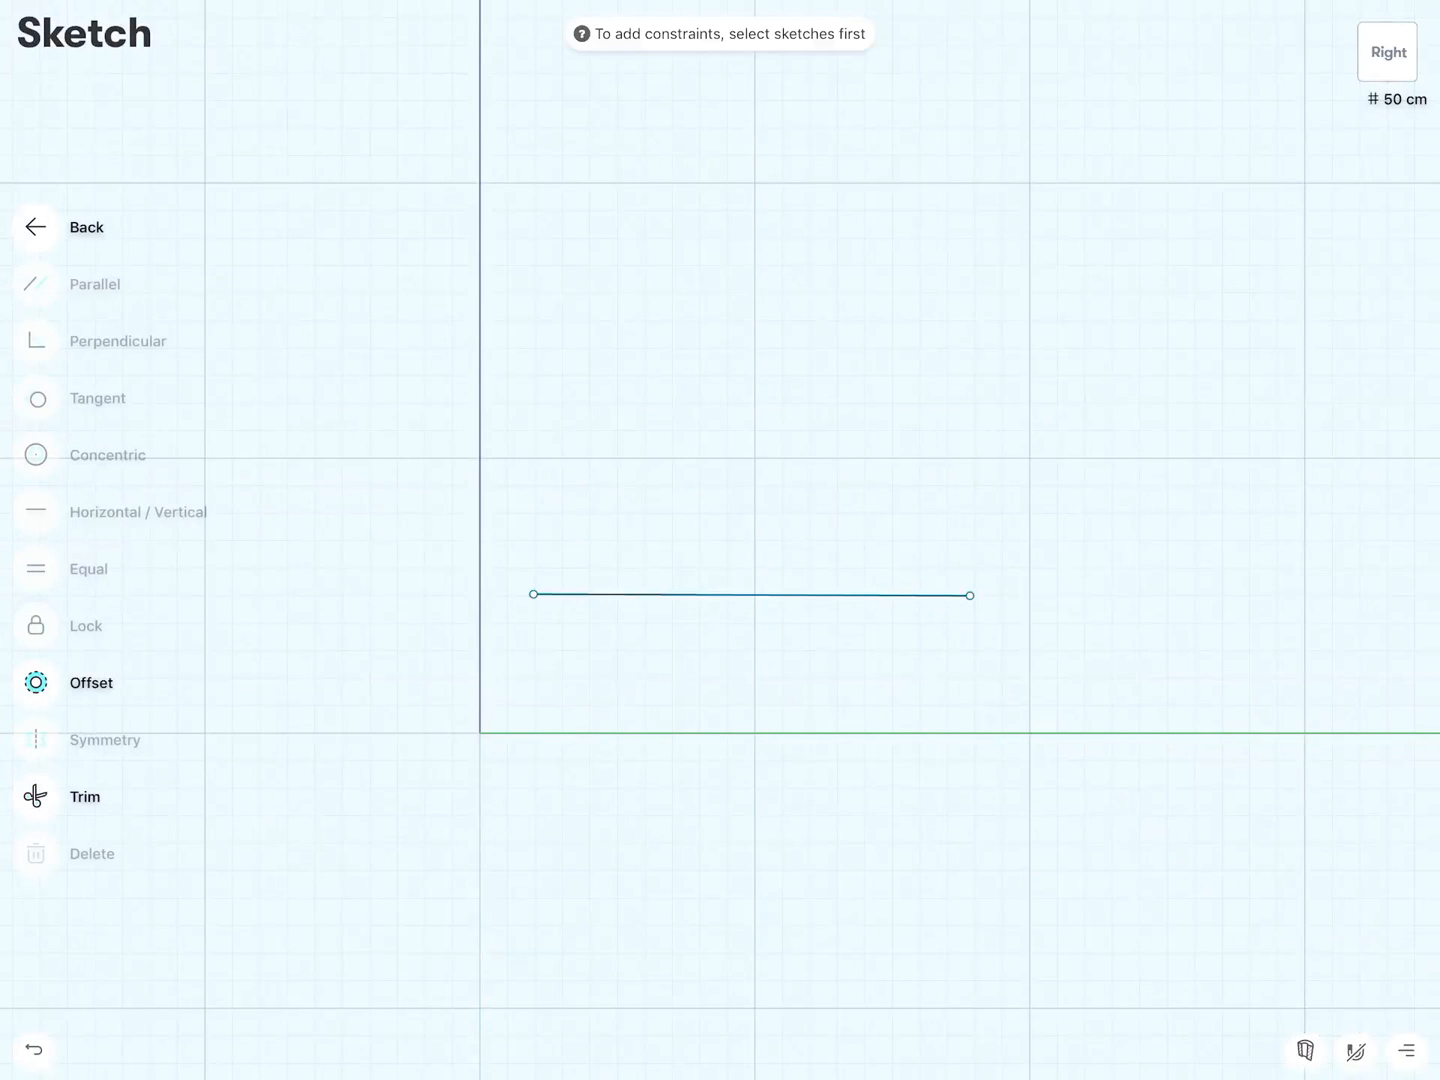
{"action": "left_click", "coordinate": [750, 594]}
{"action": "type", "text": "1"}
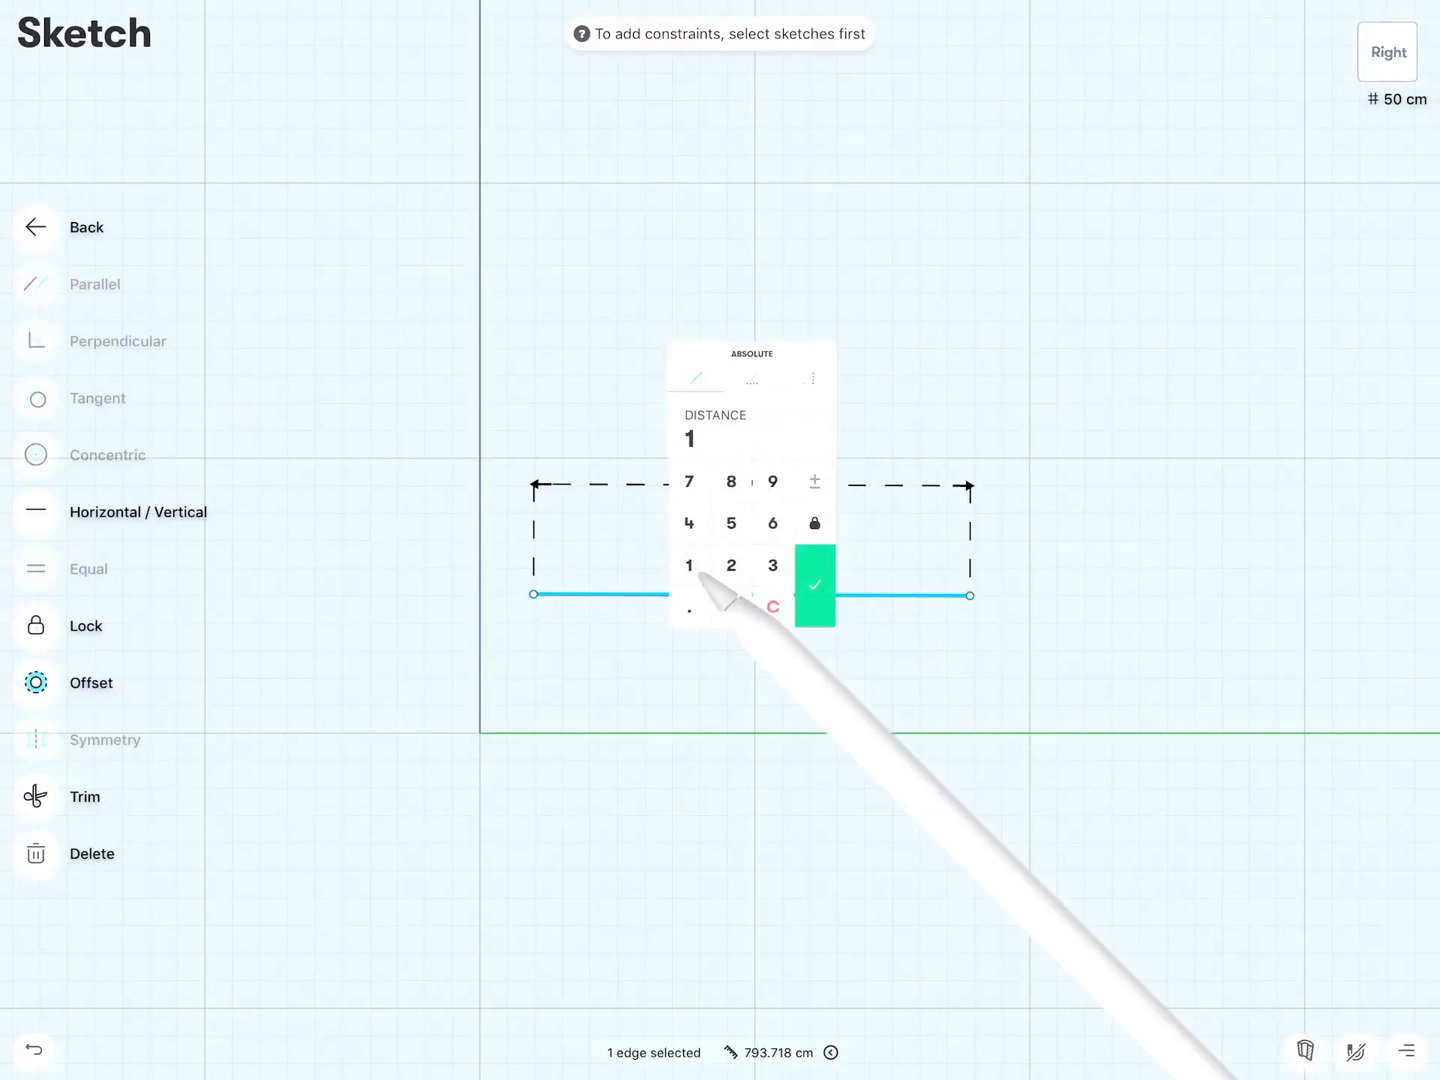
{"action": "left_click", "coordinate": [814, 586]}
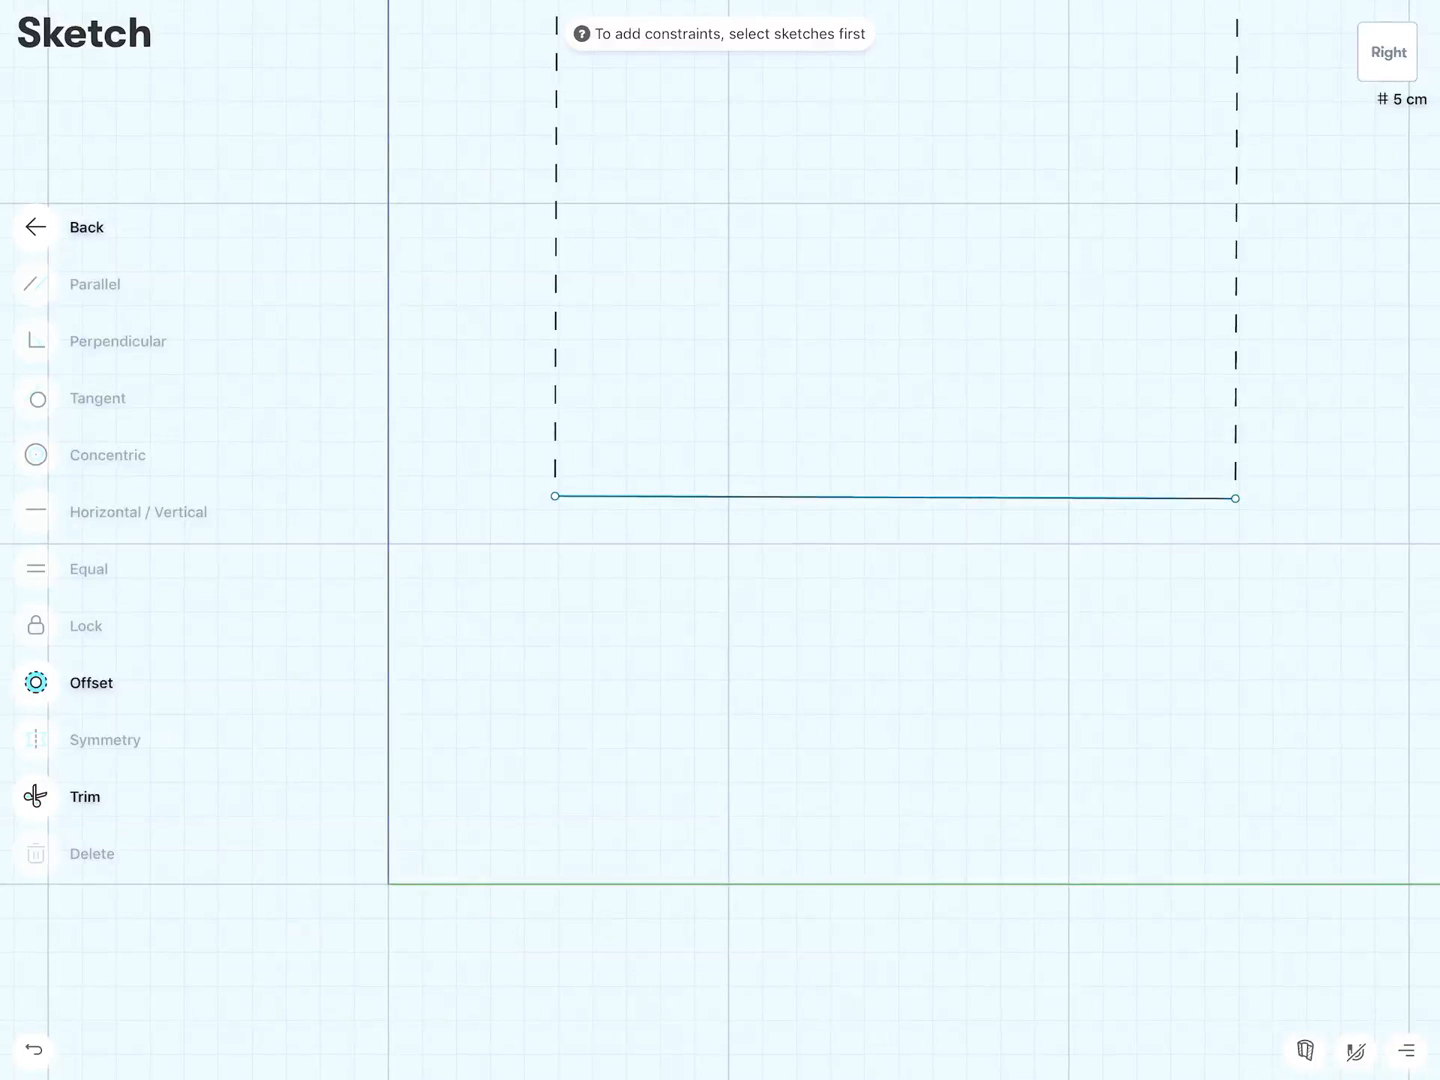
Step: Draw the slanted seat line from the origin and the leg line down to the axis
{"action": "left_click", "coordinate": [896, 496]}
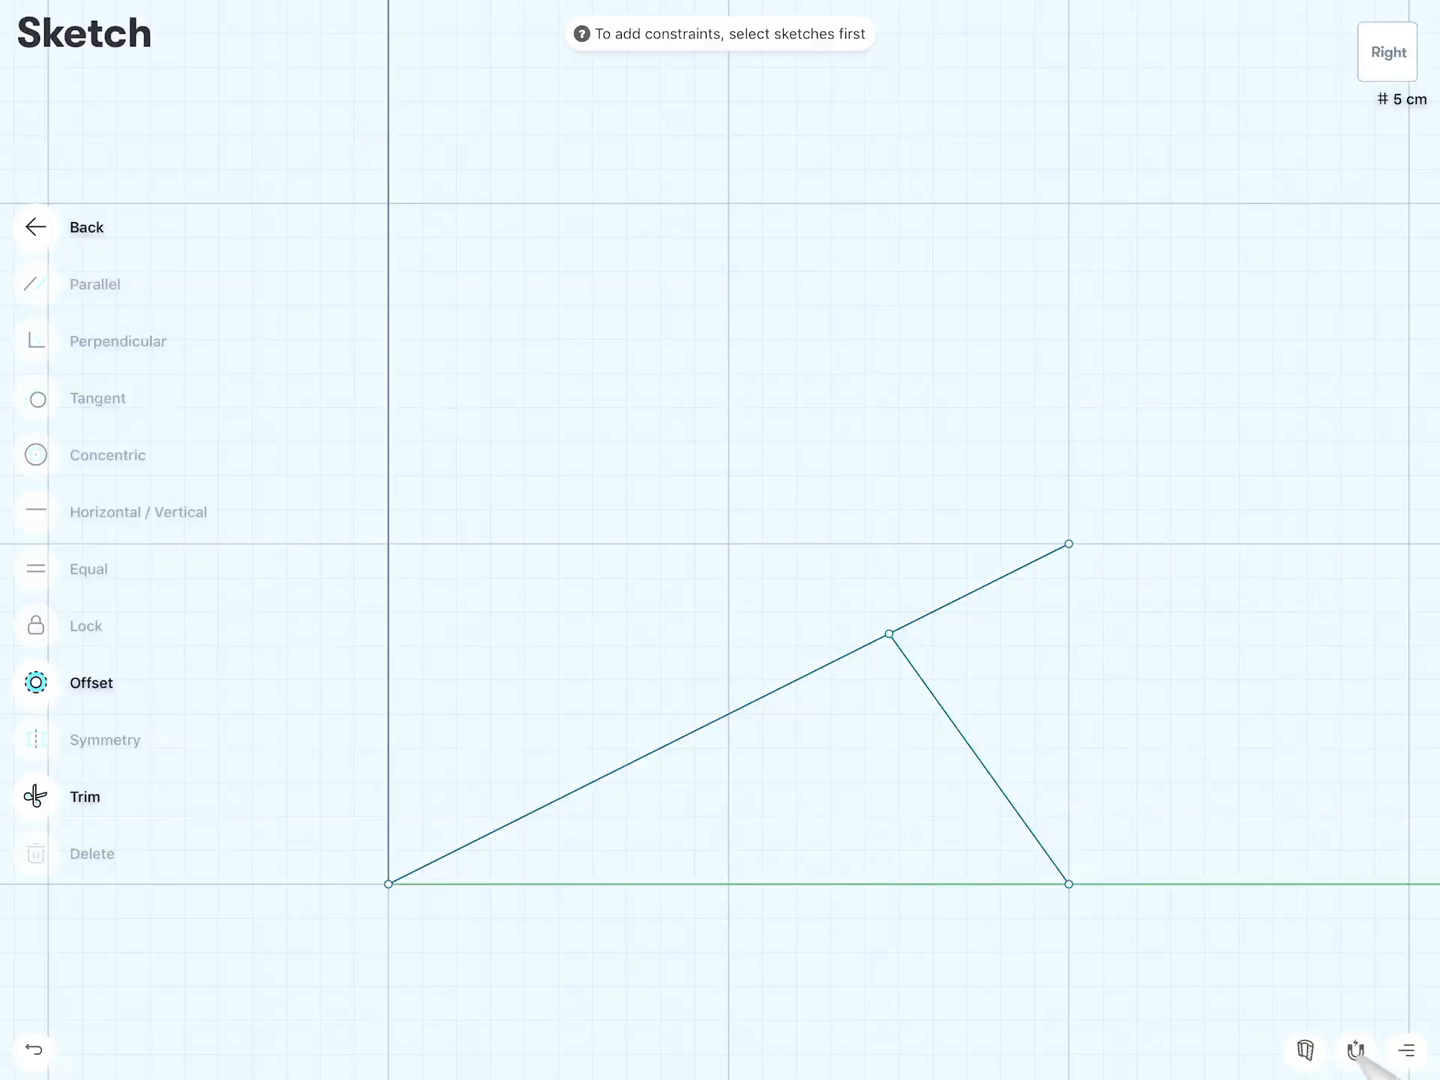
Step: Check the snapping settings and nudge the slanted seat line
{"action": "left_click", "coordinate": [1408, 1050]}
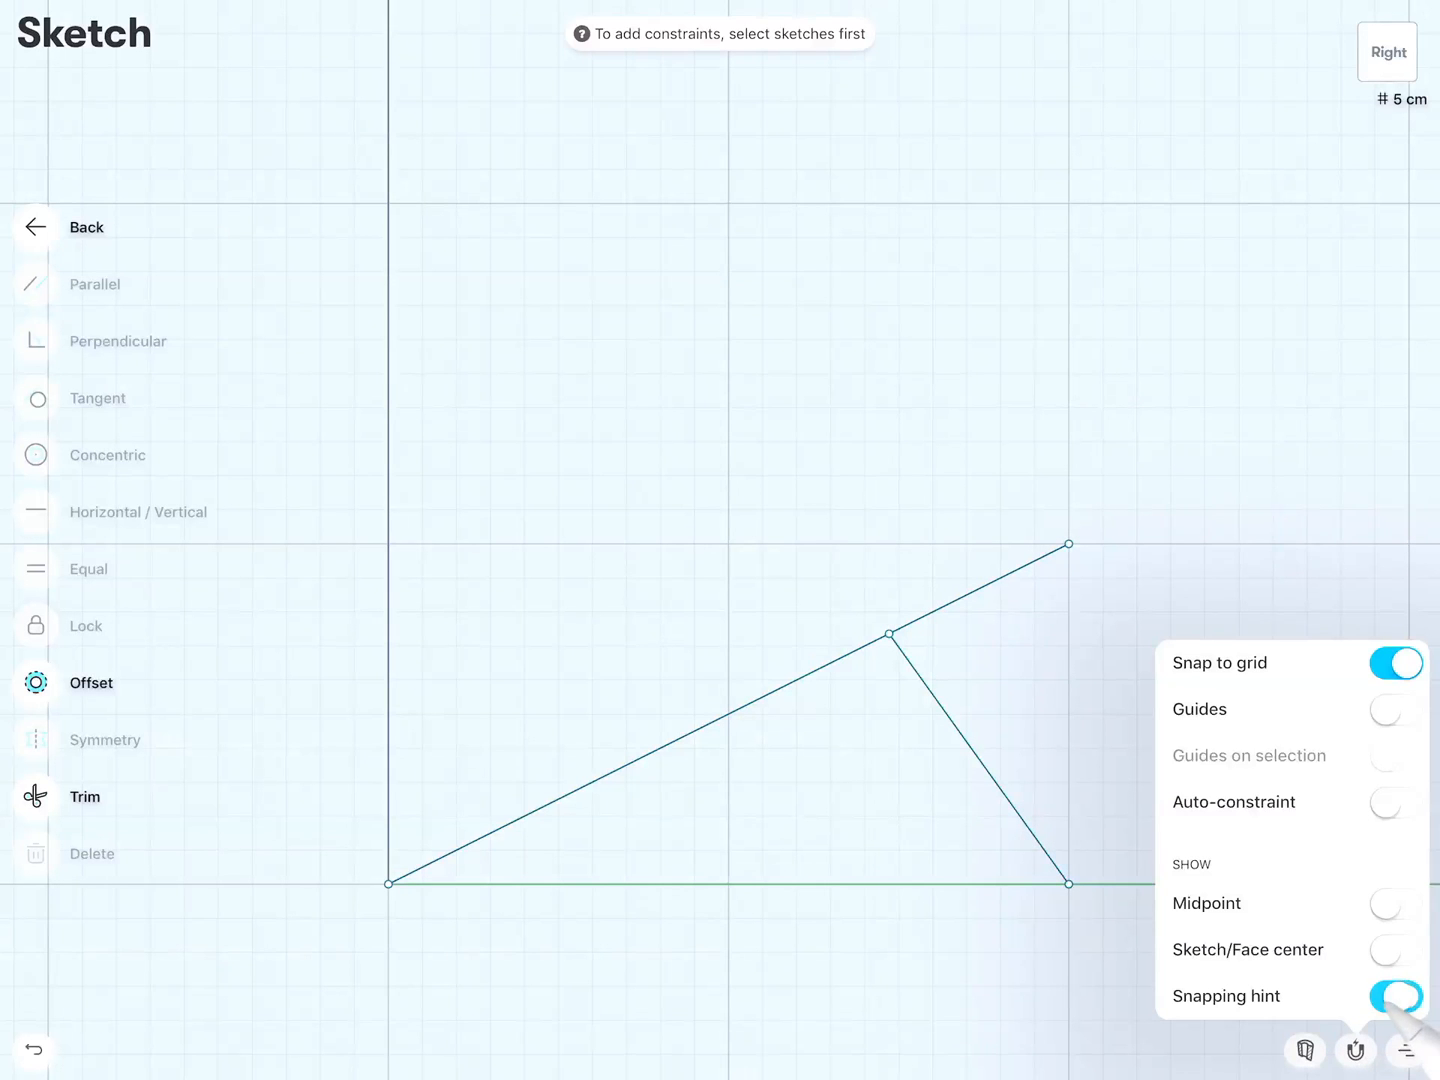
{"action": "left_click", "coordinate": [1406, 1050]}
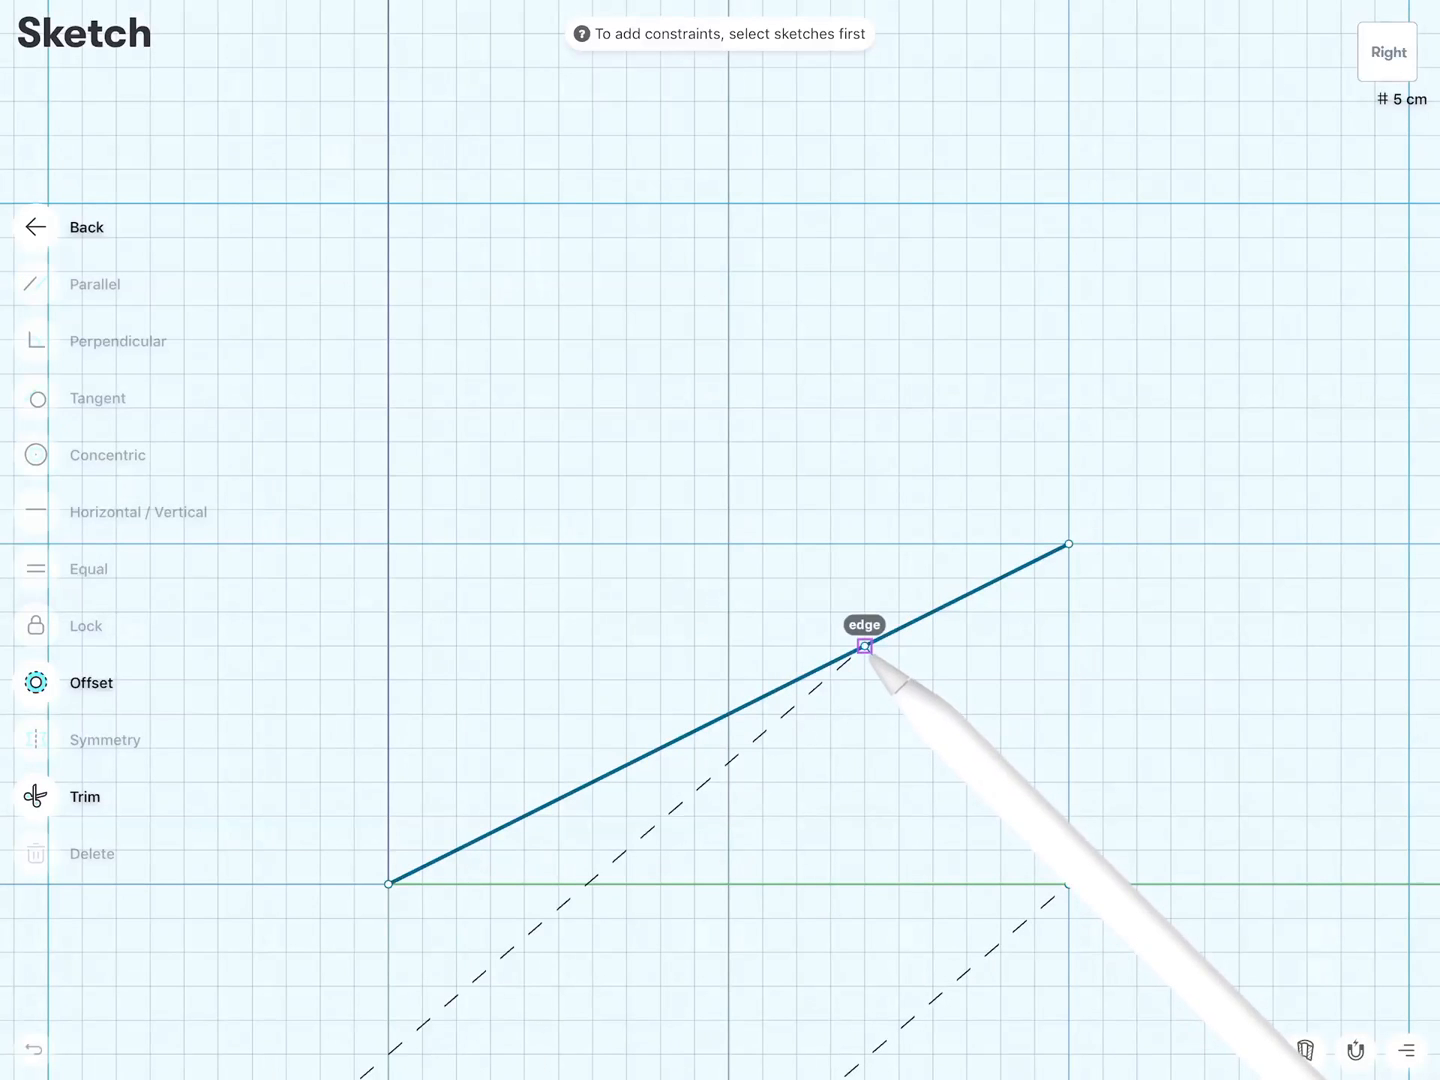
{"action": "left_click_drag", "start_coordinate": [864, 648], "coordinate": [932, 612]}
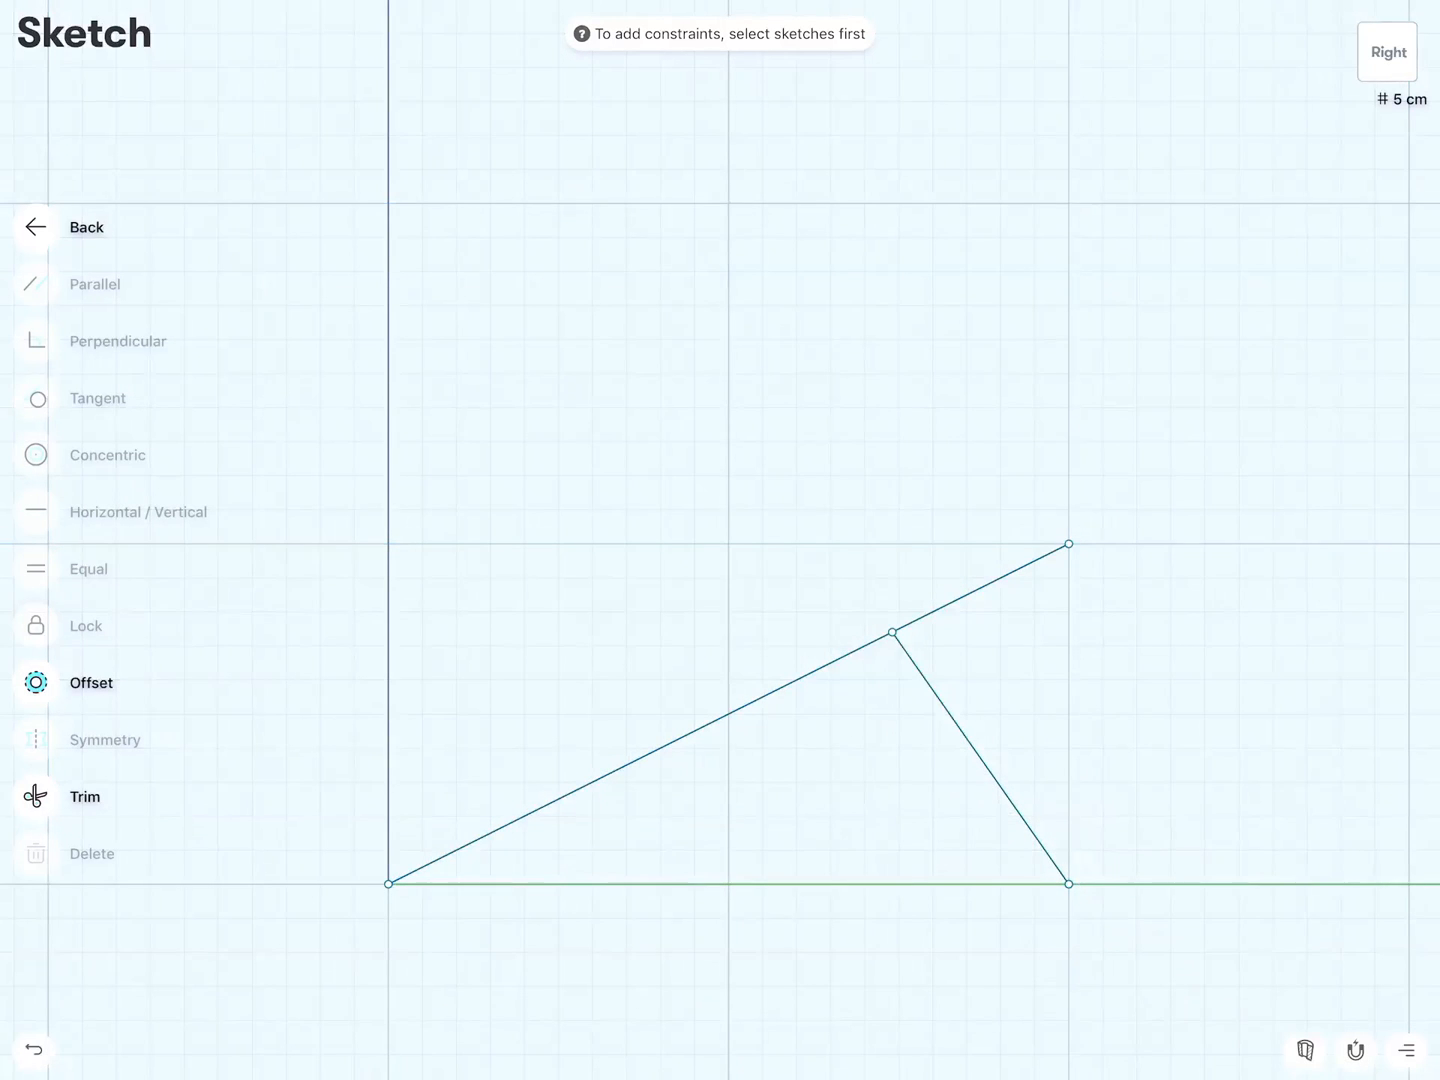
{"action": "left_click", "coordinate": [1356, 1050]}
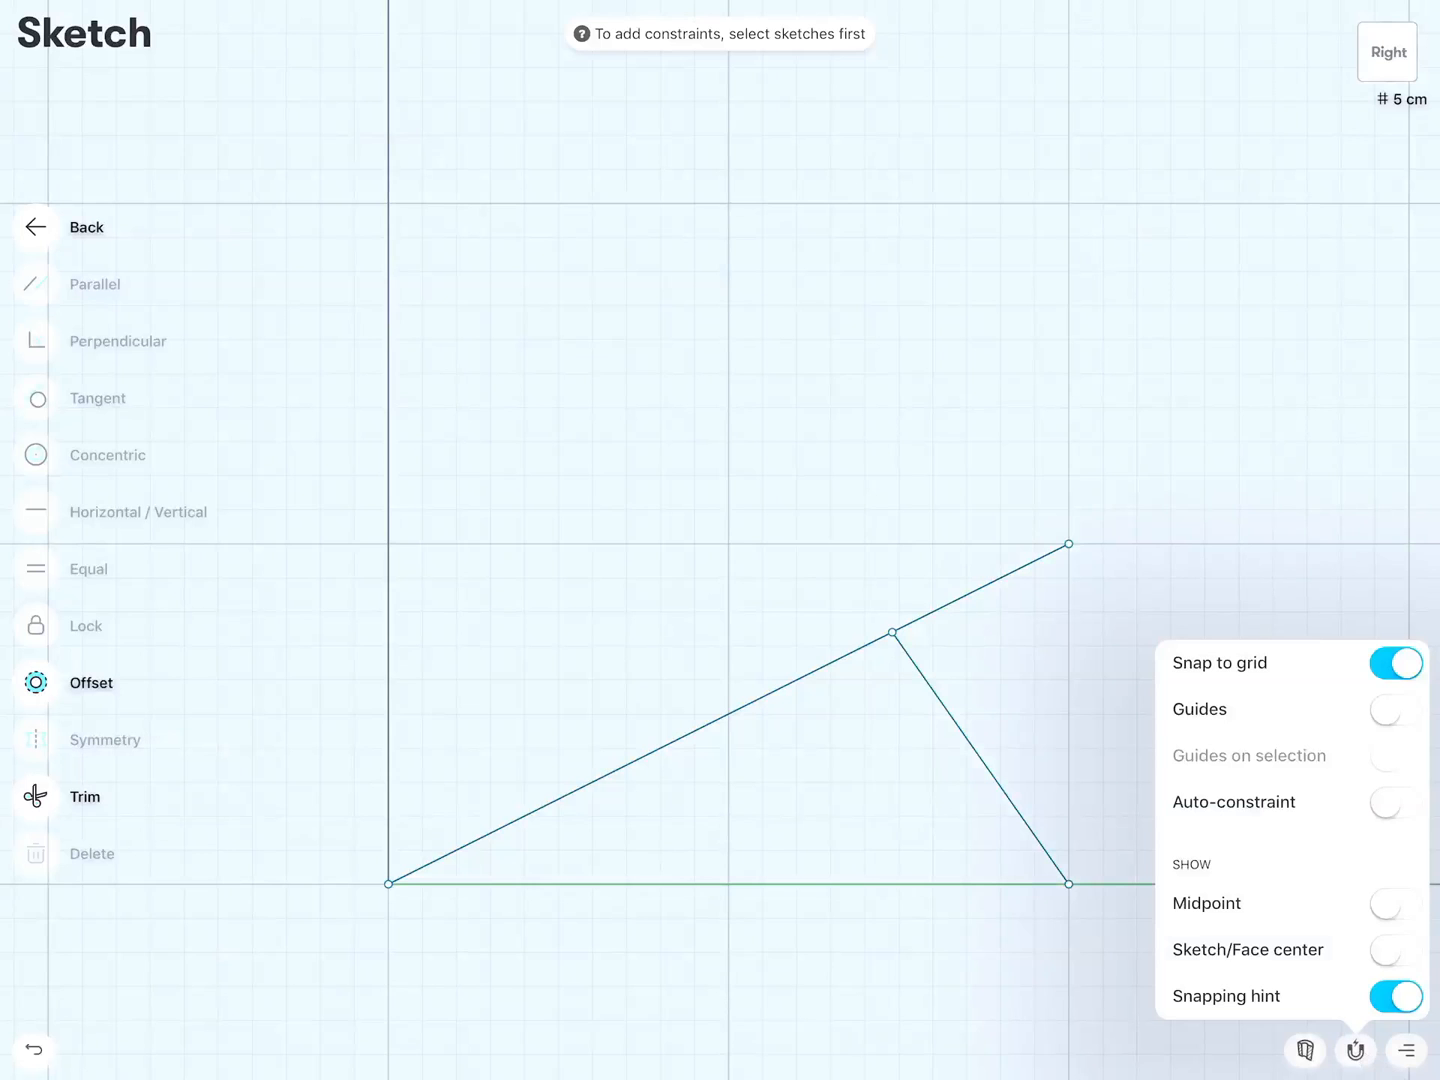
{"action": "left_click", "coordinate": [1356, 1050]}
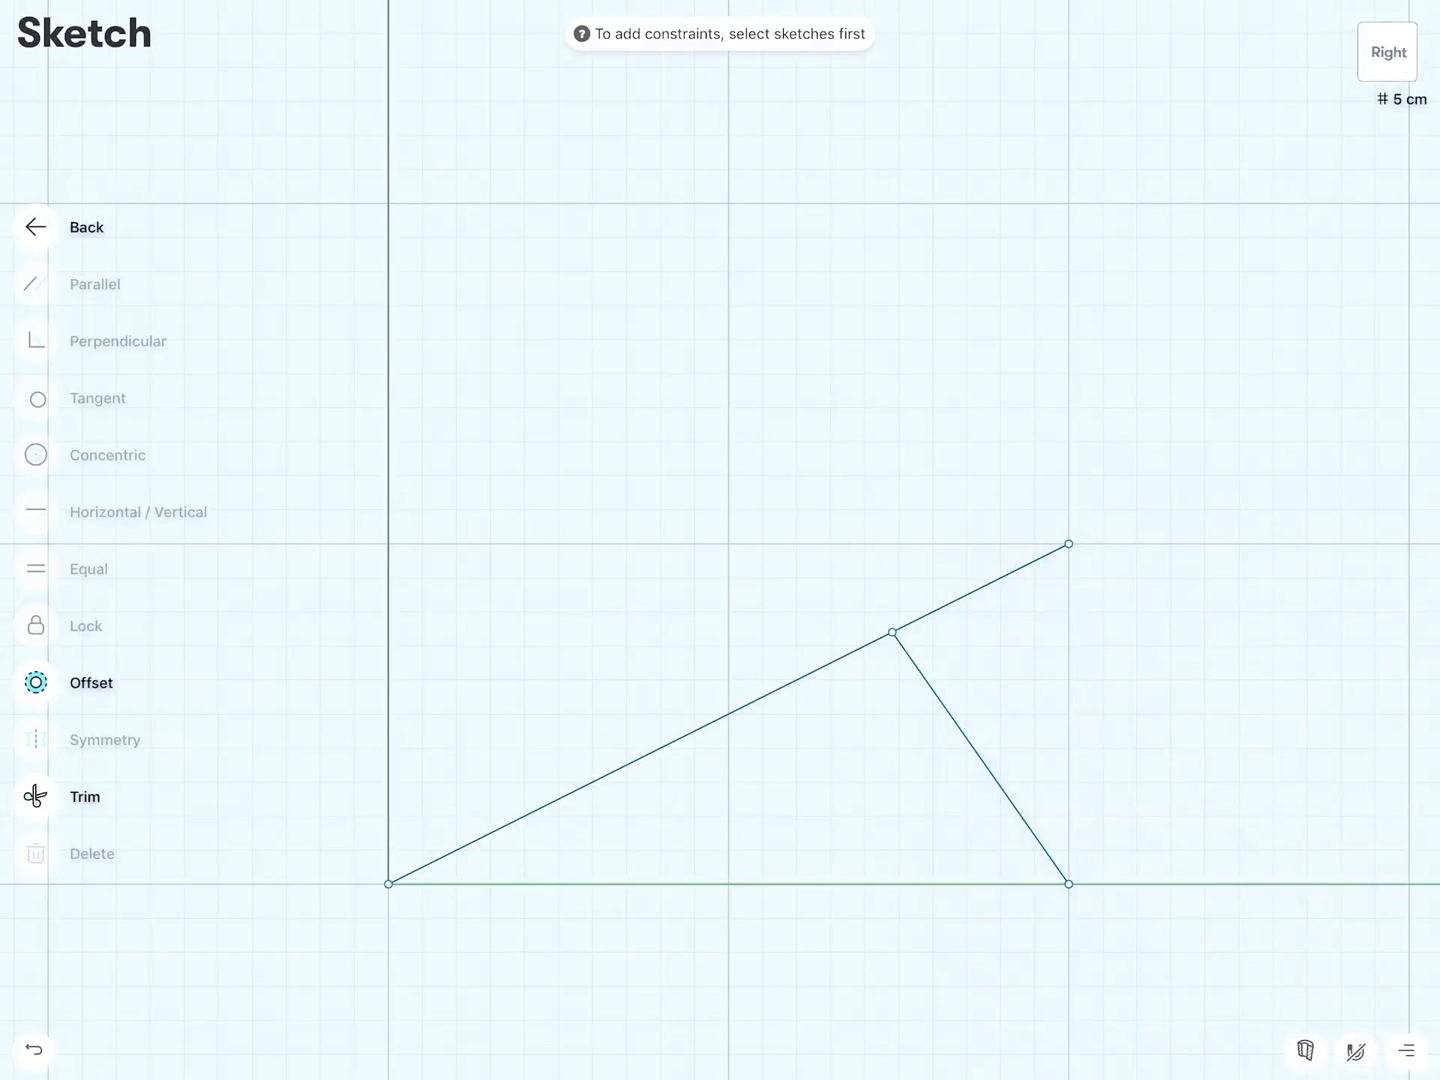
{"action": "left_click", "coordinate": [890, 632]}
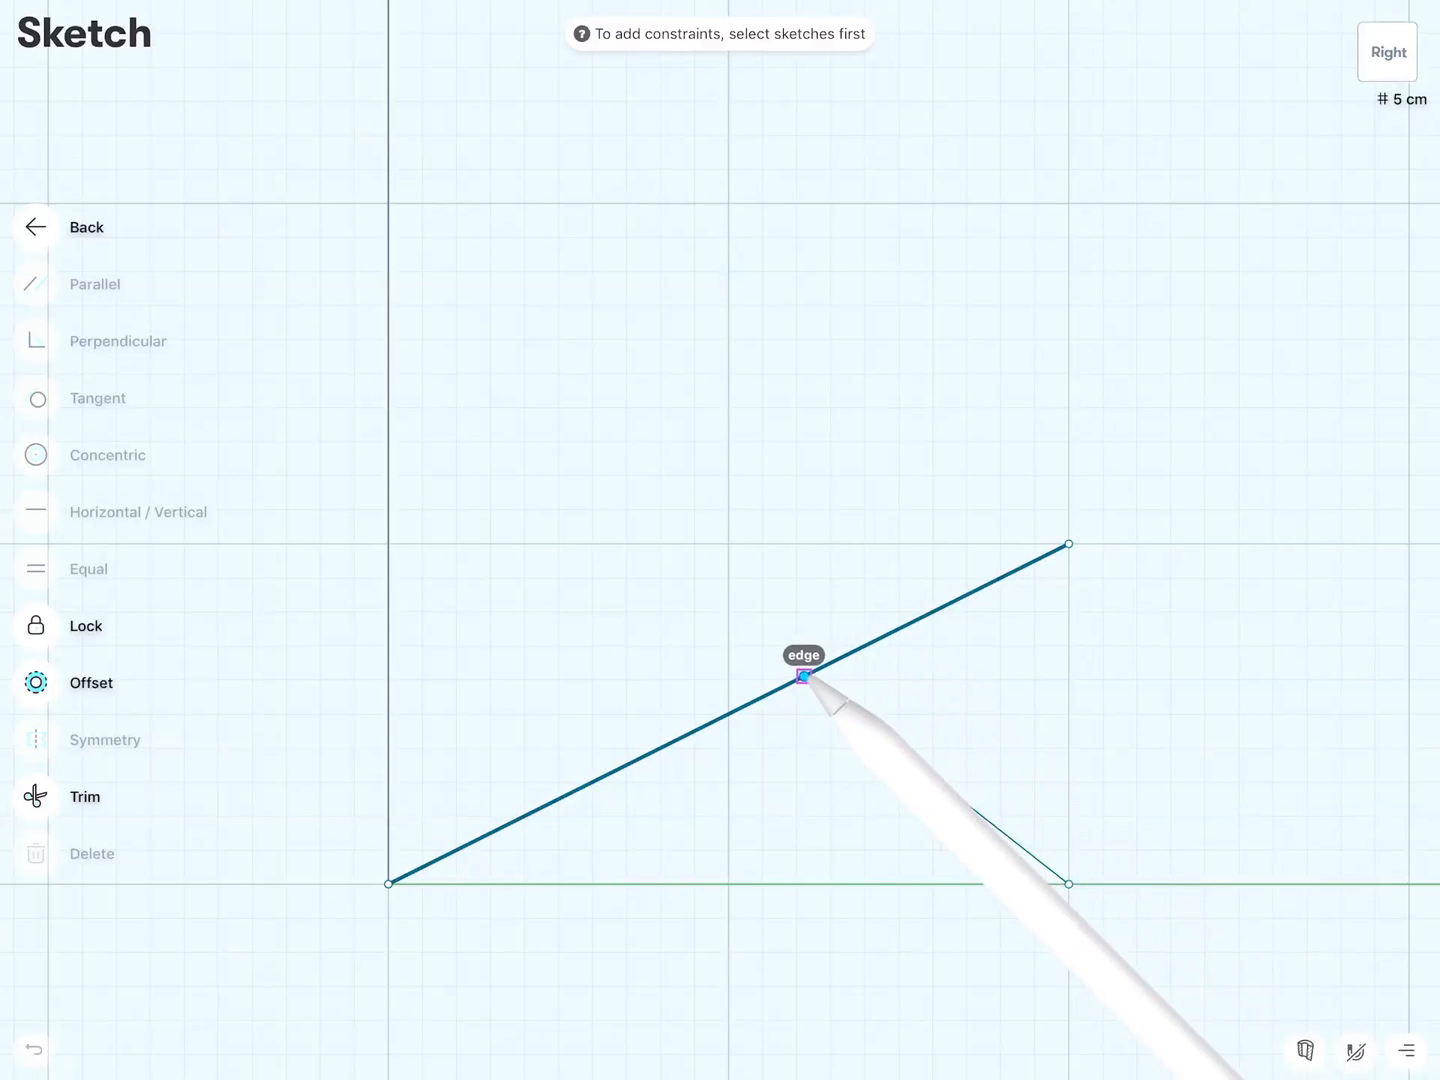
Step: Slide the leg's top endpoint along the seat line to a spot nearer the origin
{"action": "left_click_drag", "start_coordinate": [804, 676], "coordinate": [850, 440]}
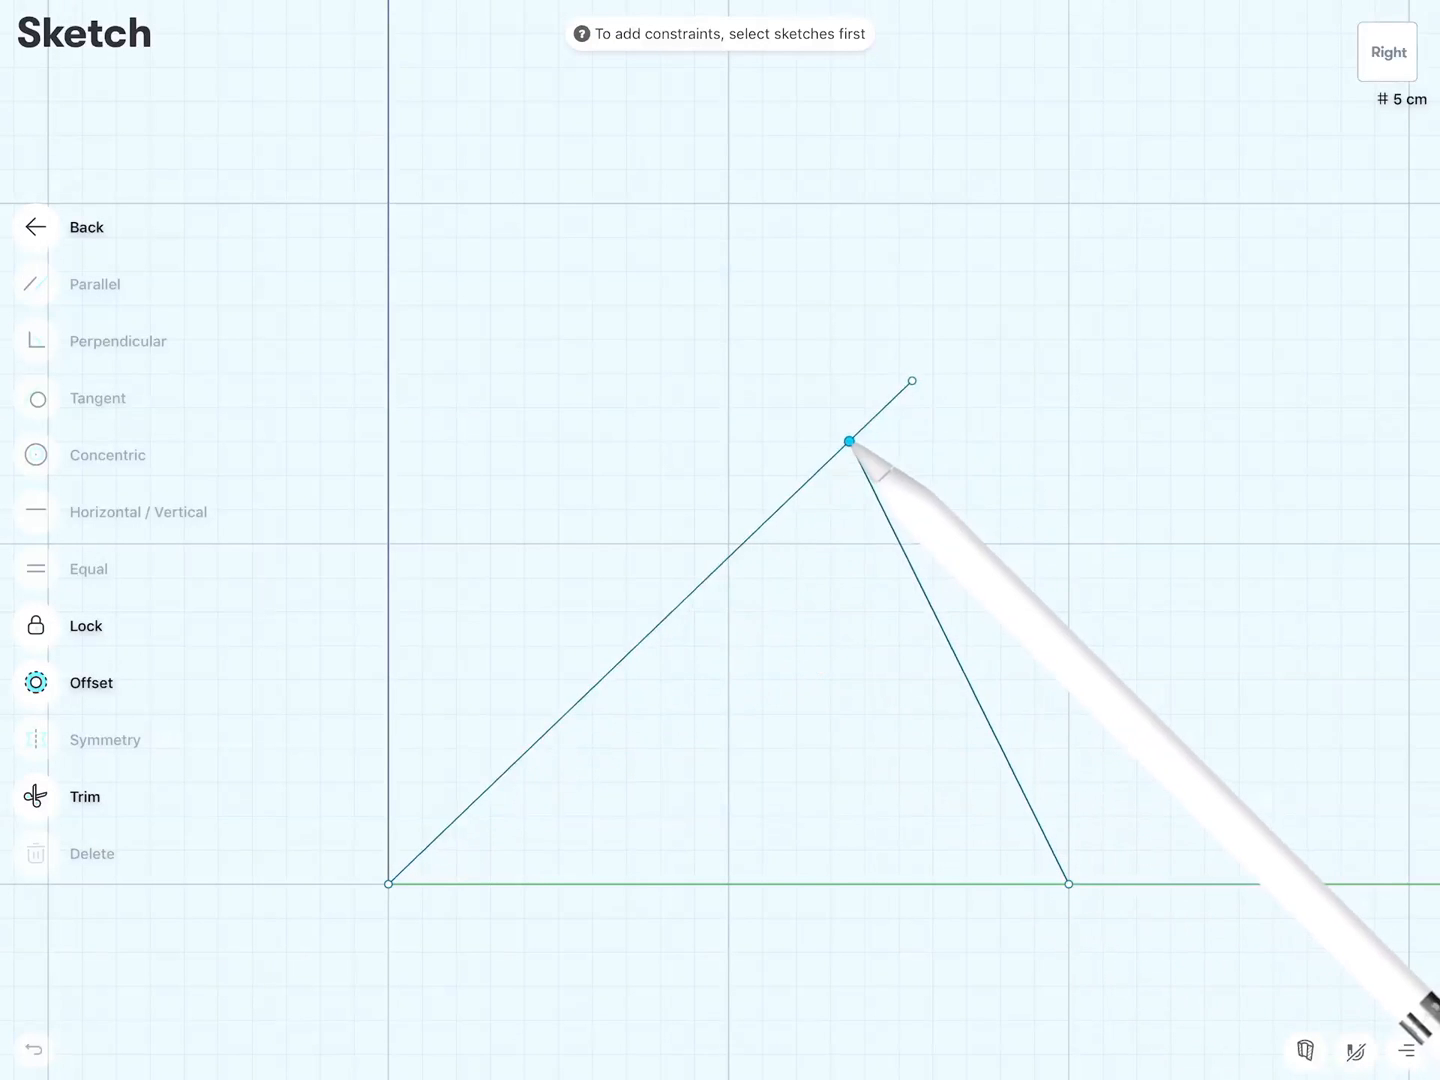
{"action": "left_click_drag", "start_coordinate": [850, 440], "coordinate": [738, 476]}
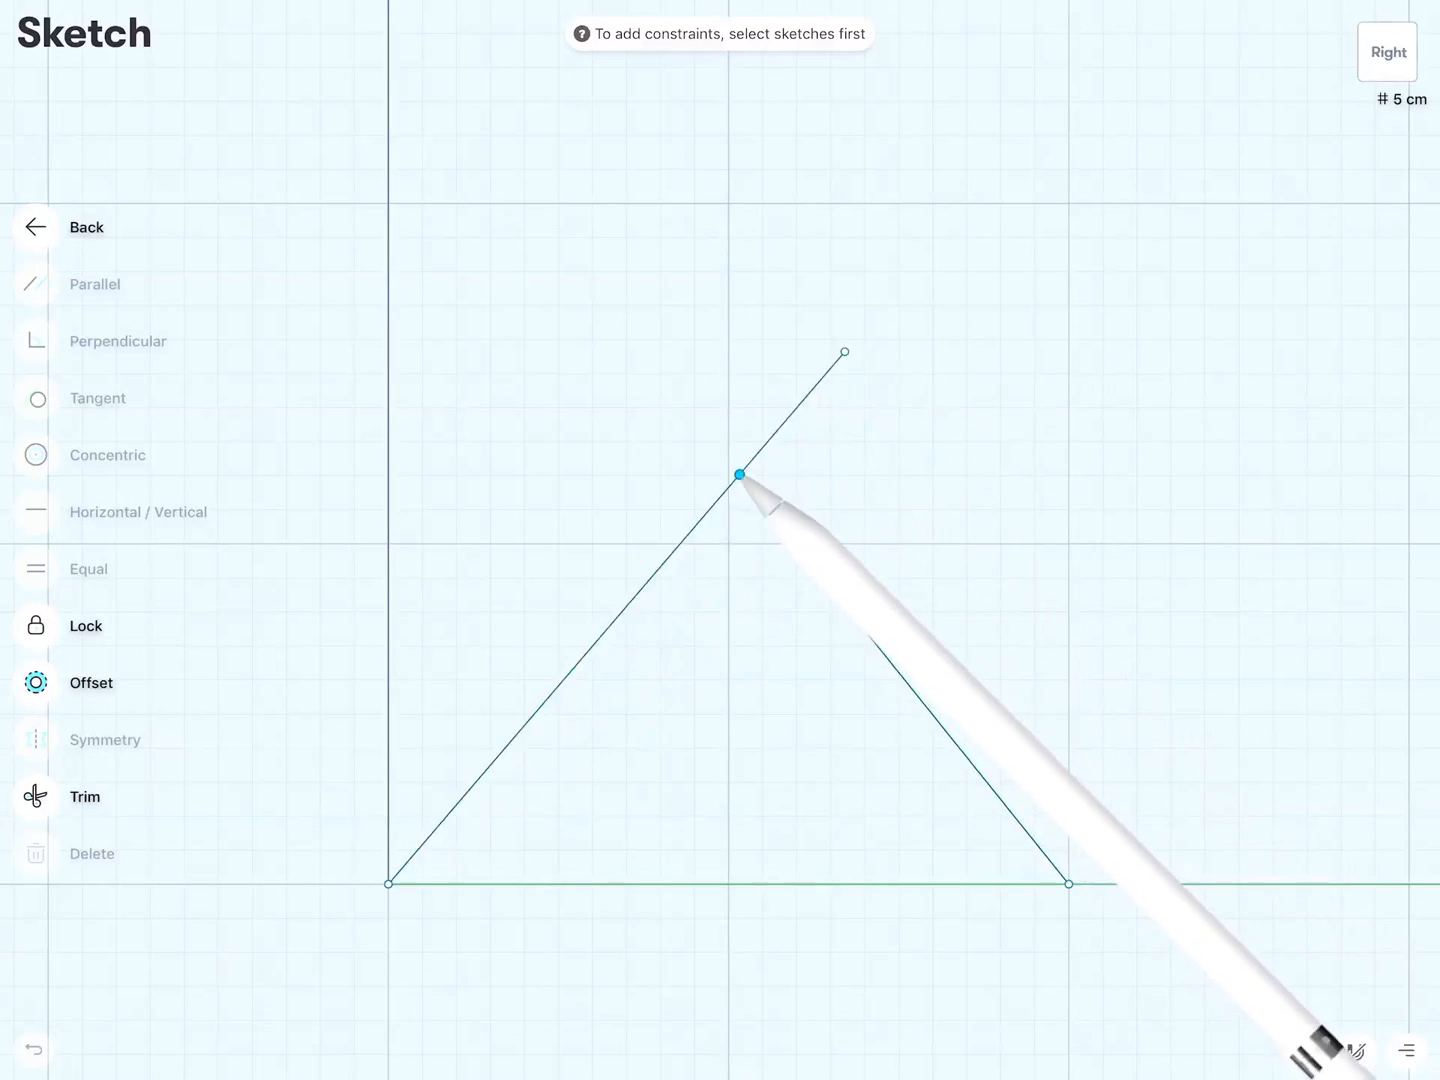
{"action": "left_click_drag", "start_coordinate": [738, 474], "coordinate": [872, 628]}
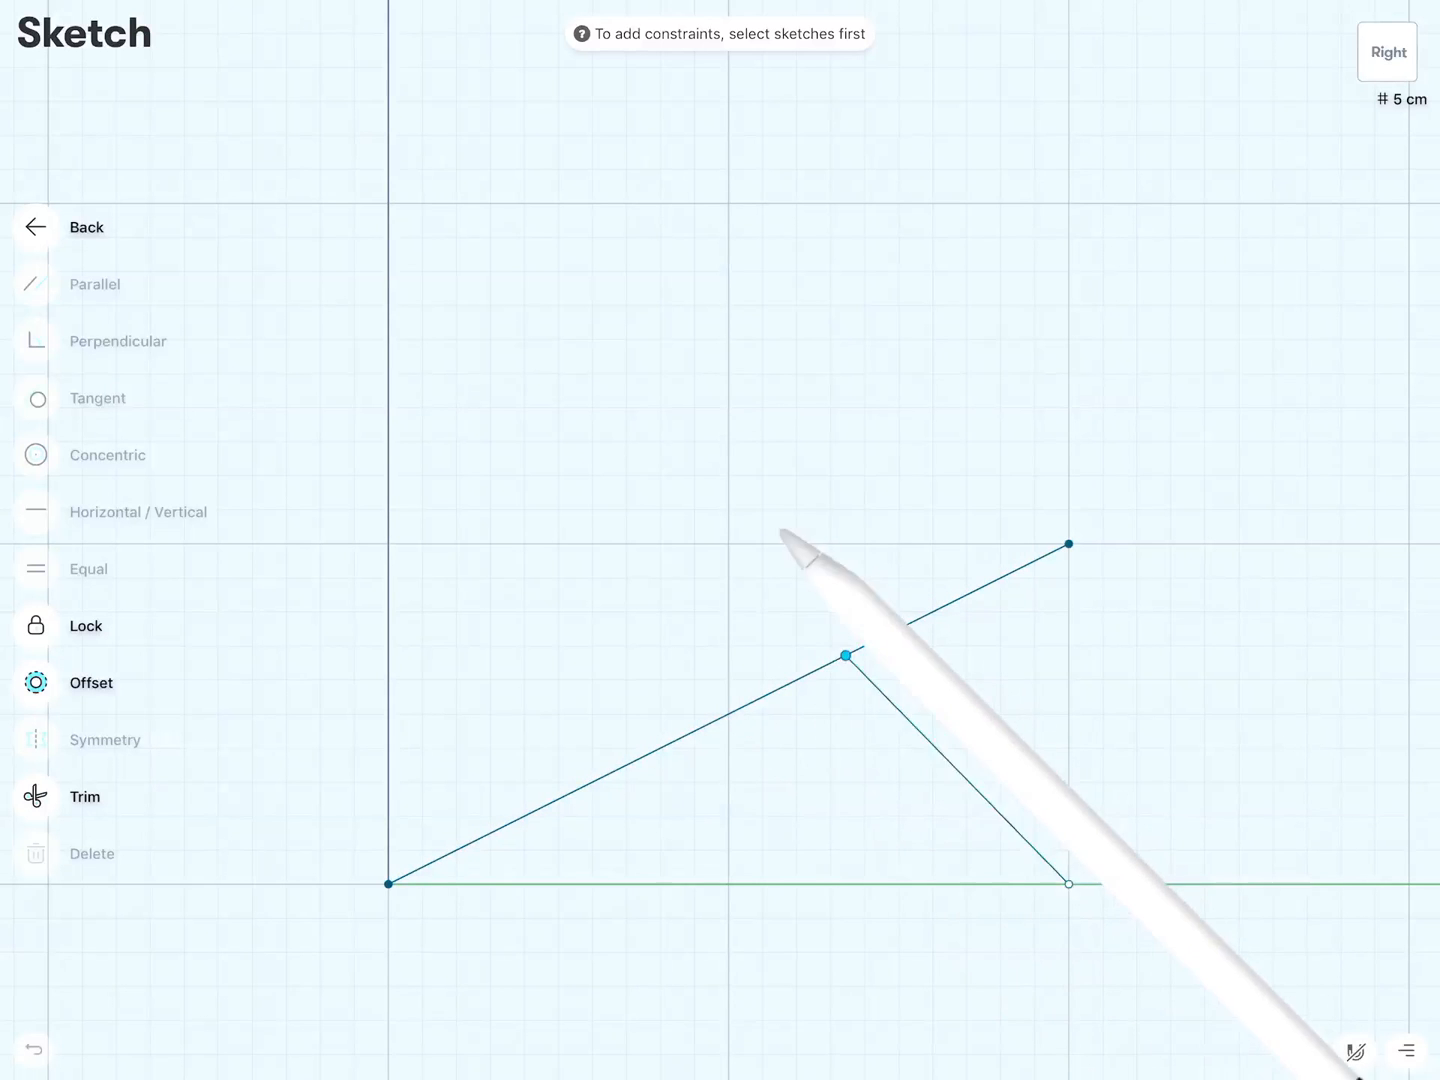
Step: Undo the endpoint move so the leg meets the seat line at its earlier spot
{"action": "left_click", "coordinate": [850, 656]}
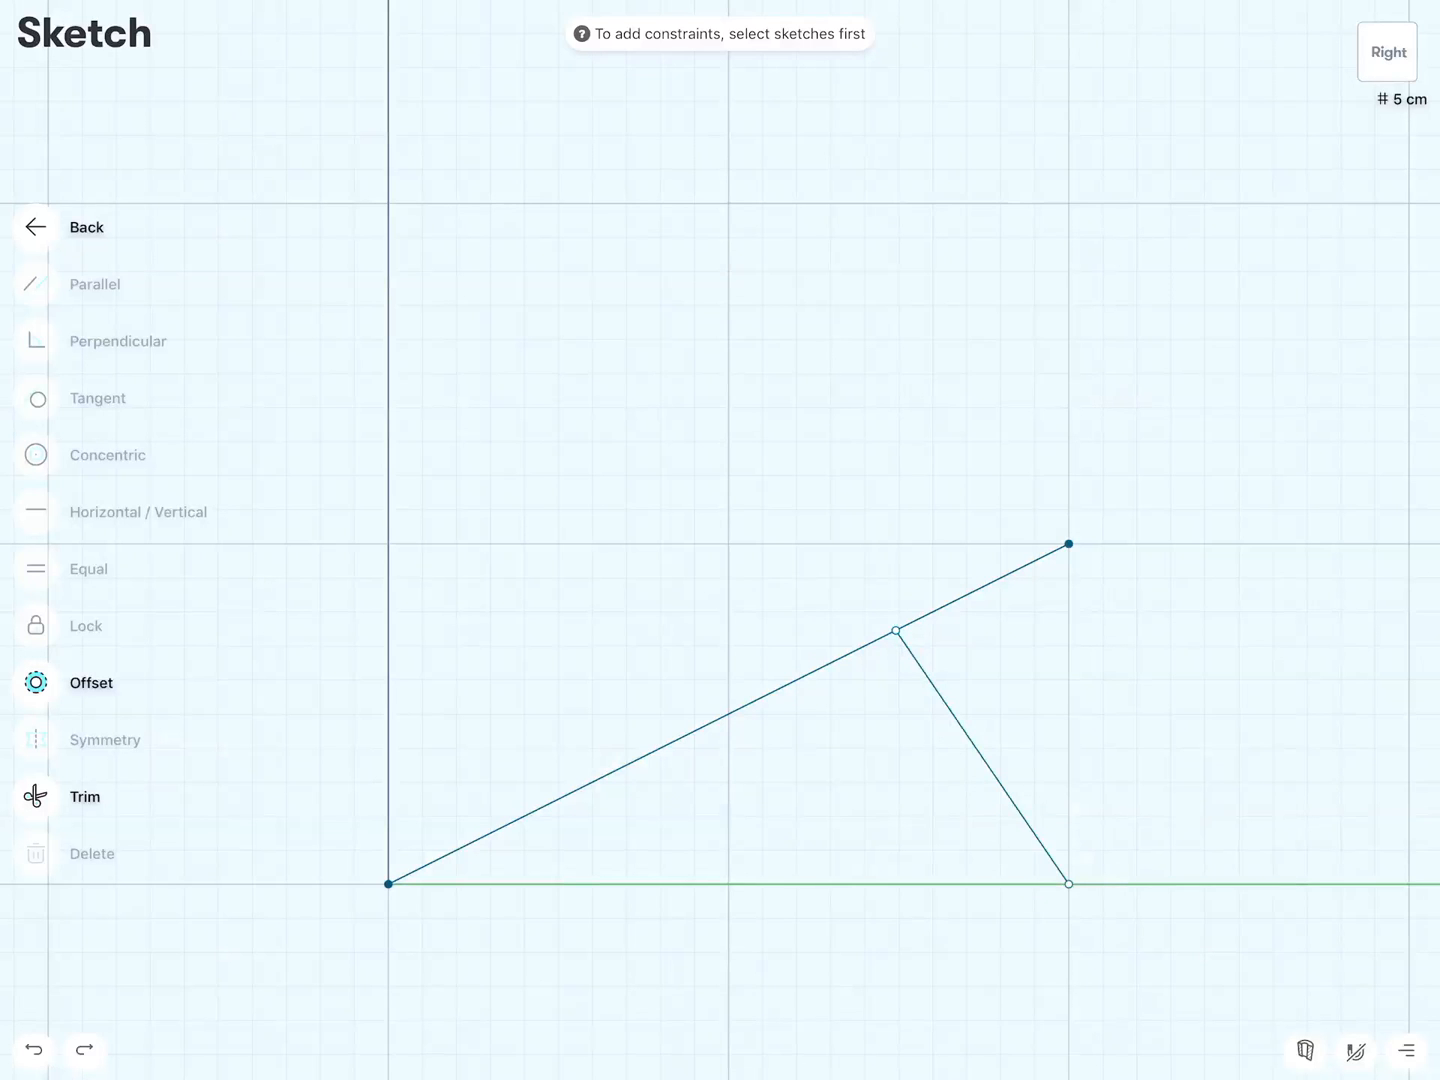
{"action": "left_click", "coordinate": [896, 632]}
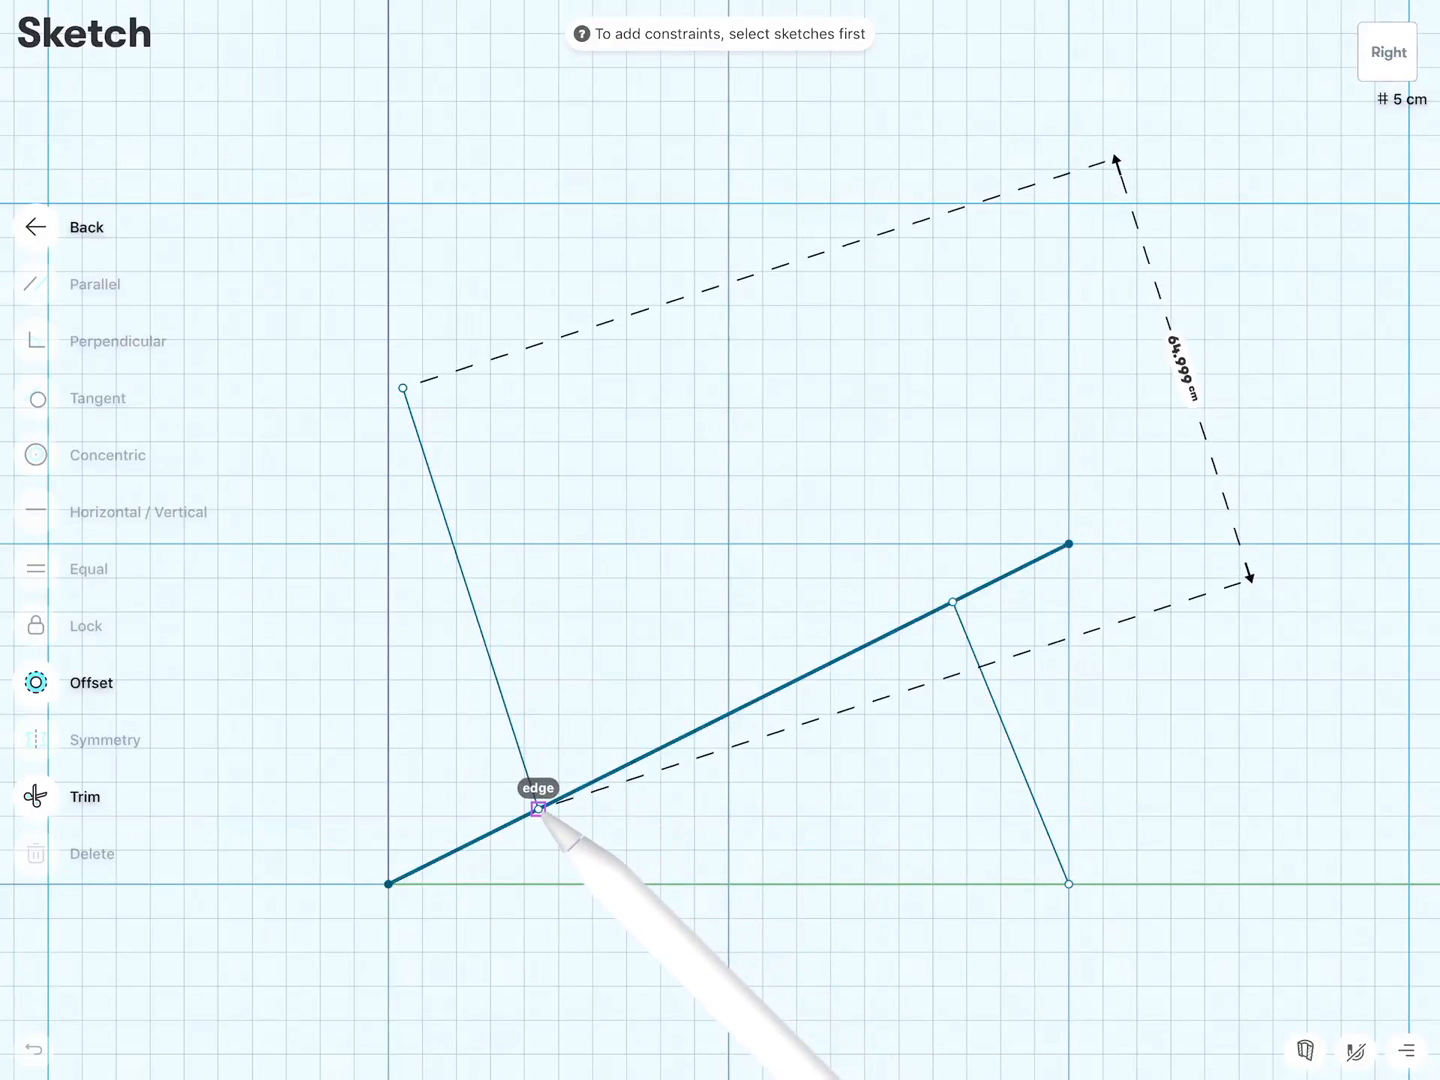
Step: Draw the backrest line rising from the seat and constrain it parallel to the front leg
{"action": "left_click_drag", "start_coordinate": [538, 810], "coordinate": [600, 780]}
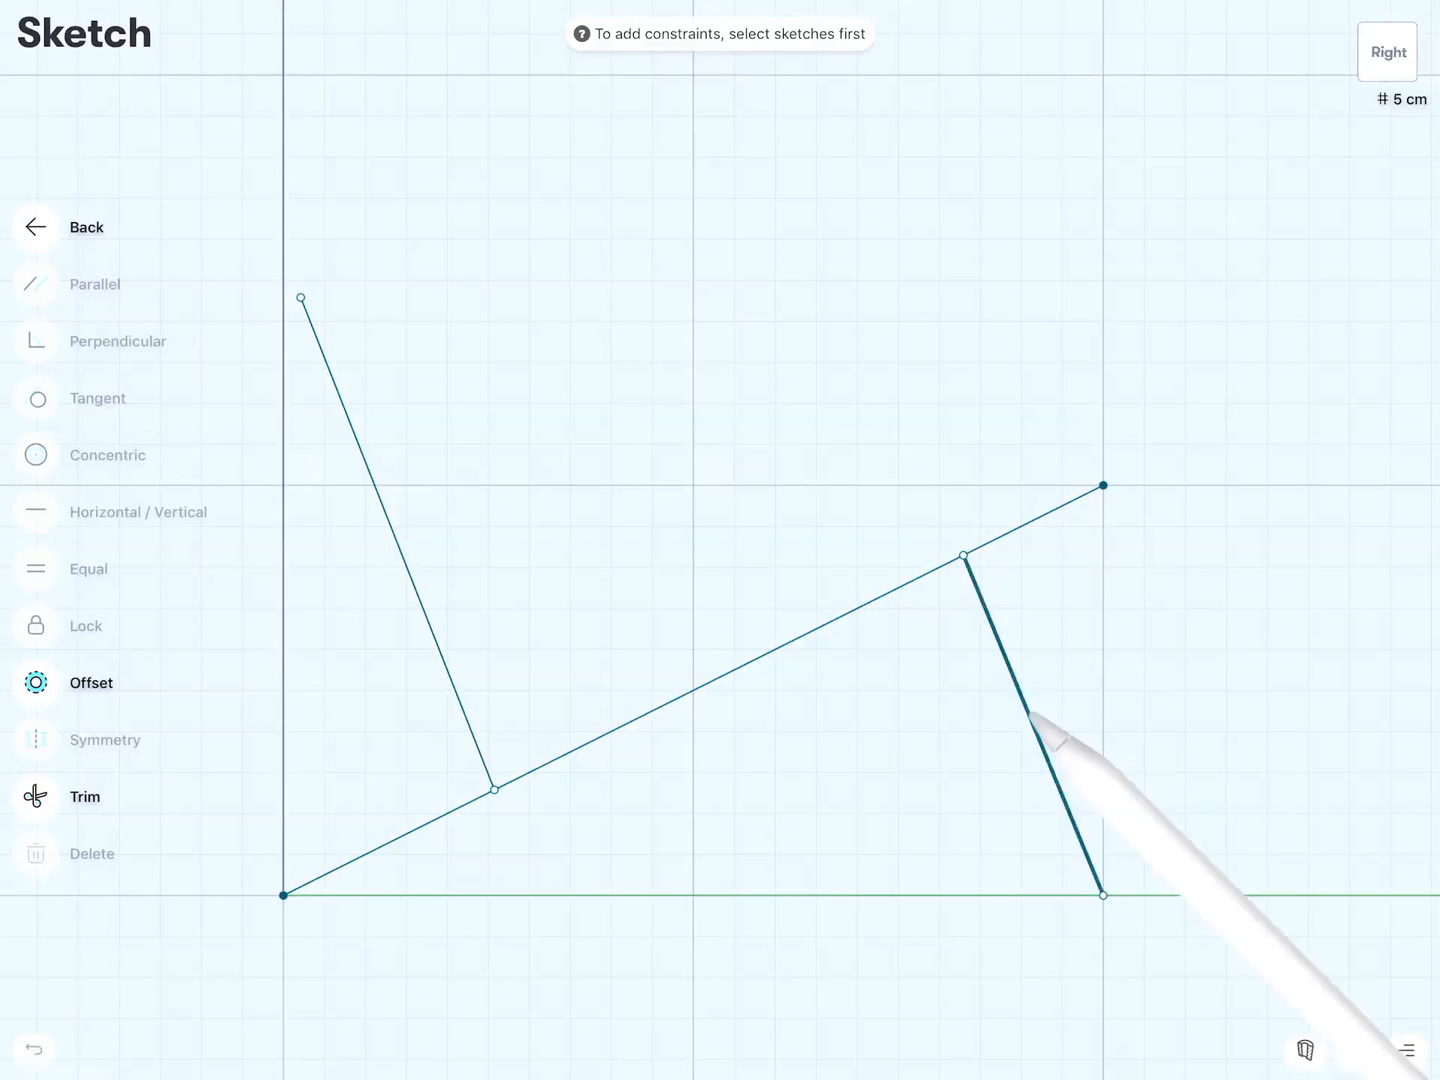
{"action": "left_click", "coordinate": [1044, 720]}
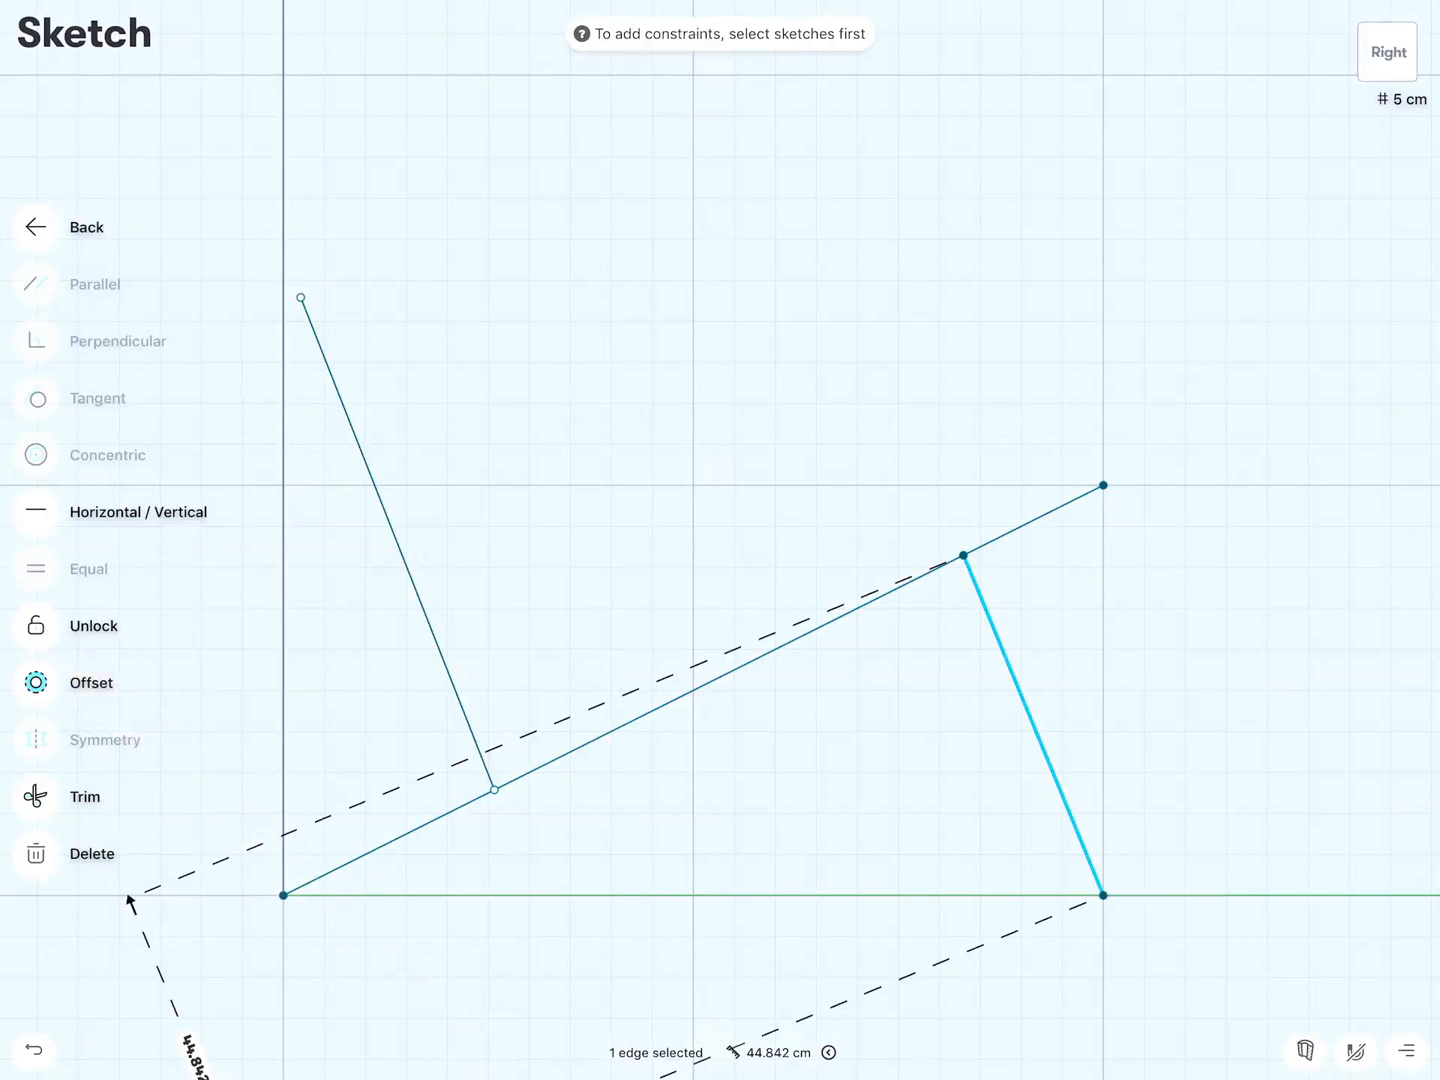
{"action": "left_click", "coordinate": [400, 540]}
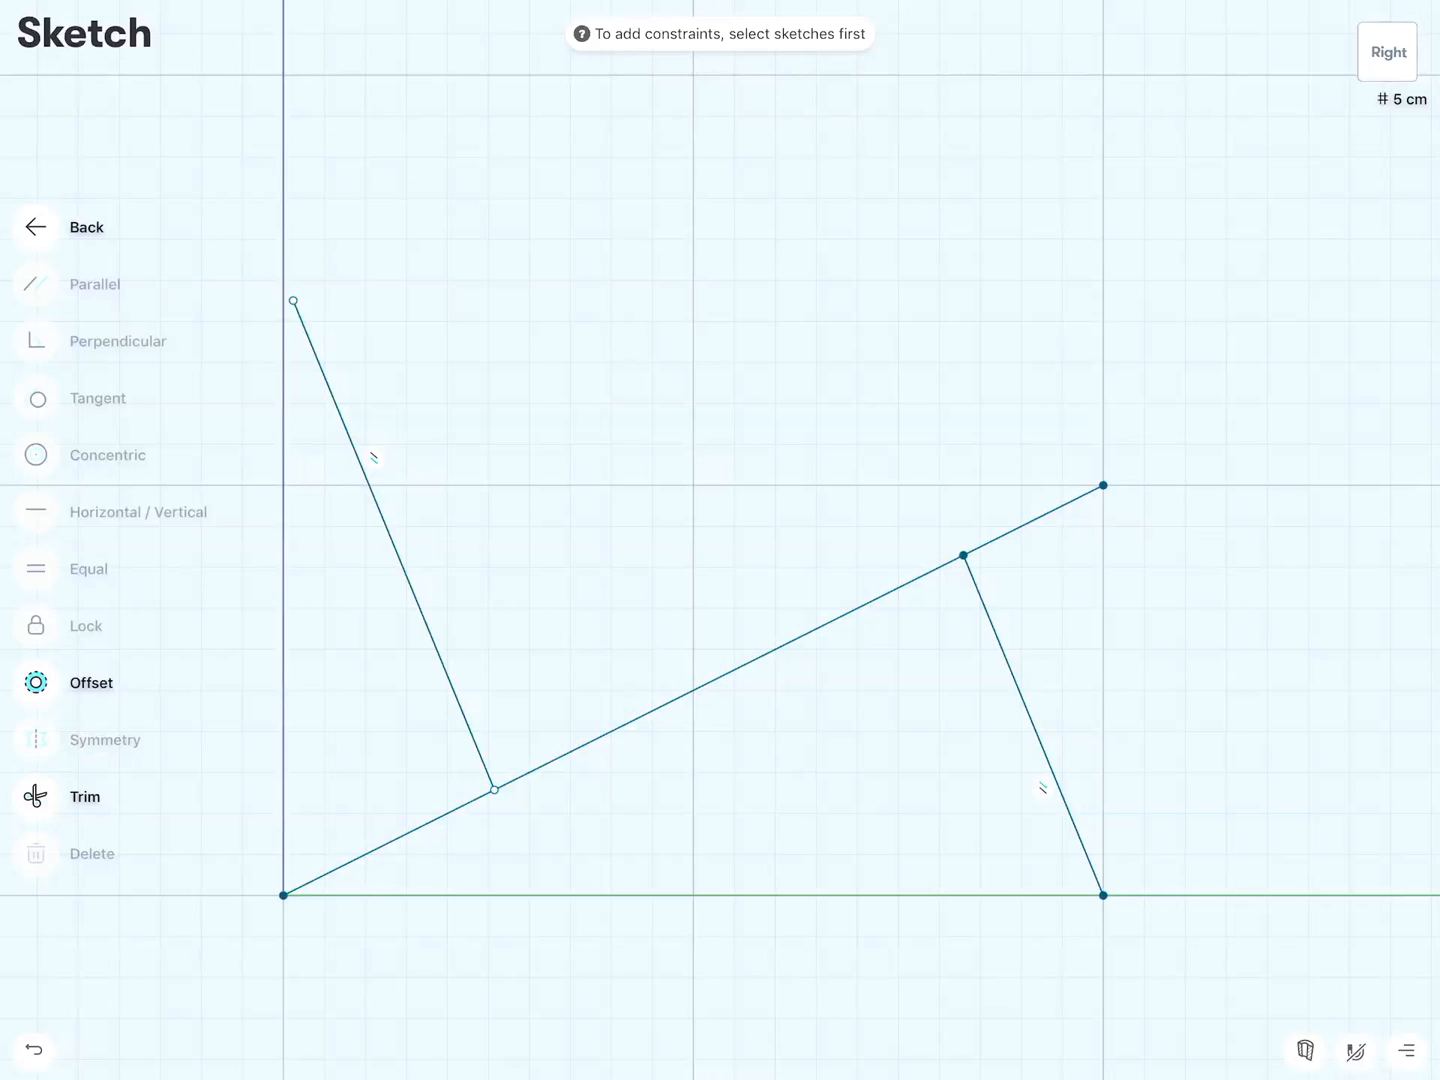
Step: Offset the backrest line by -3.5 to give it thickness
{"action": "left_click", "coordinate": [36, 682]}
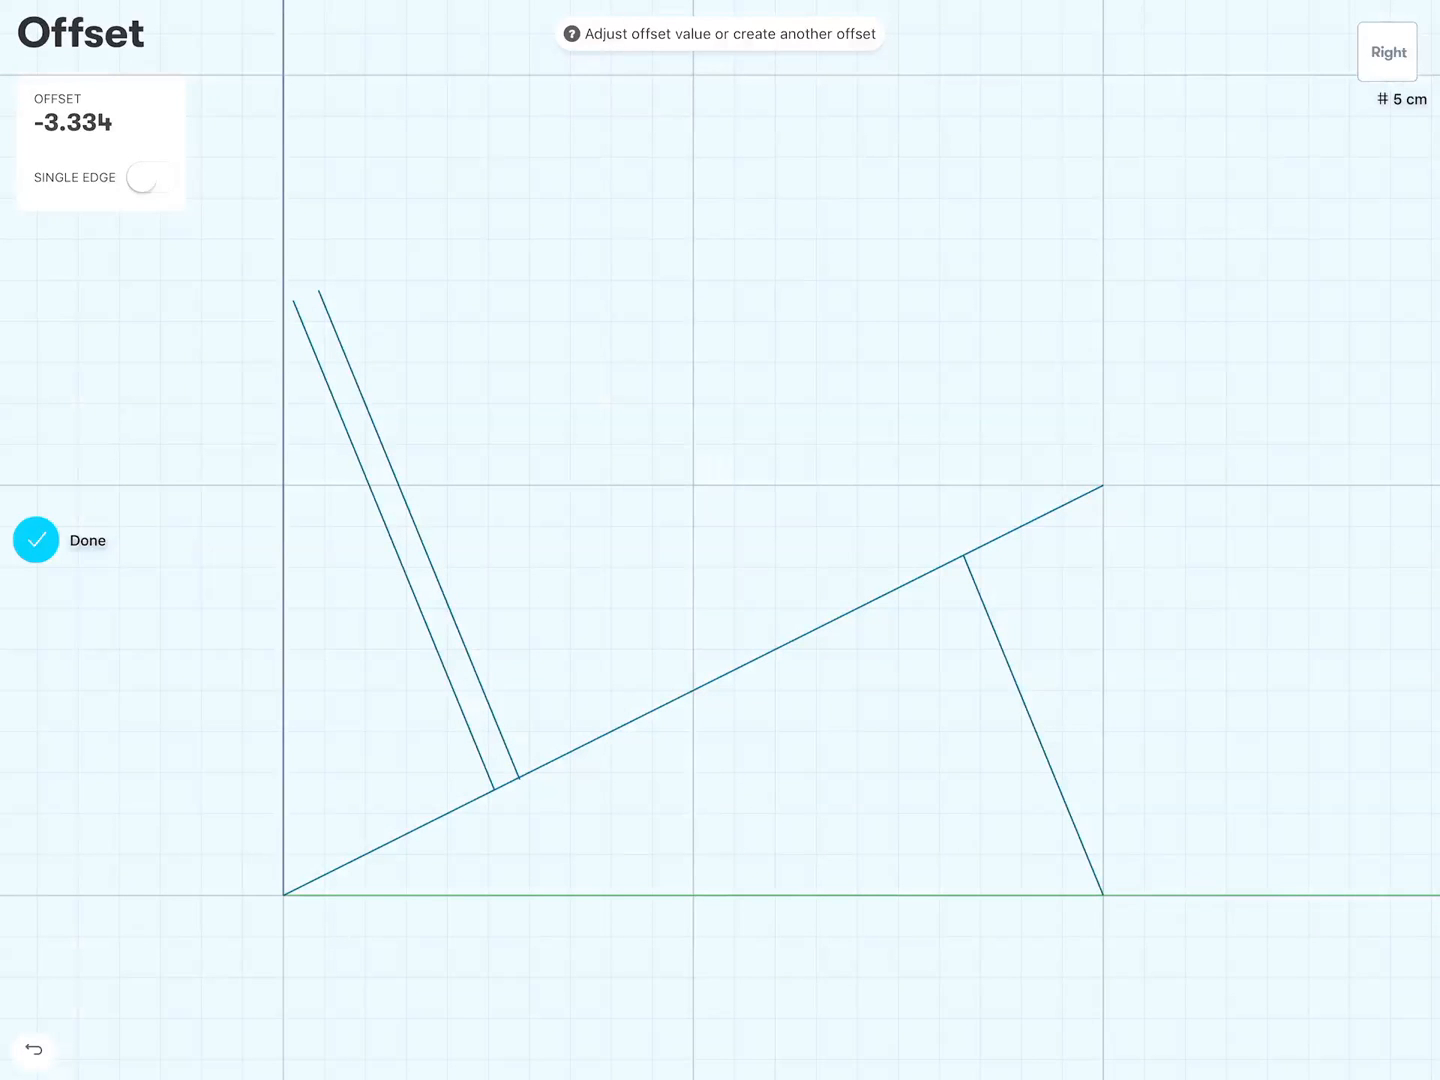
{"action": "left_click", "coordinate": [72, 122]}
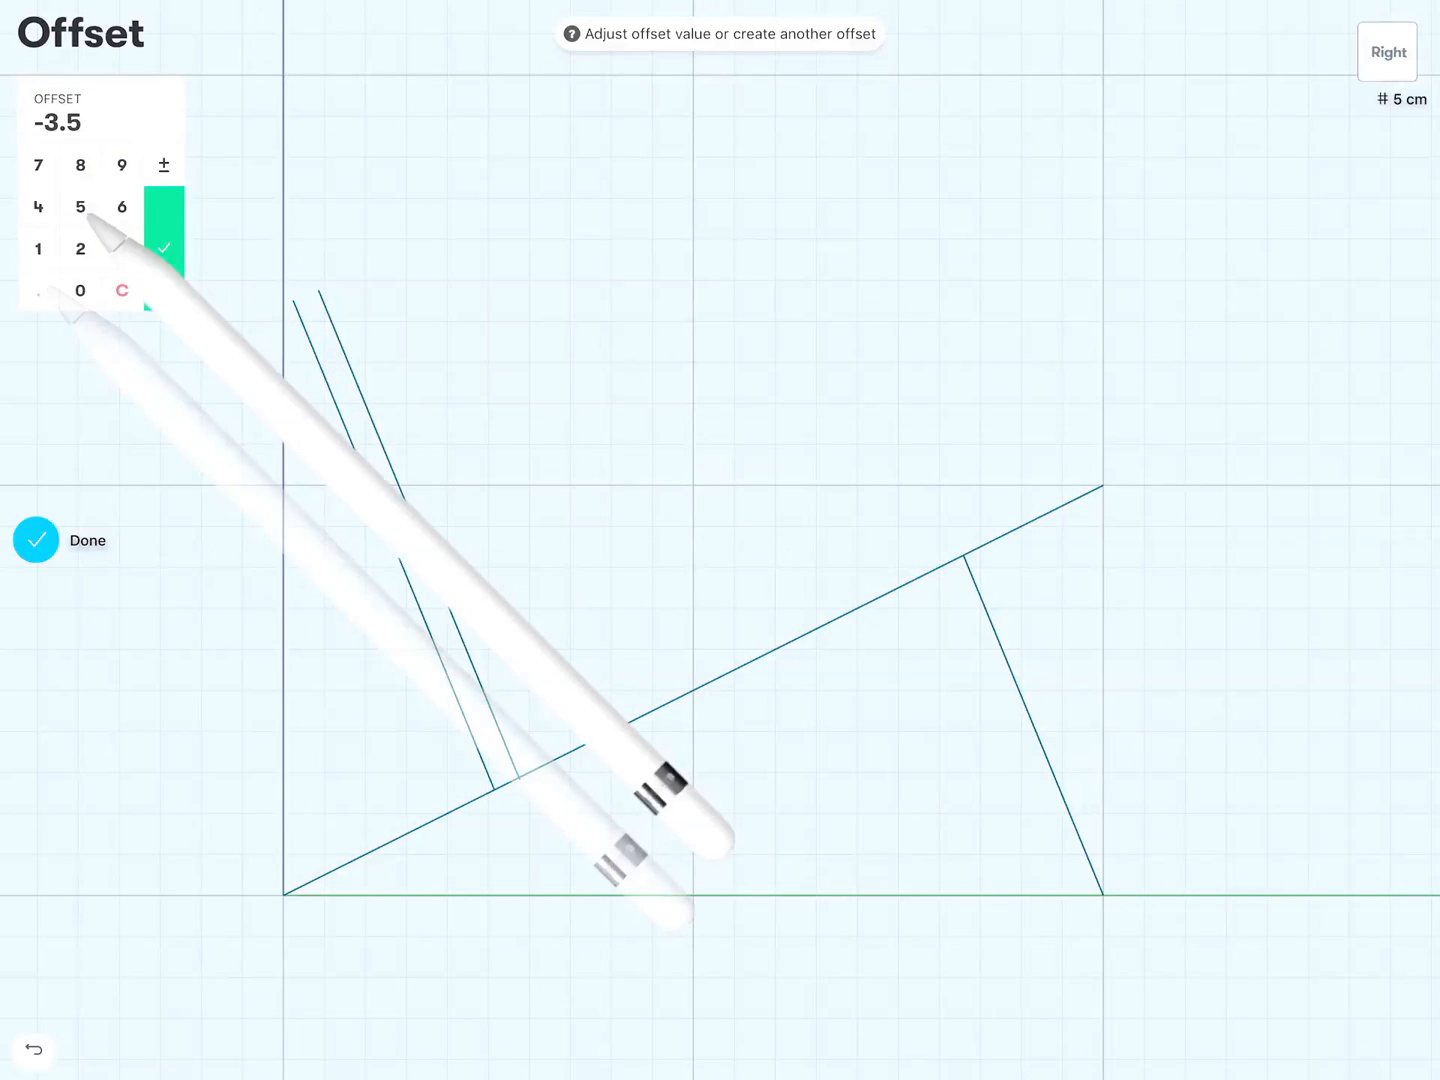
{"action": "left_click", "coordinate": [164, 248]}
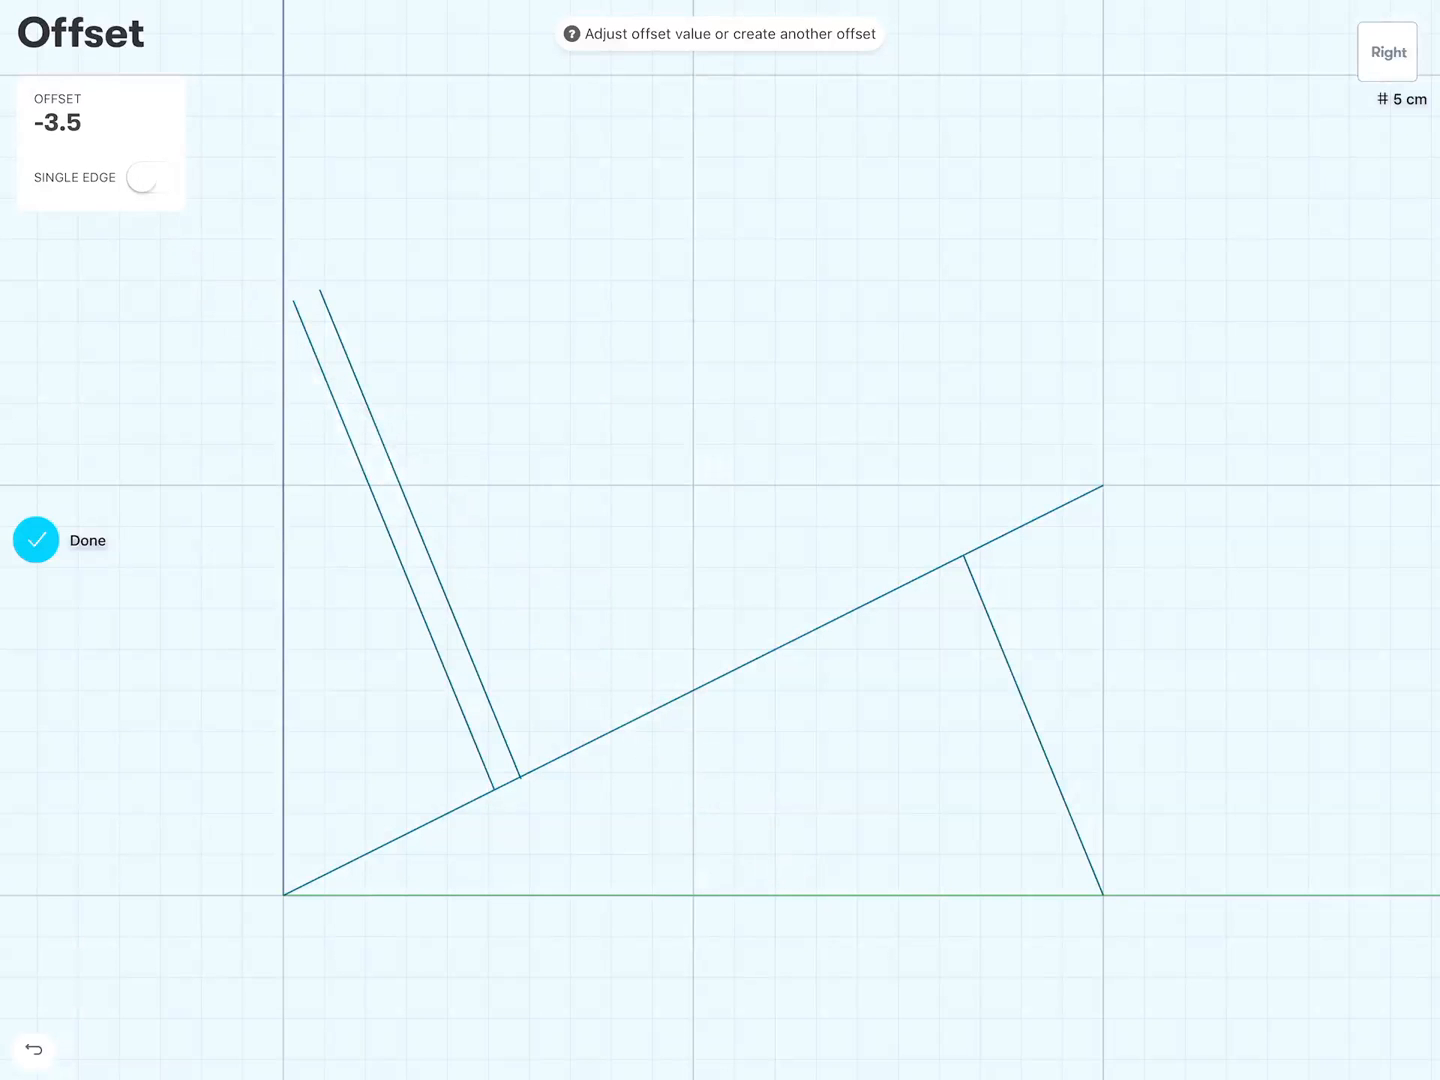
Step: Offset the front leg line by -3.5 and finish the offsets
{"action": "left_click_drag", "start_coordinate": [984, 560], "coordinate": [1020, 730]}
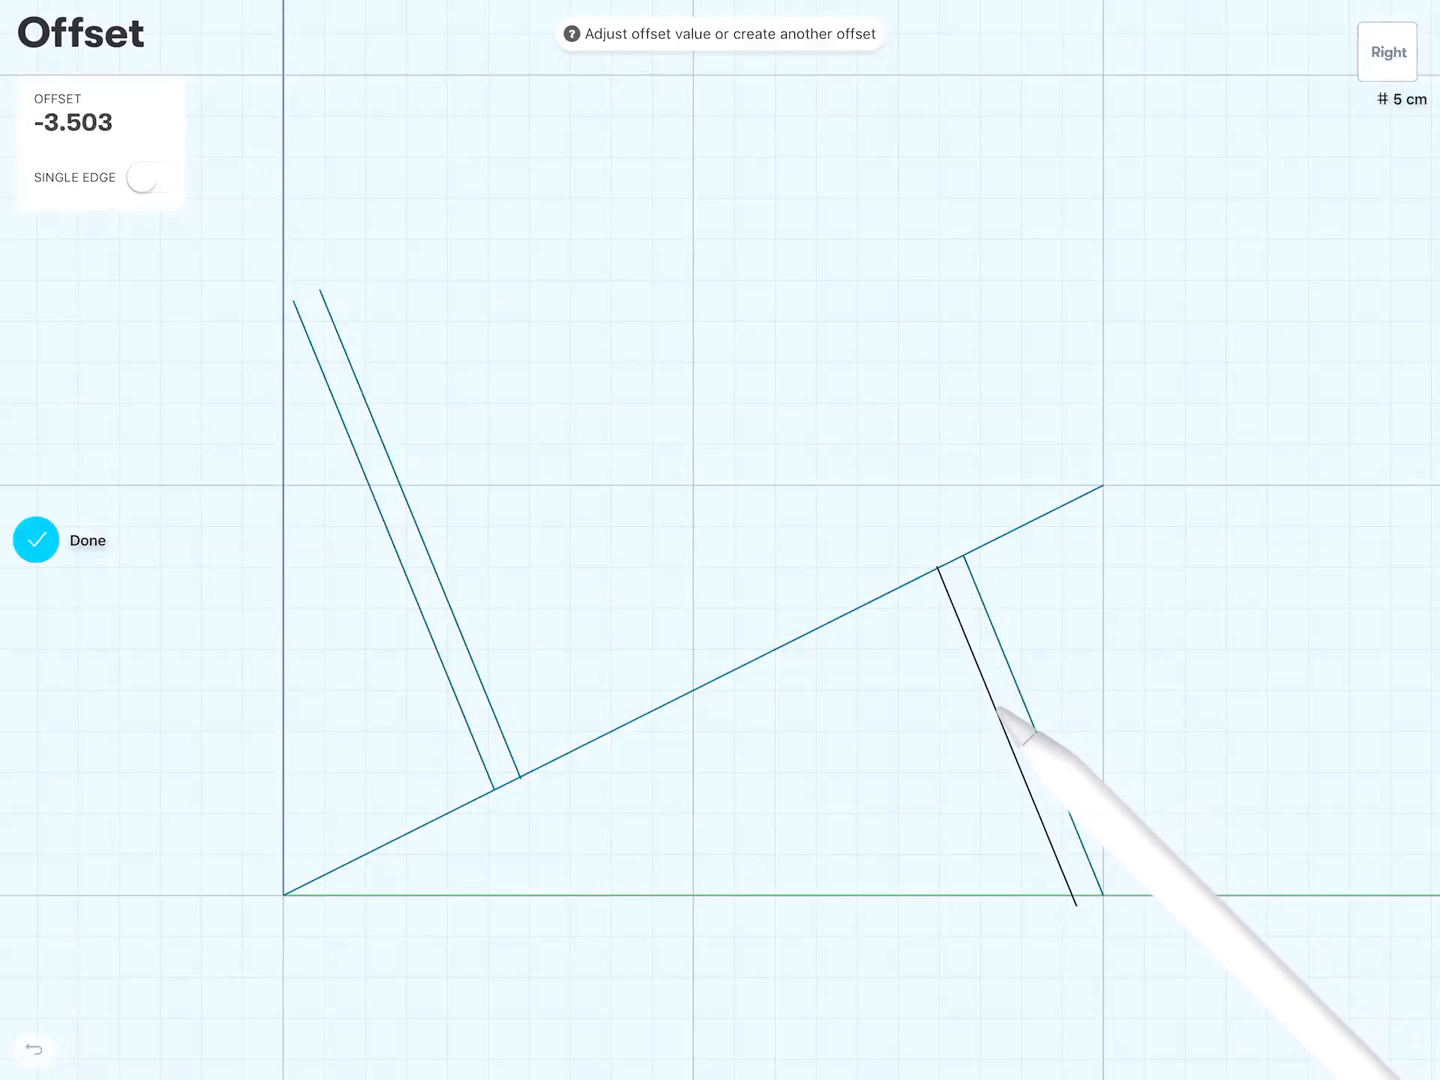
{"action": "left_click", "coordinate": [72, 120]}
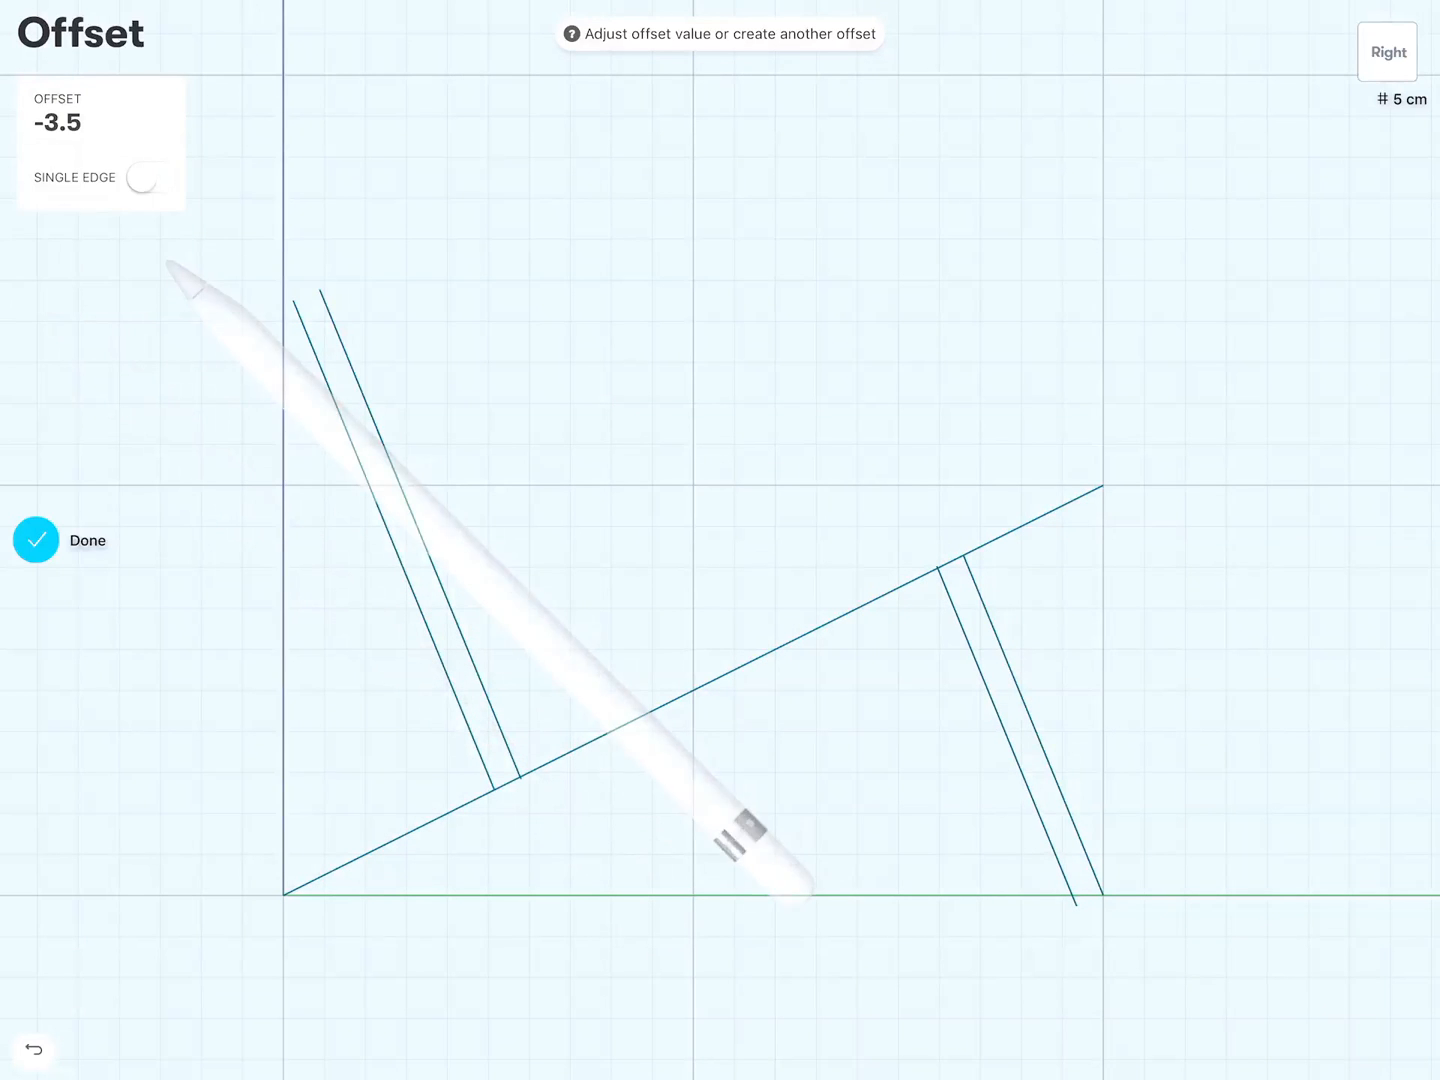
{"action": "left_click", "coordinate": [60, 540]}
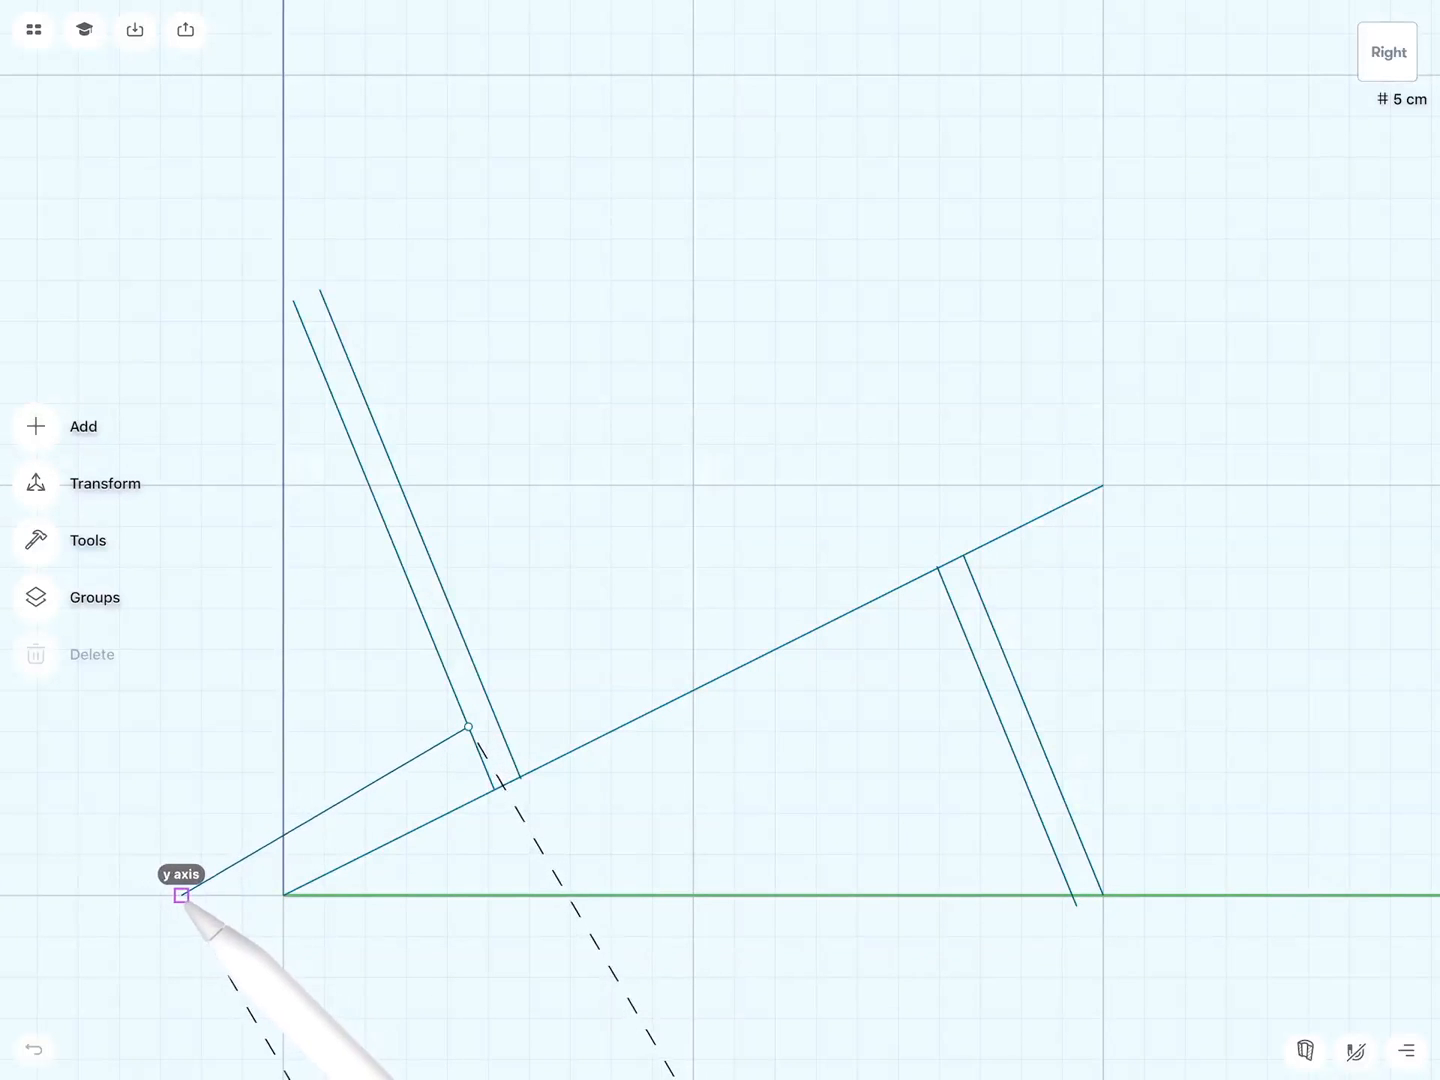
Step: Draw the seat's second edge from left of the origin toward the backrest
{"action": "left_click_drag", "start_coordinate": [180, 896], "coordinate": [244, 896]}
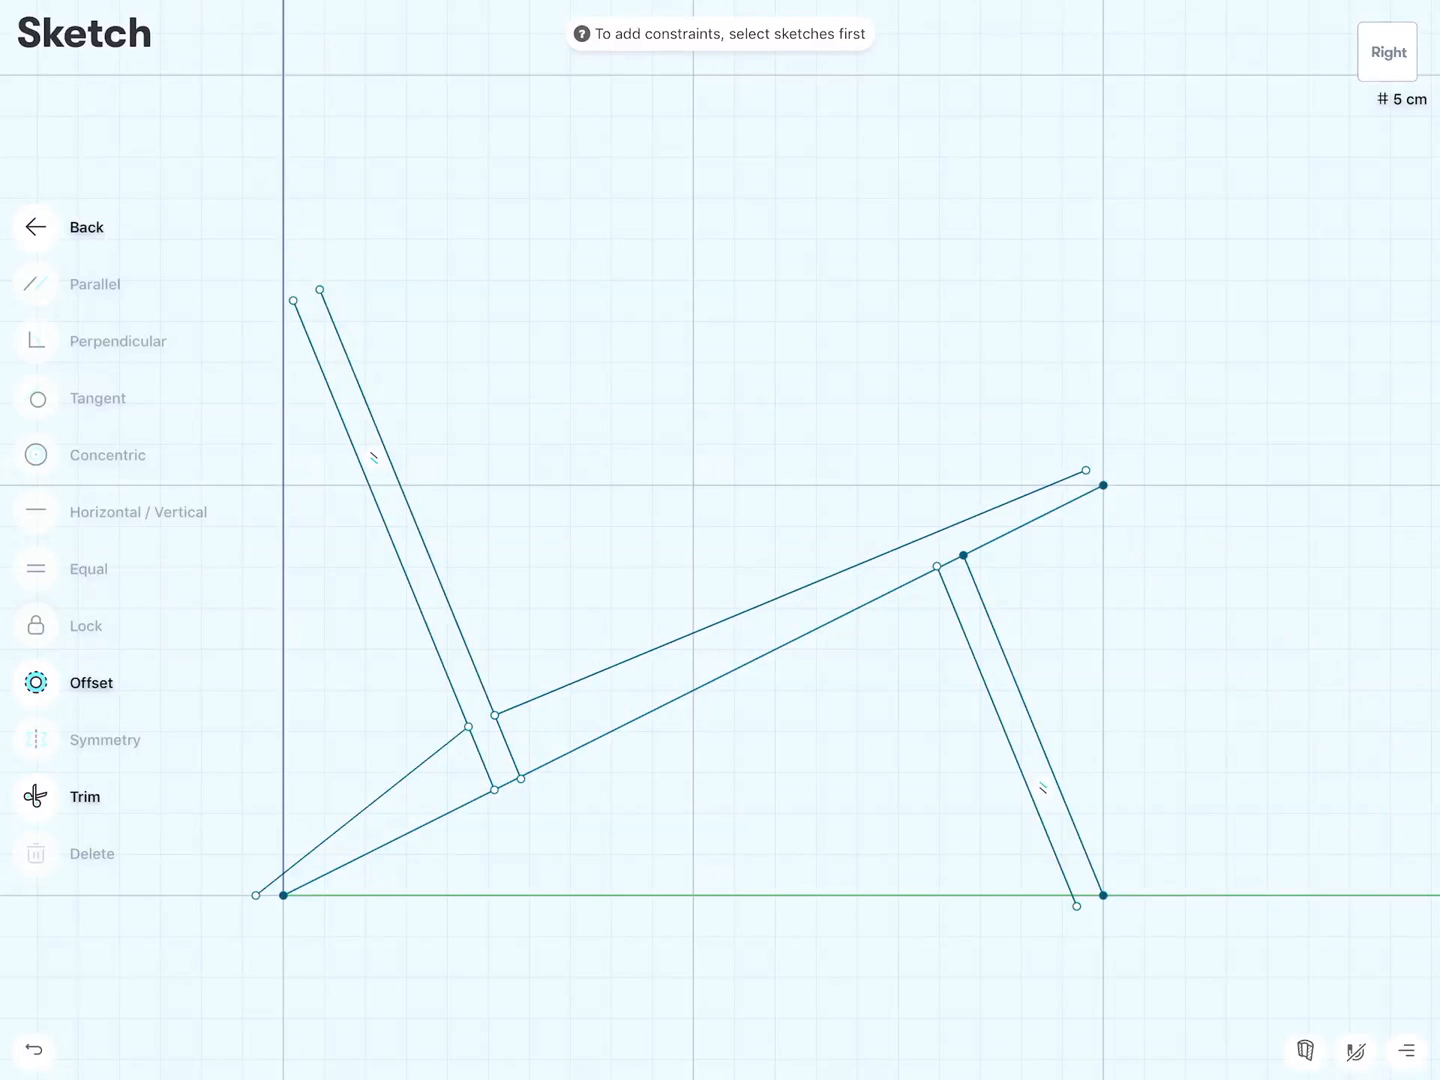
Step: Turn on snapping Guides and Guides on selection
{"action": "left_click", "coordinate": [1356, 1050]}
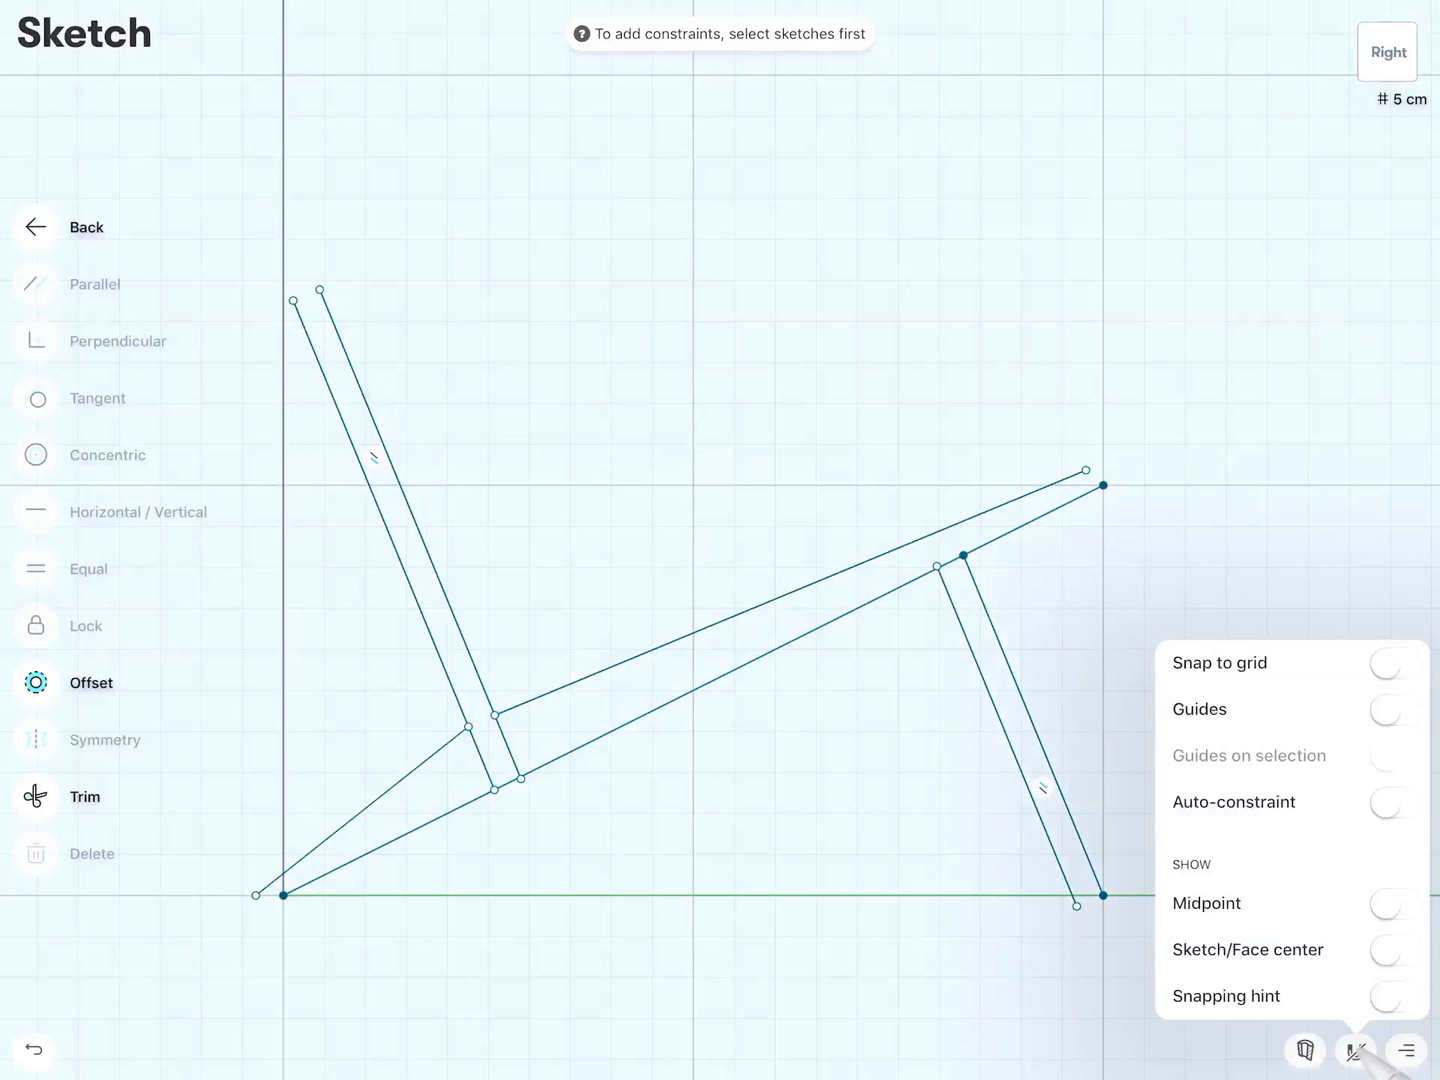
{"action": "left_click", "coordinate": [1396, 708]}
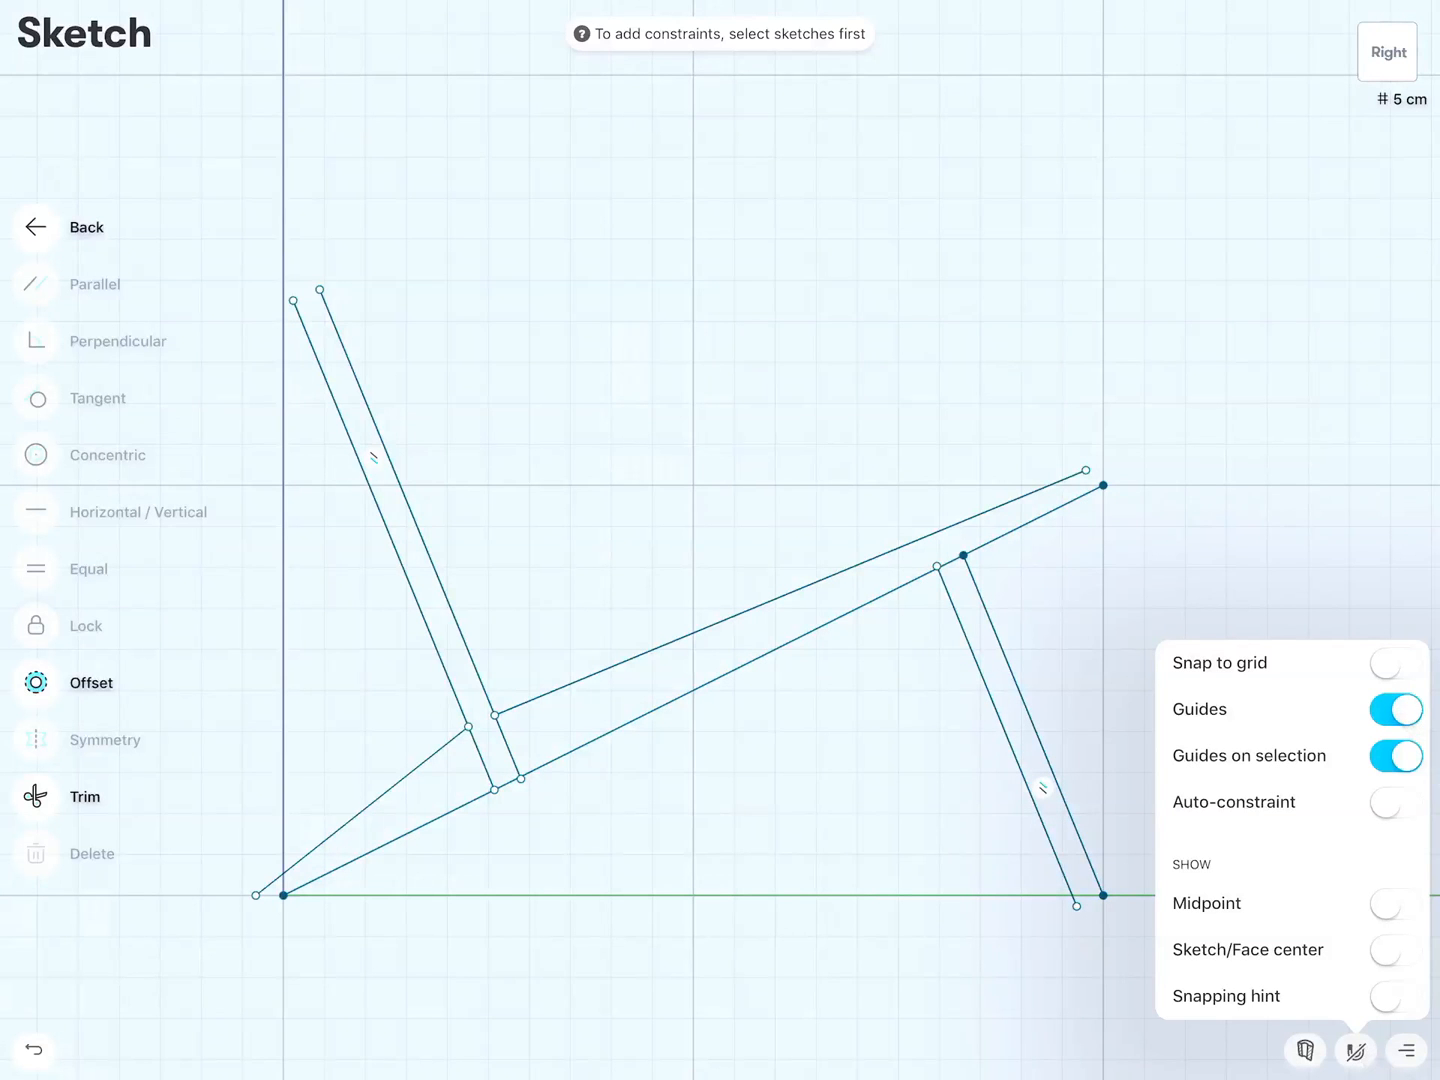
{"action": "left_click", "coordinate": [1356, 1050]}
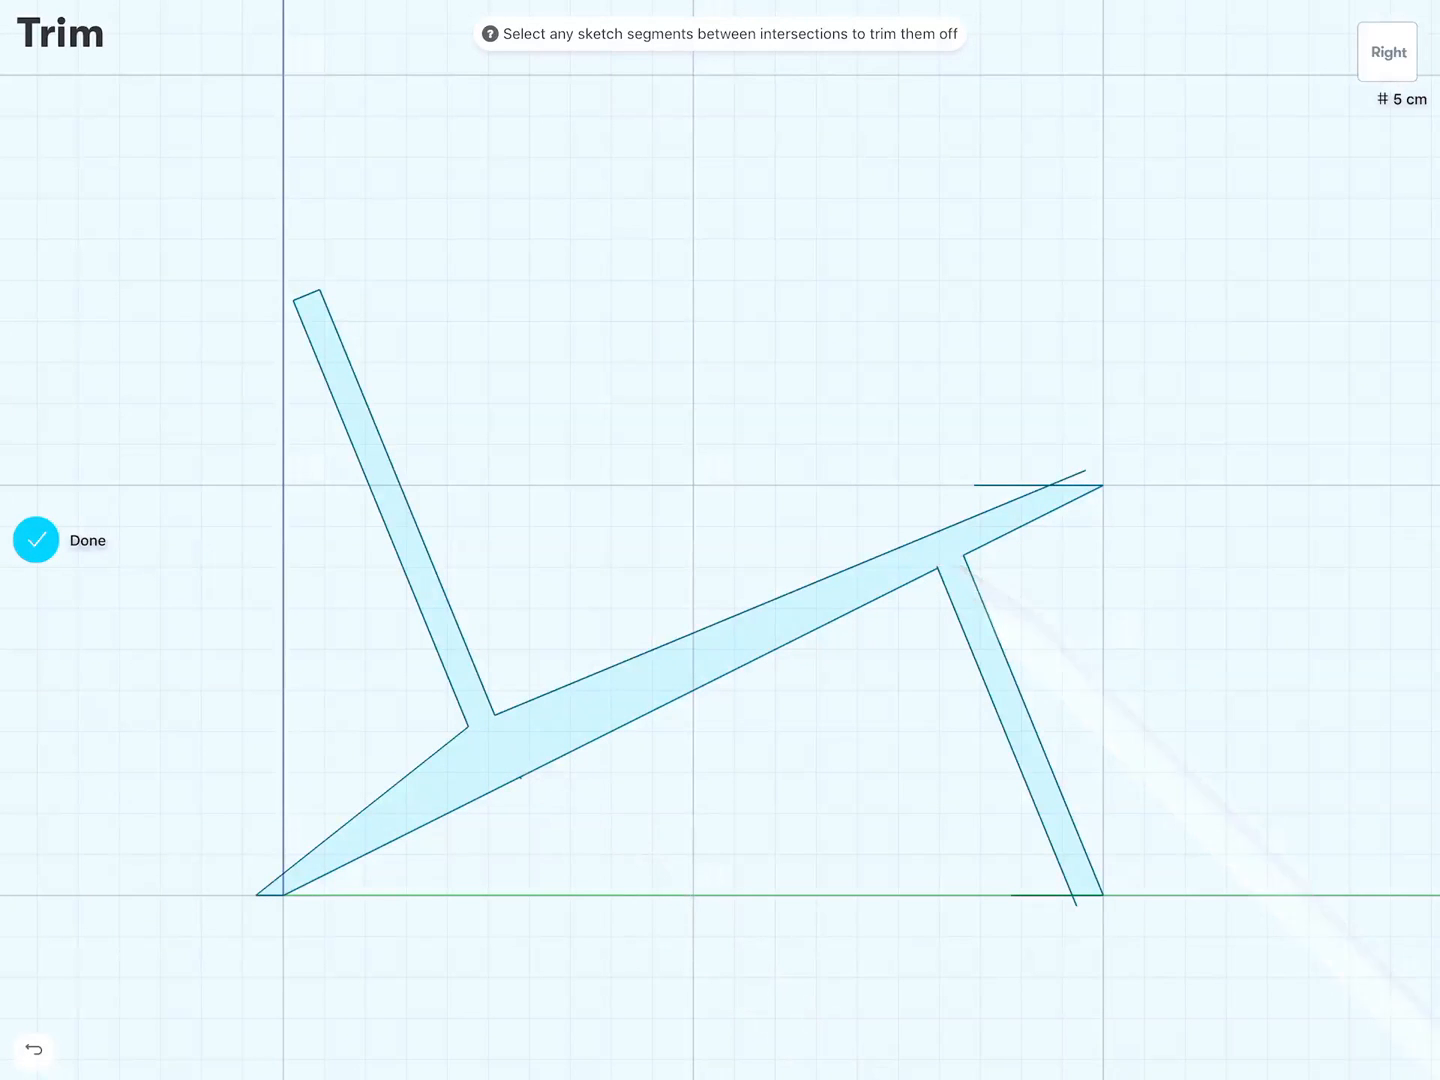
Step: Trim the overhanging line ends so the chair profile closes into one filled outline
{"action": "left_click", "coordinate": [1020, 484]}
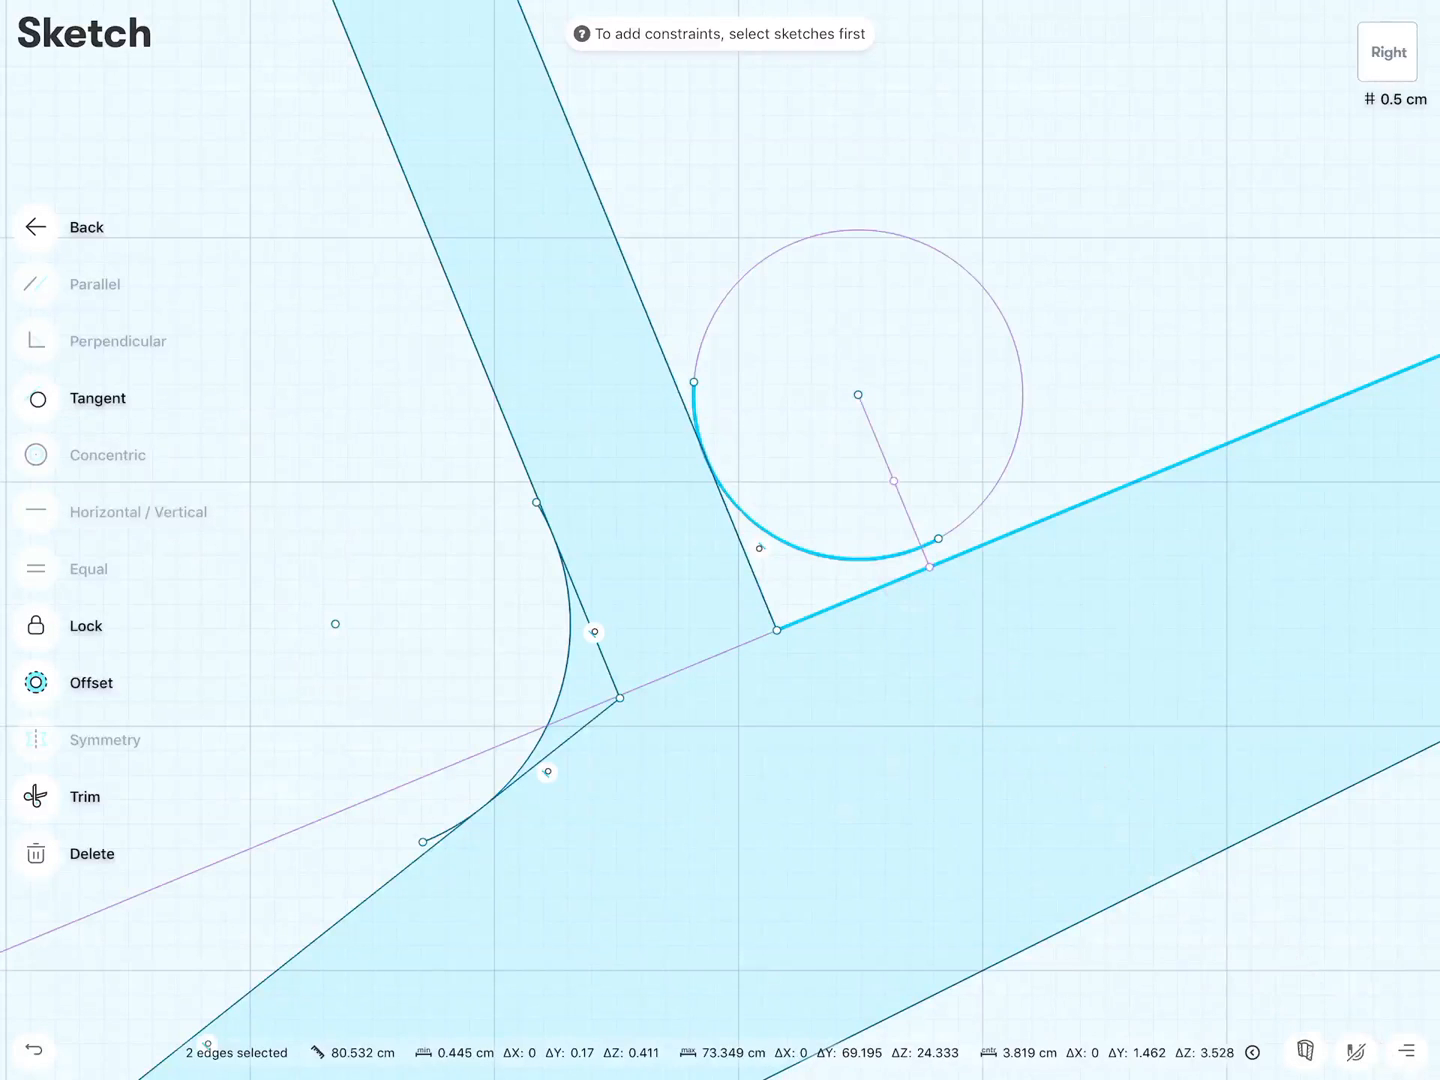
Step: Make the corner arc tangent to the seat edge at the backrest joint
{"action": "left_click", "coordinate": [84, 796]}
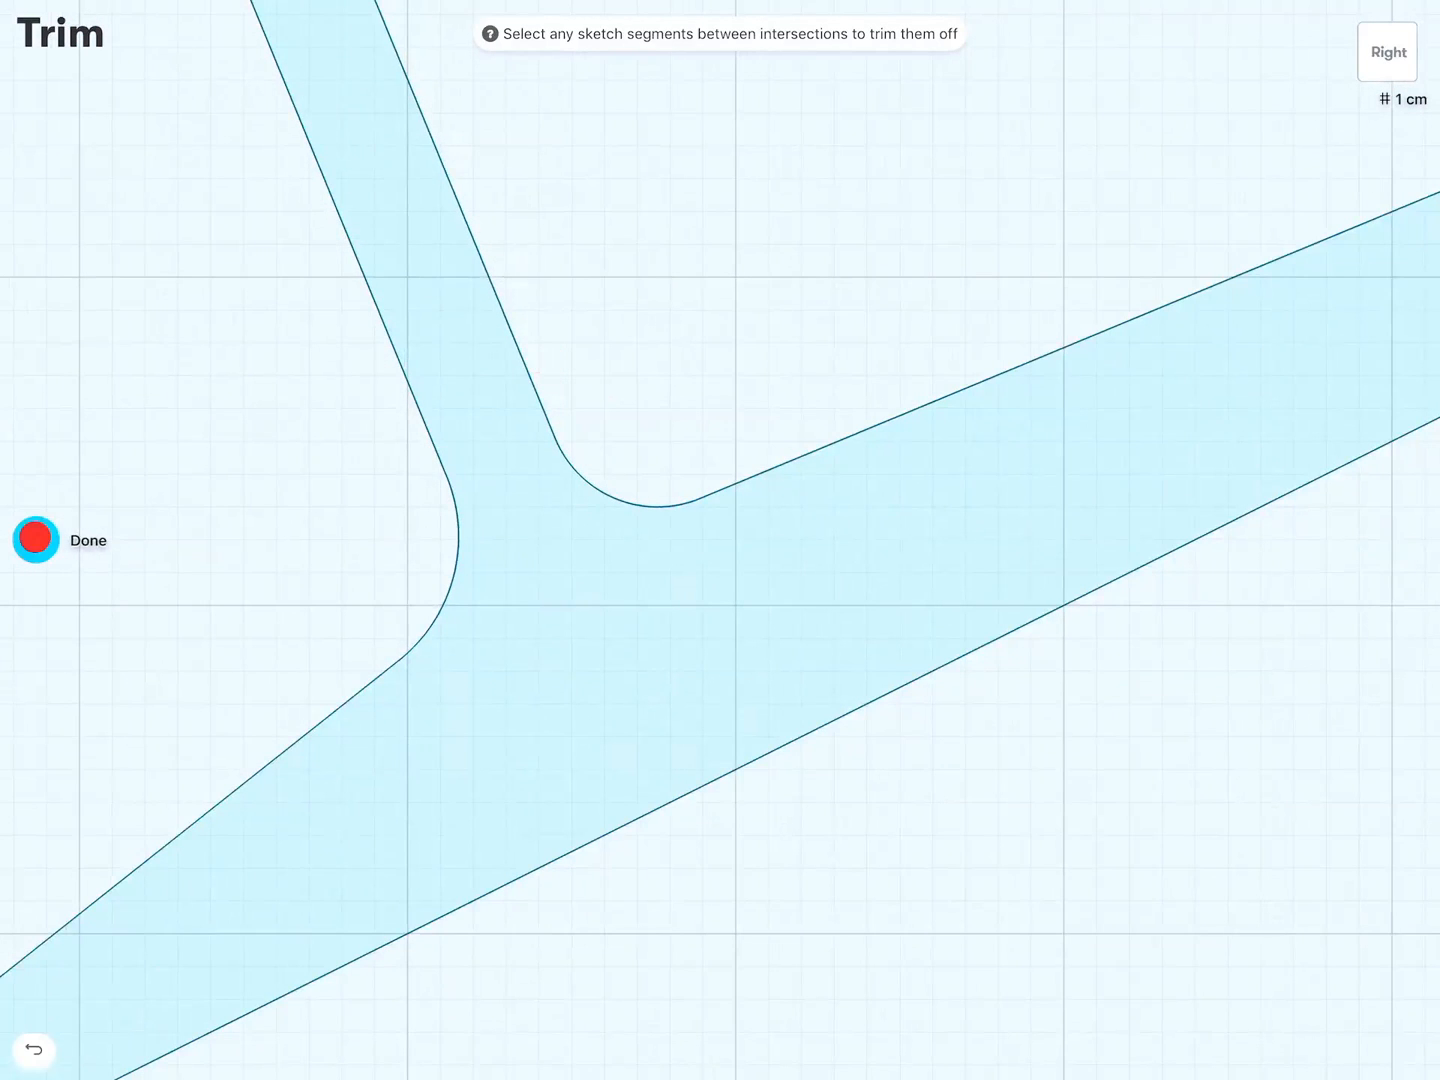
Step: Finish trimming the leftover segments at the backrest-seat joint with Done
{"action": "left_click", "coordinate": [36, 540]}
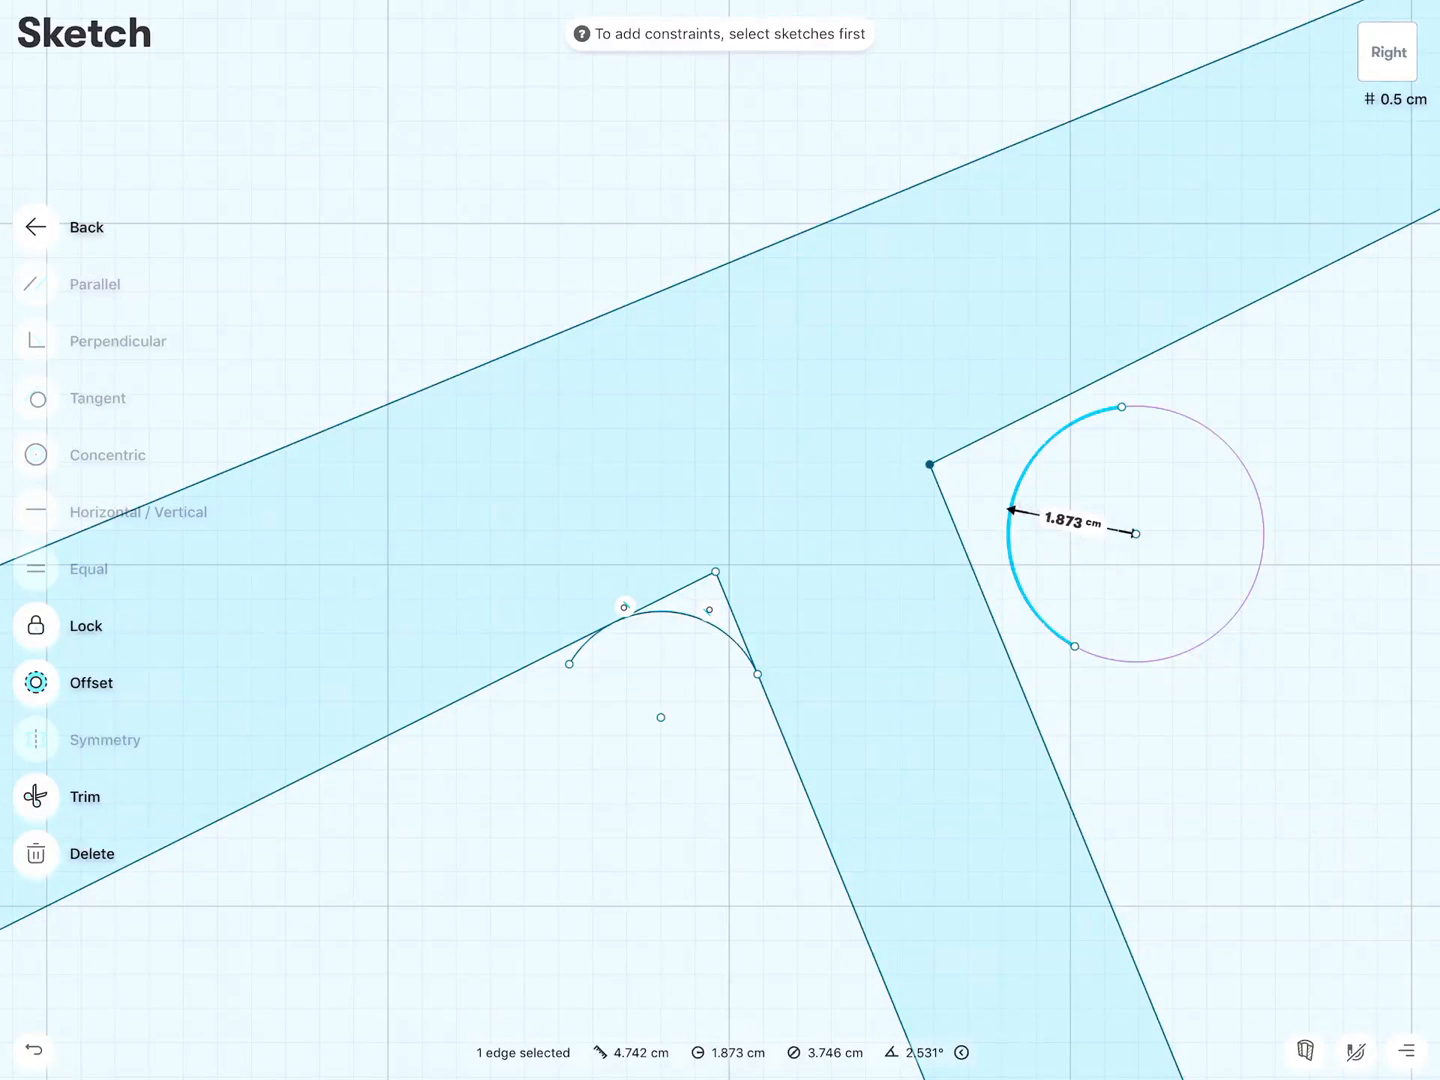
Step: Lock one front-leg arc at 2 cm radius and snap the arc ends onto the seat and leg edges
{"action": "left_click", "coordinate": [1072, 532]}
{"action": "type", "text": "2"}
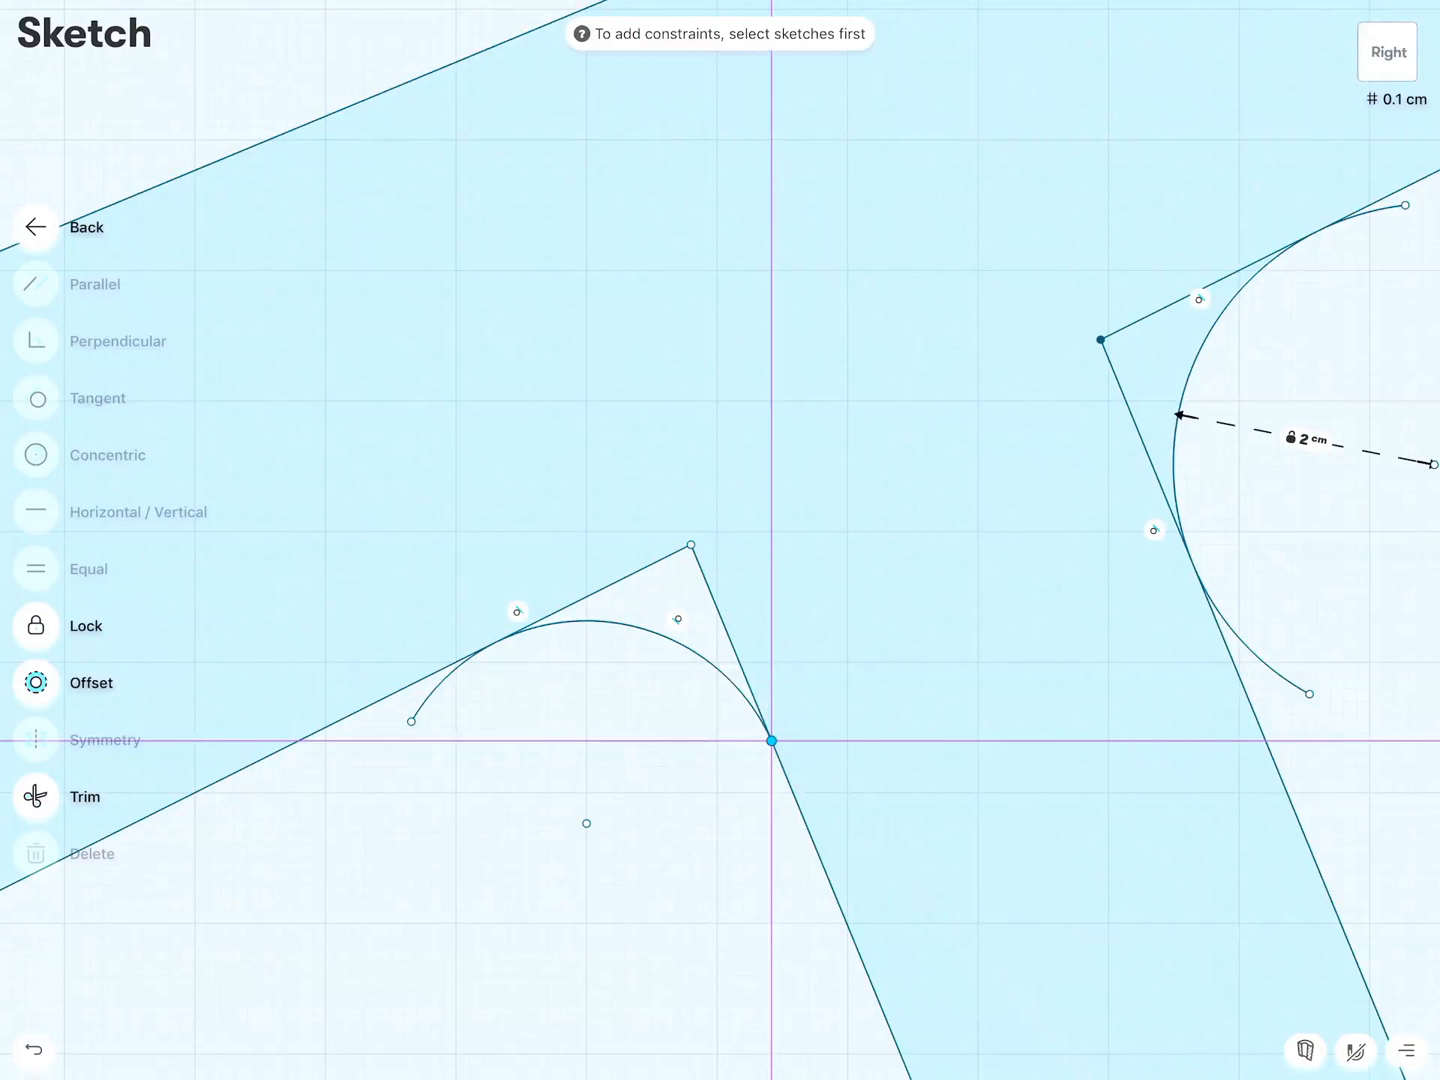
{"action": "left_click_drag", "start_coordinate": [772, 742], "coordinate": [808, 922]}
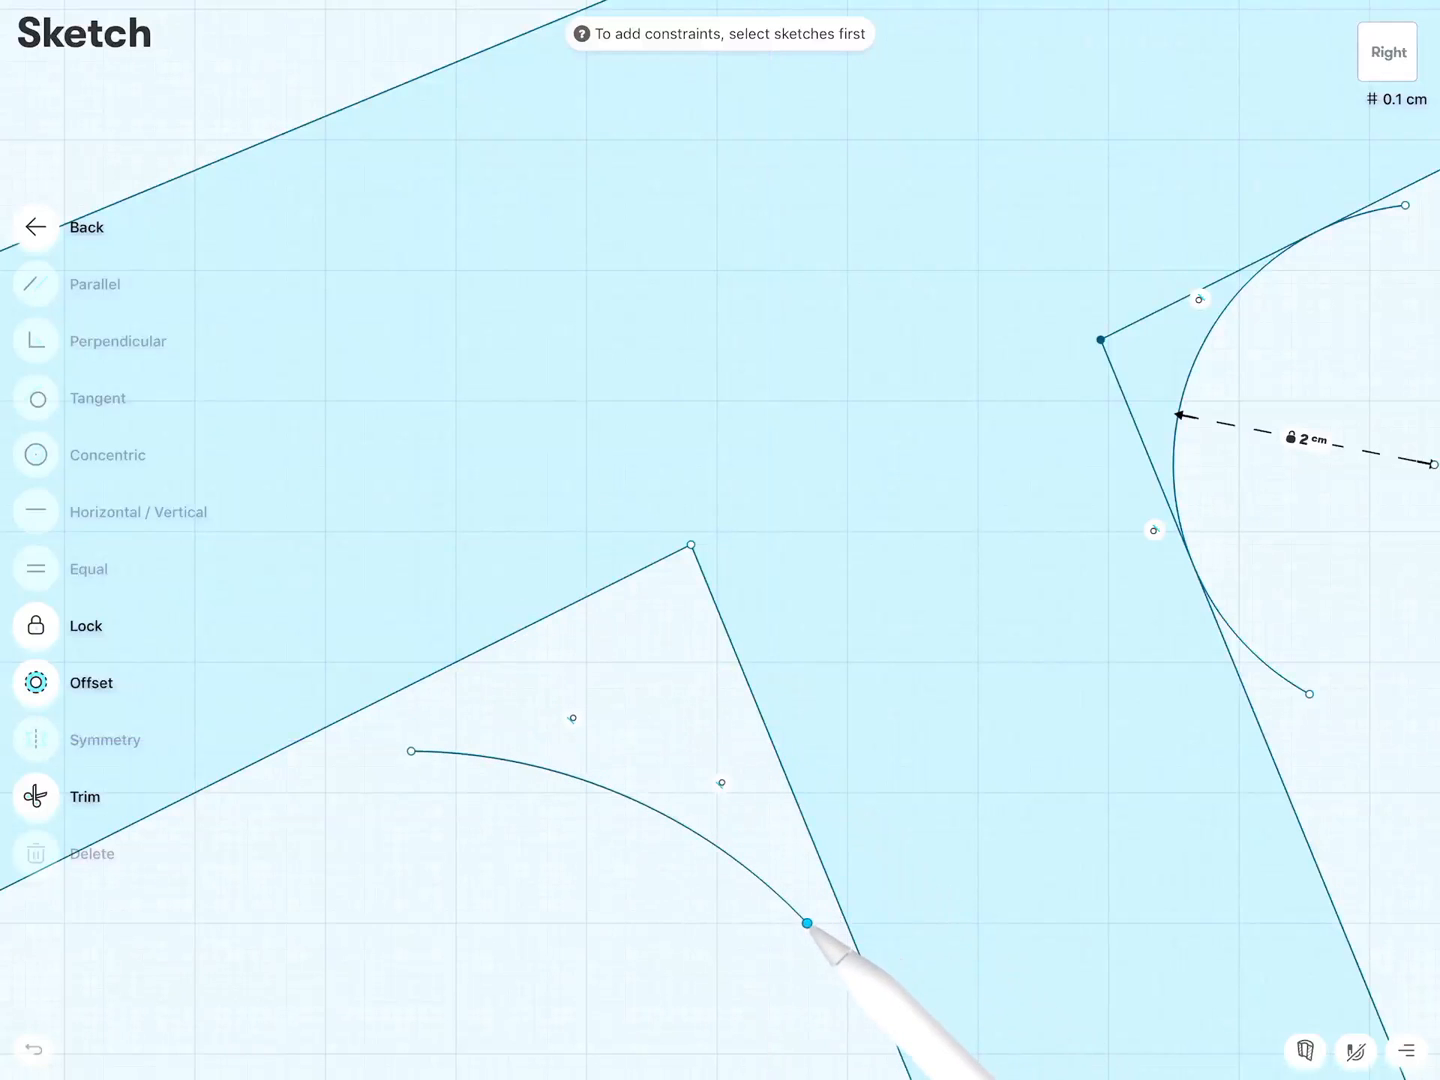
{"action": "left_click_drag", "start_coordinate": [806, 920], "coordinate": [748, 740]}
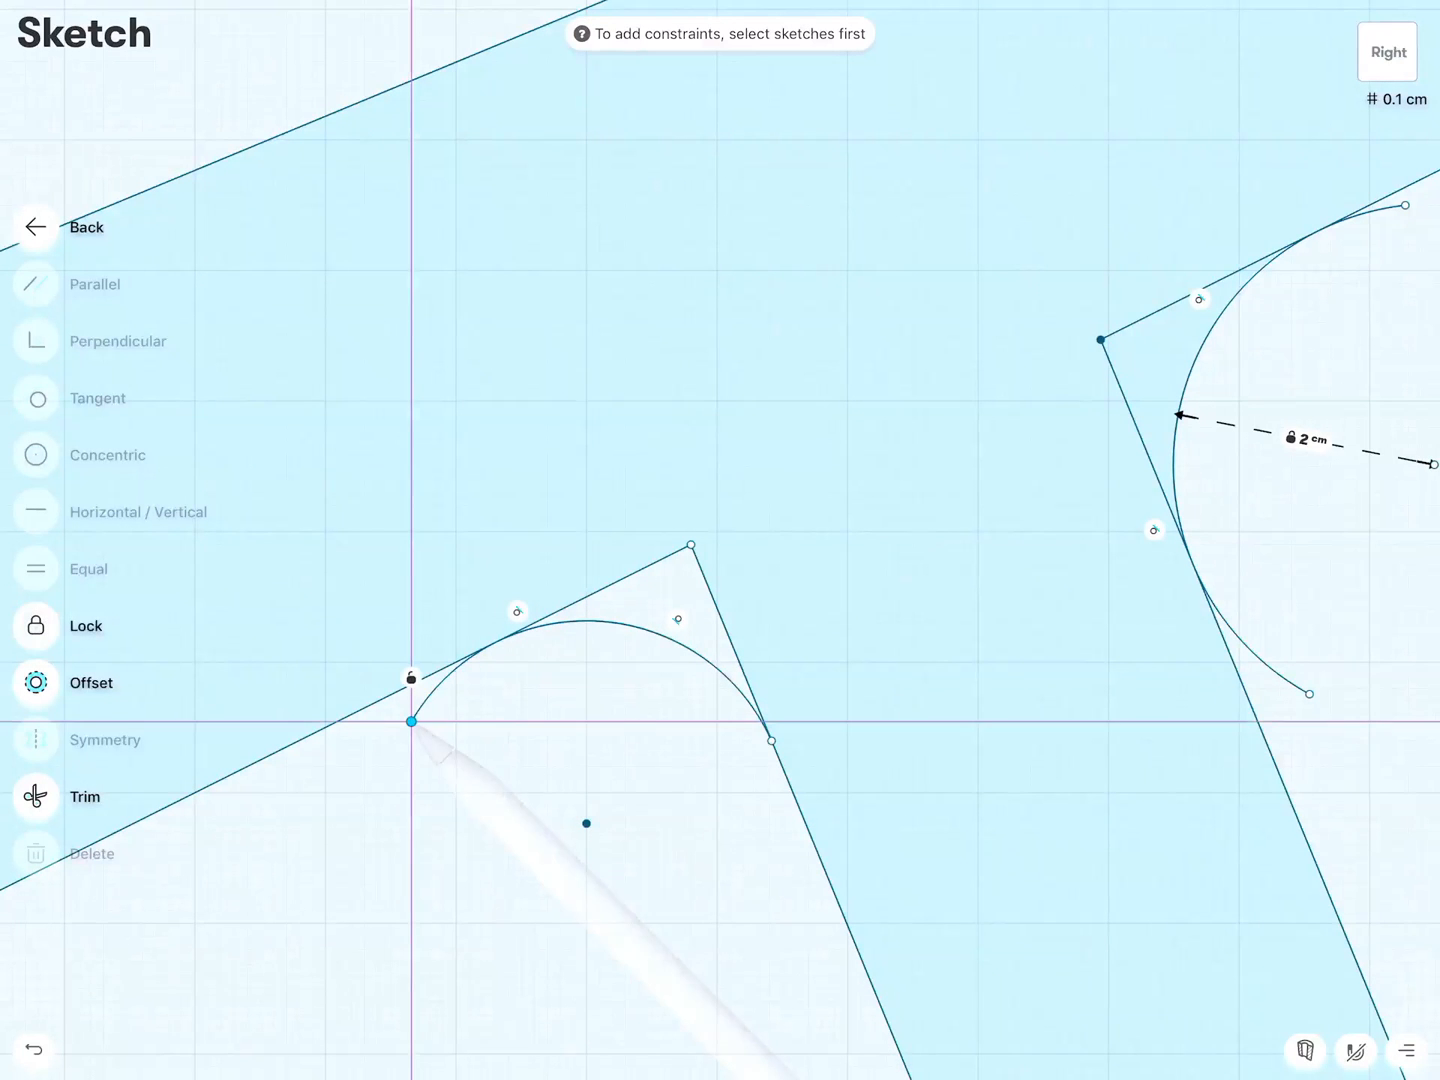
{"action": "left_click_drag", "start_coordinate": [410, 722], "coordinate": [770, 742]}
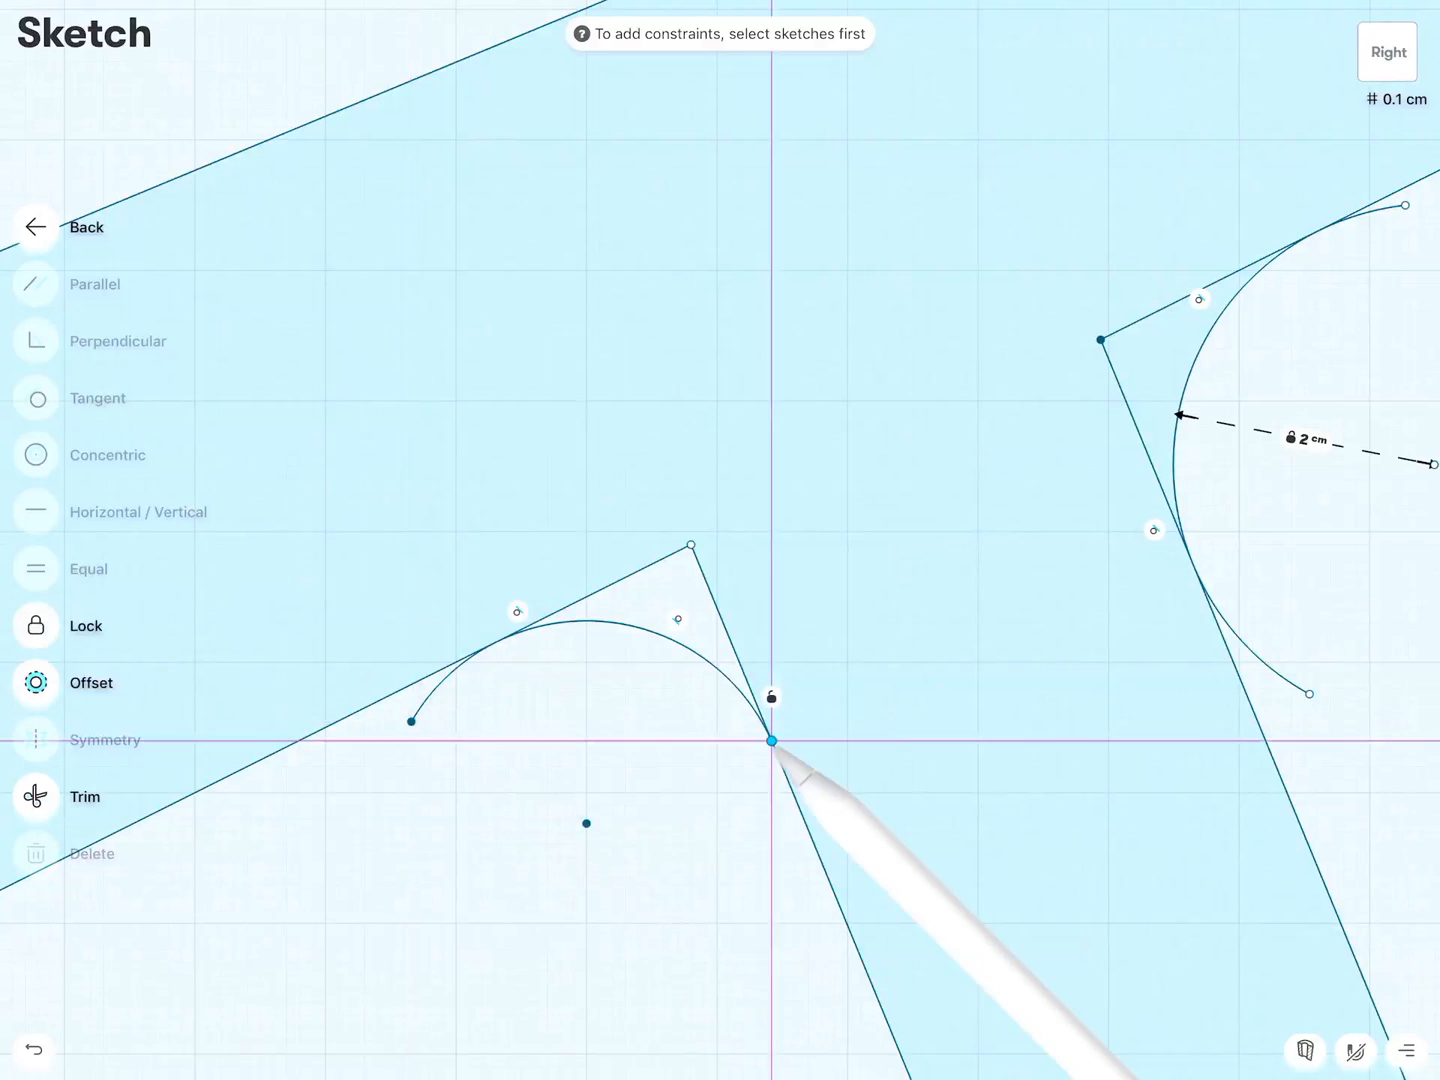
{"action": "left_click_drag", "start_coordinate": [772, 740], "coordinate": [752, 938]}
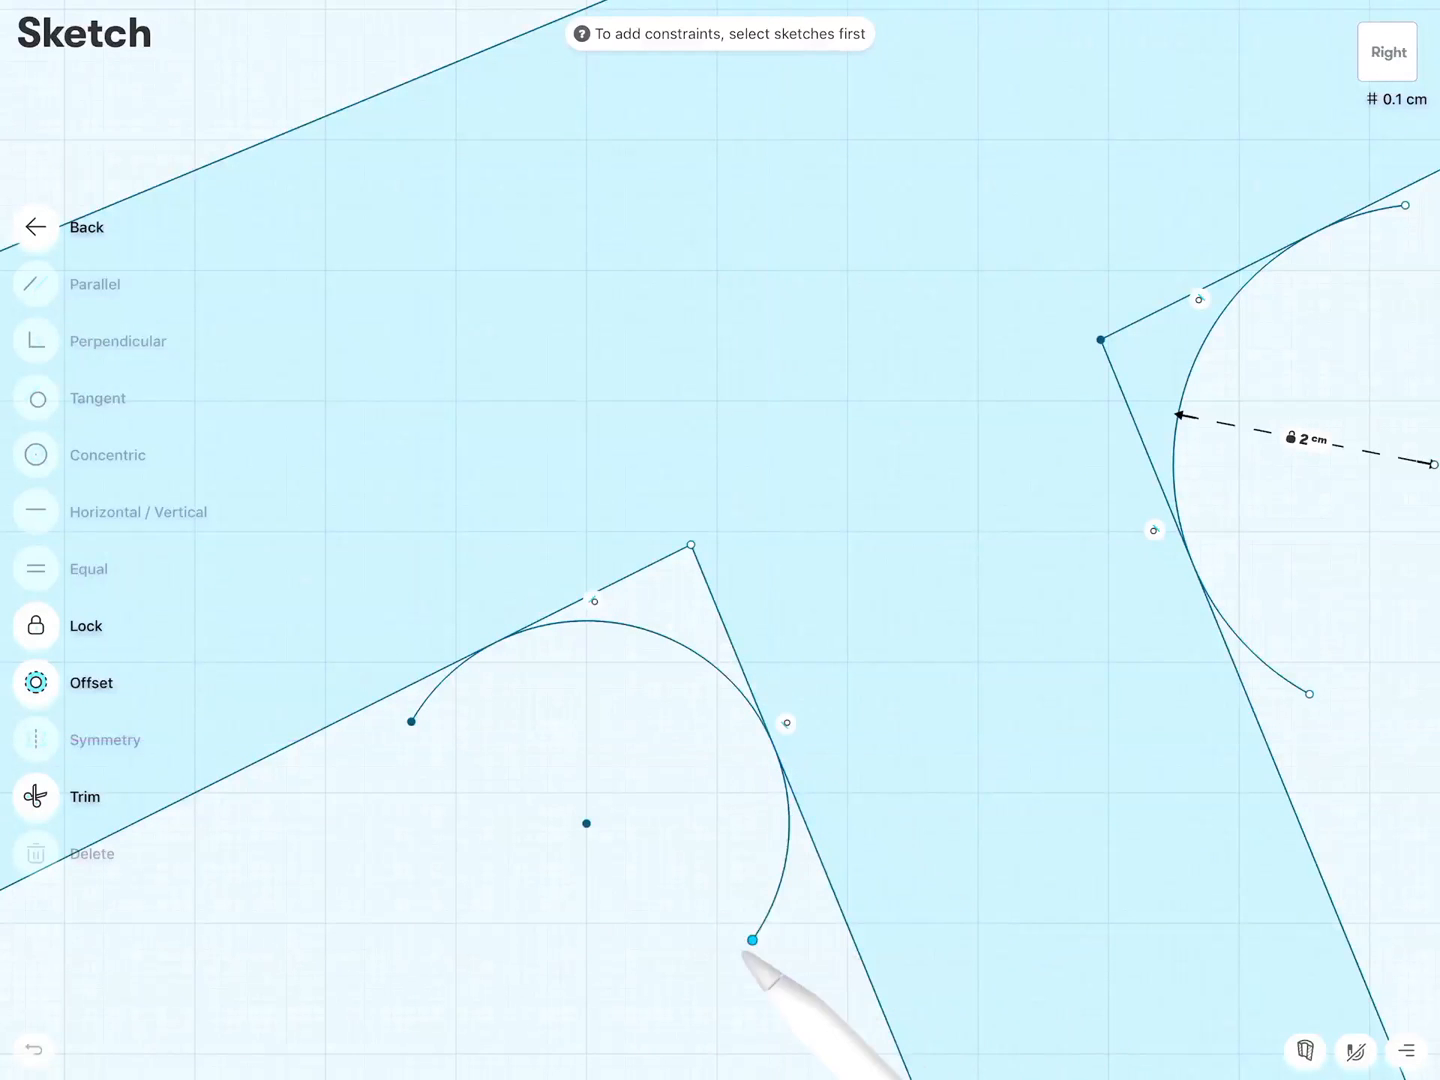
{"action": "left_click_drag", "start_coordinate": [752, 940], "coordinate": [712, 980]}
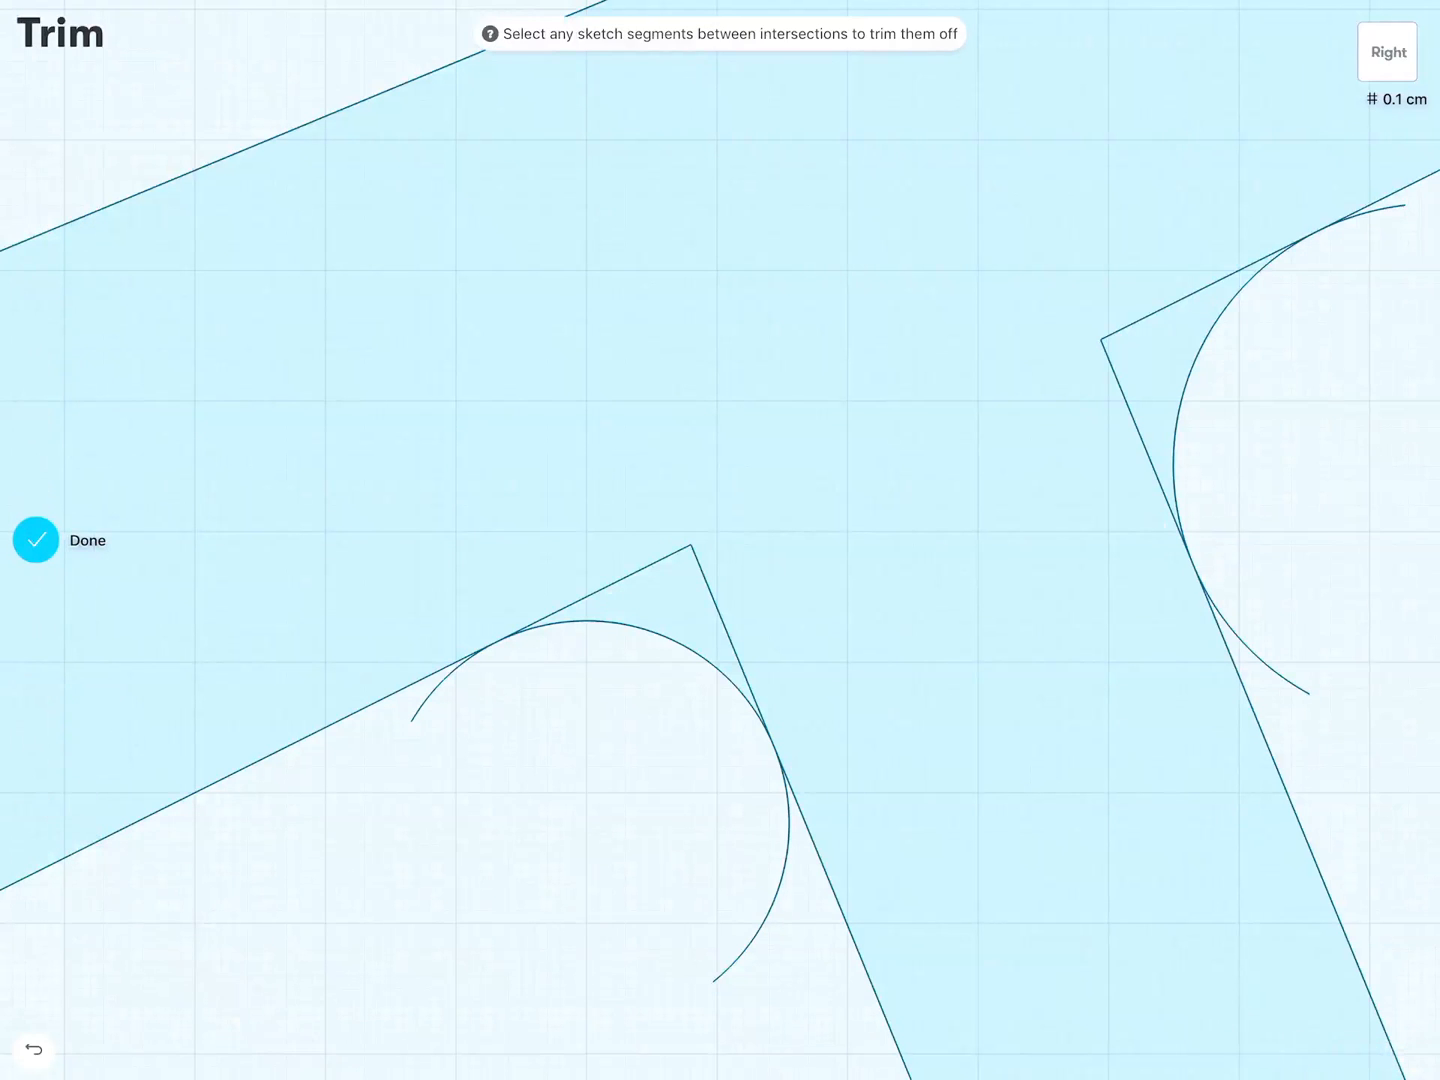
Step: Trim the unwanted arc piece at the front leg corner and finish with Done
{"action": "left_click", "coordinate": [470, 720]}
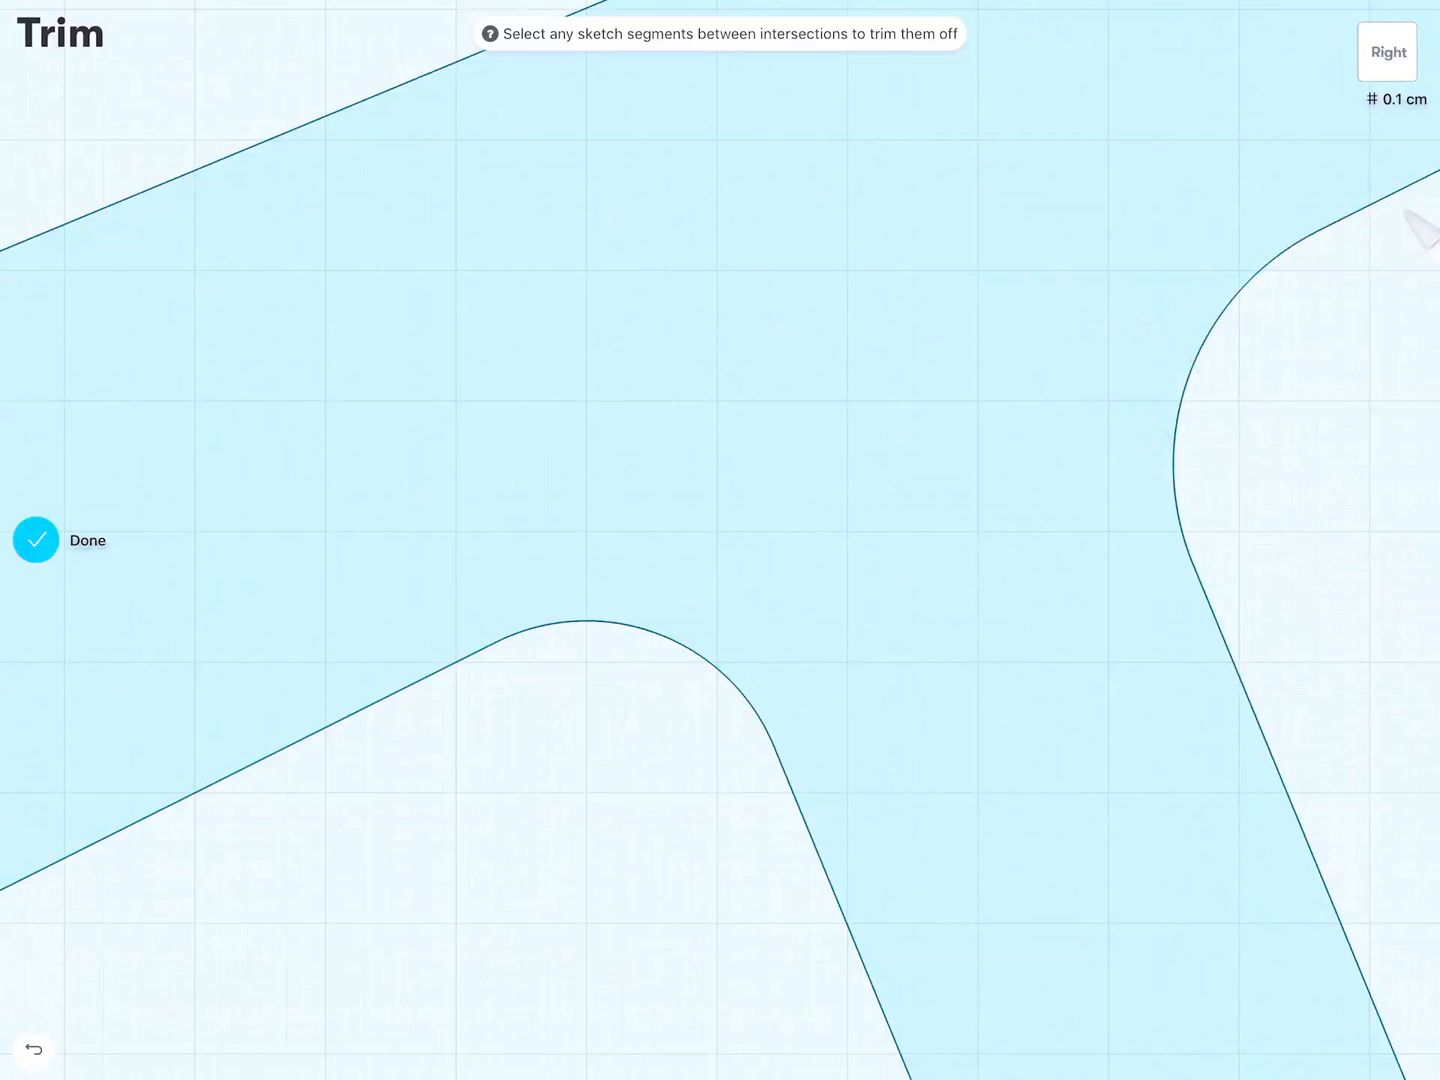
{"action": "left_click", "coordinate": [36, 540]}
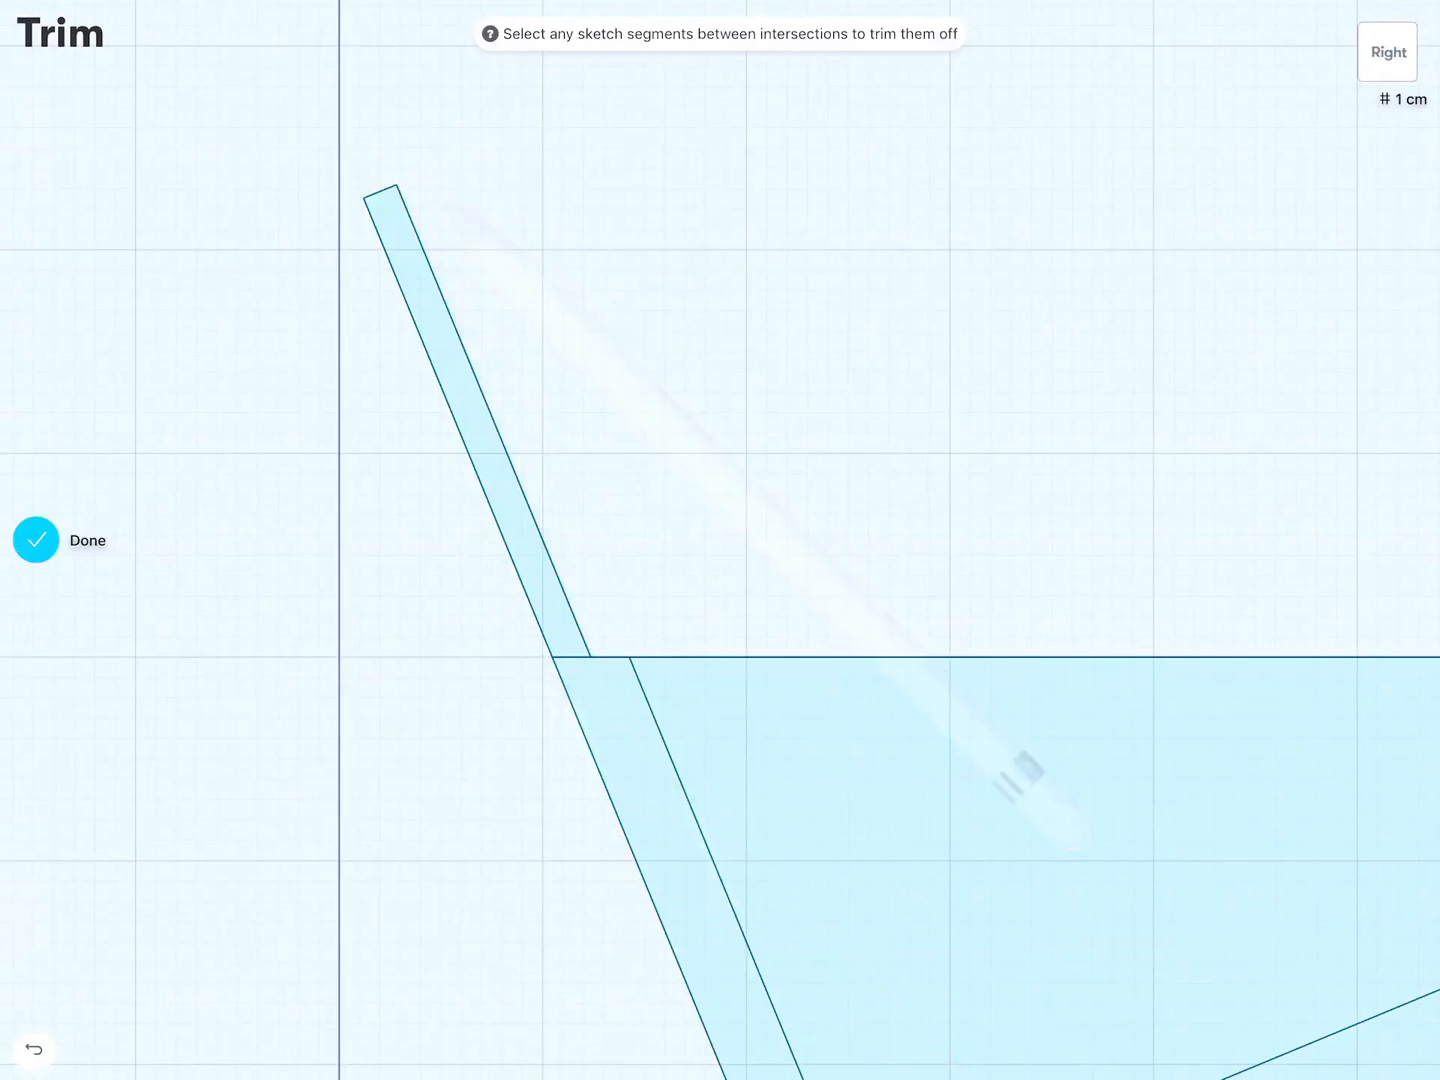
Step: Trim off the horizontal line segment running right from the backrest strip
{"action": "left_click", "coordinate": [590, 670]}
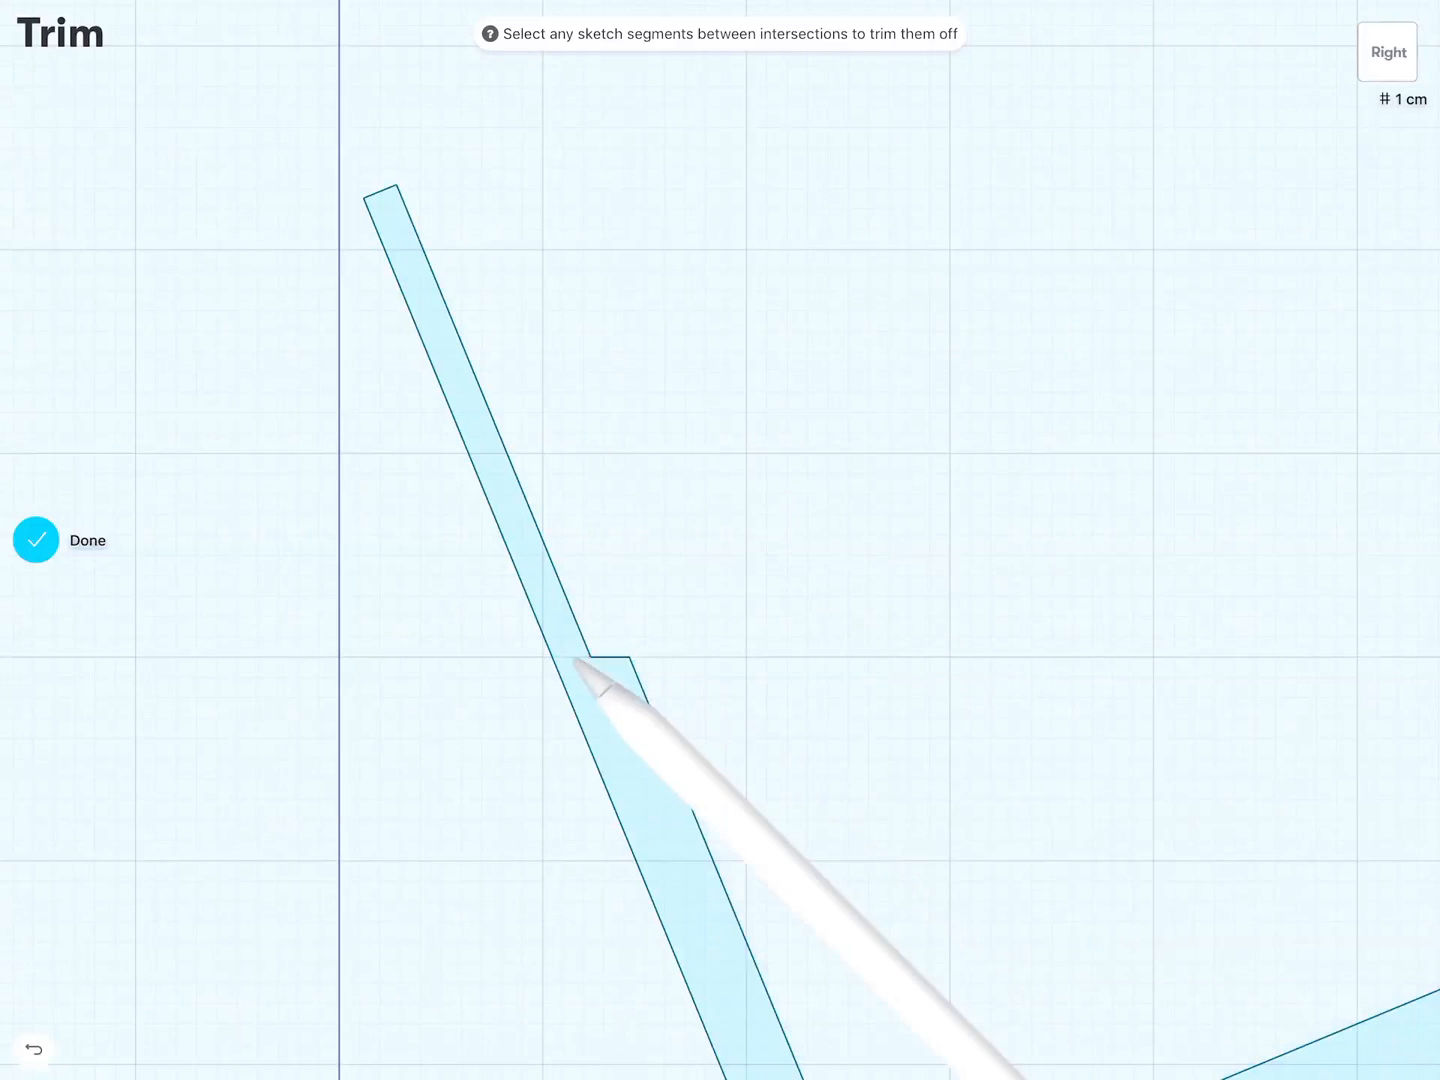